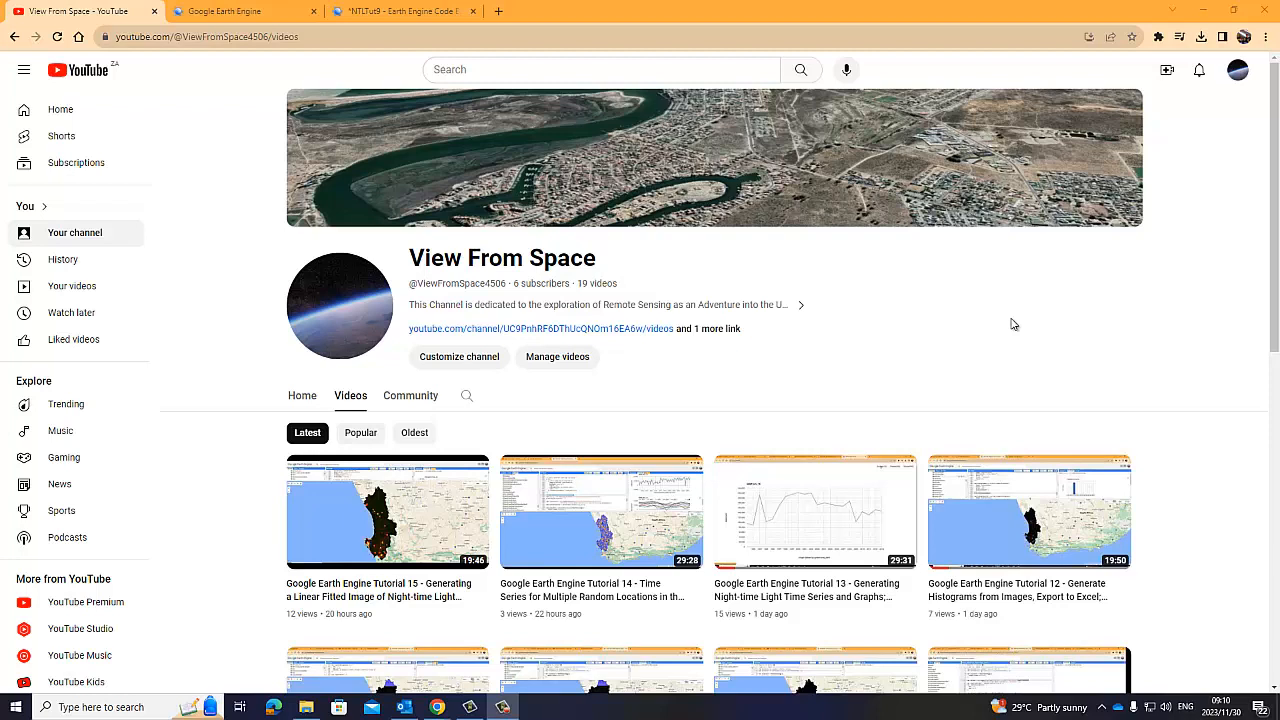
mouse_move(749, 224)
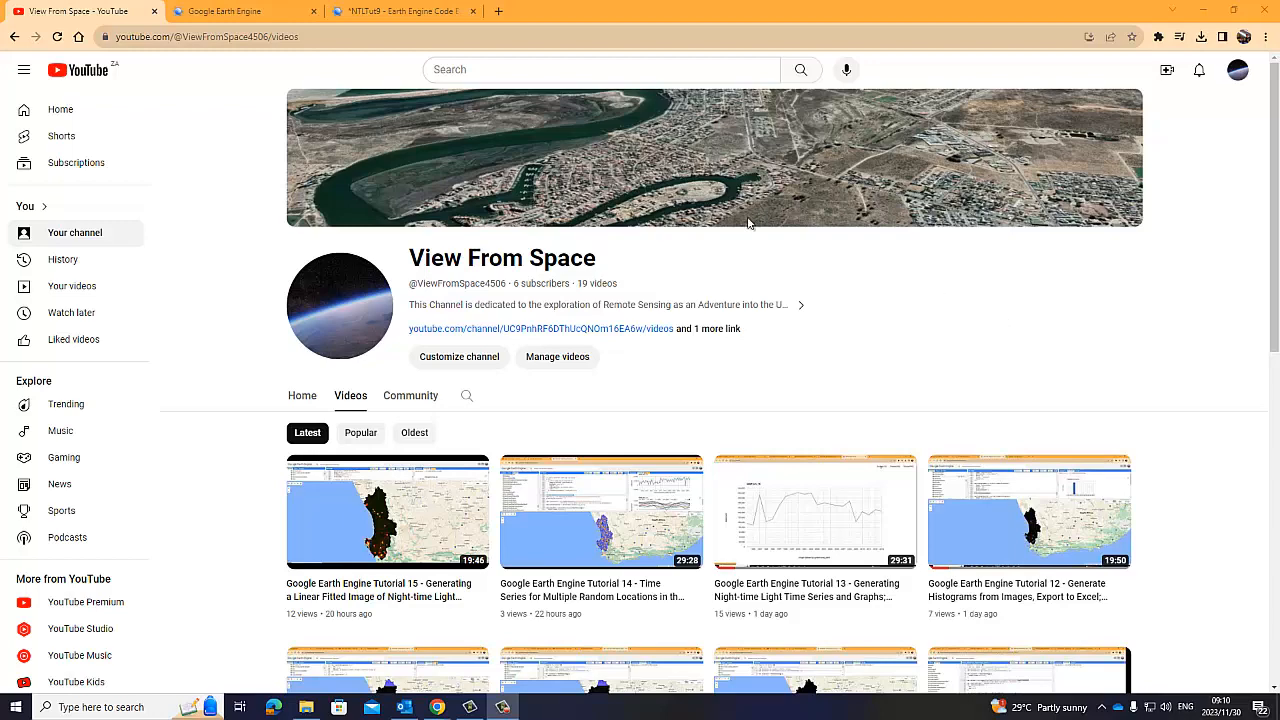
Switch to the Earth Engine tab and open the Code Editor showing the NTLTut9 script
left_click(240, 11)
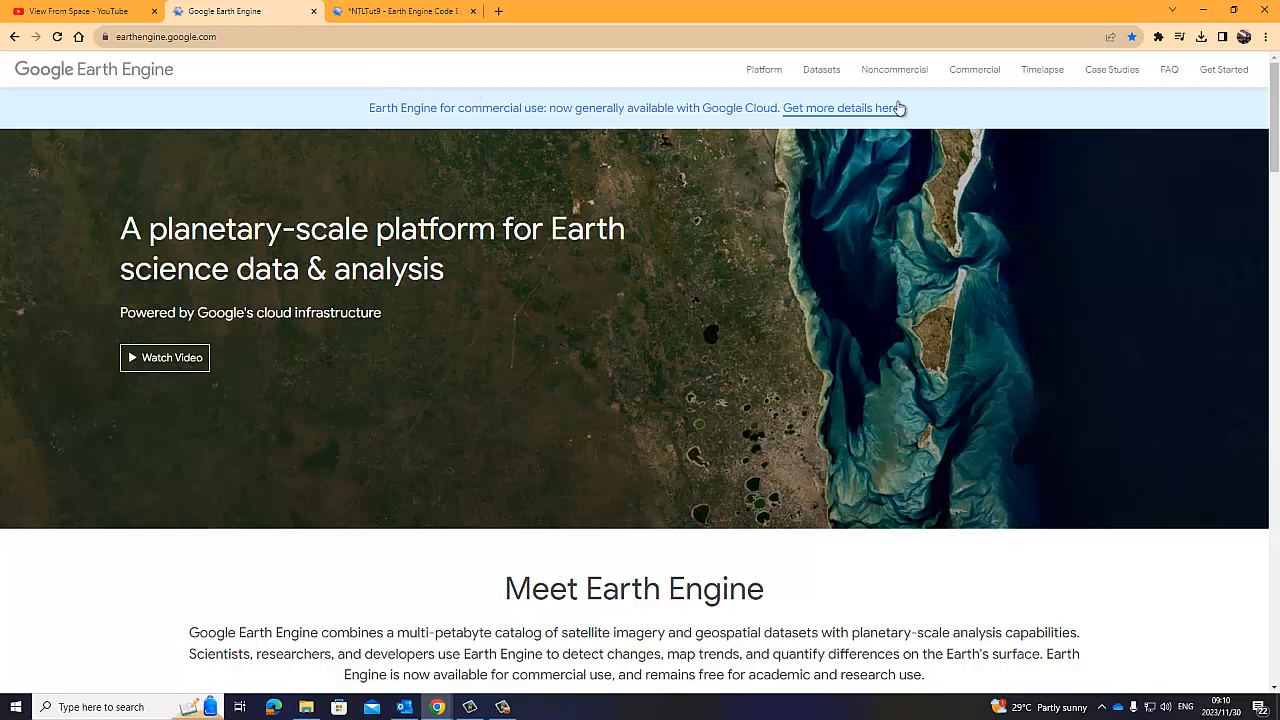
left_click(764, 69)
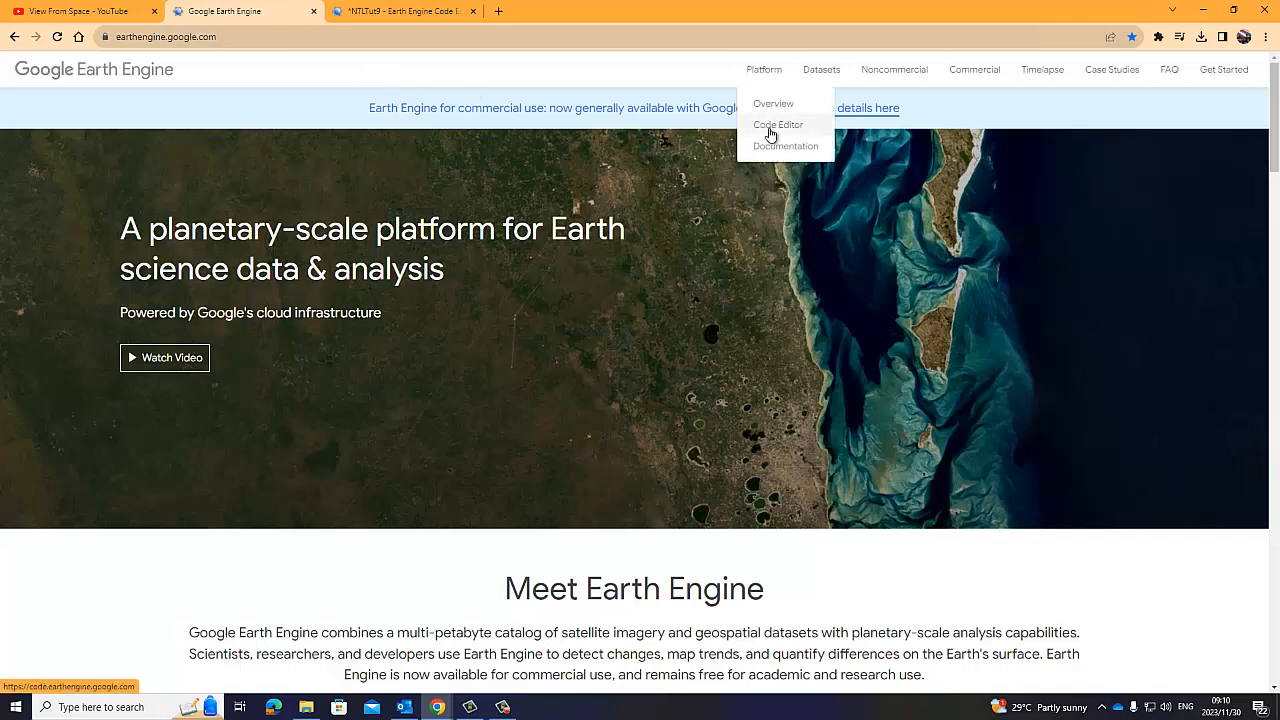
left_click(400, 11)
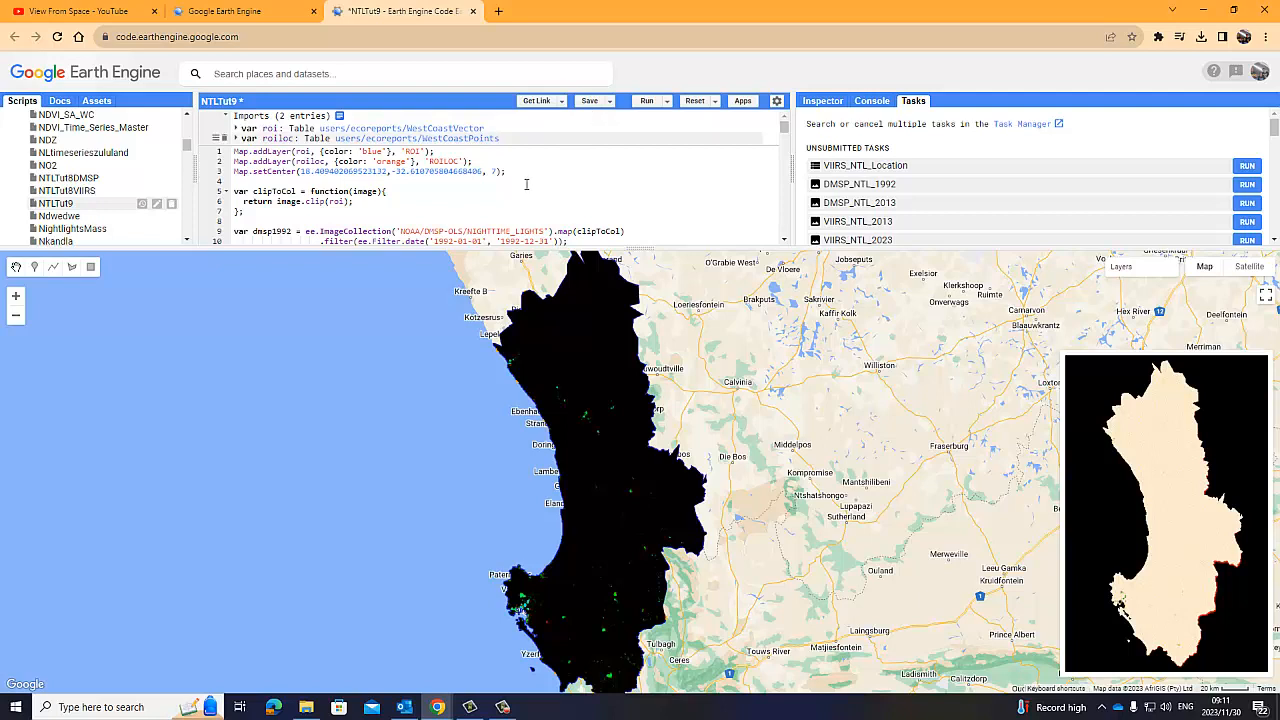
Scroll the NTLTut9 script down to the 'Create a video thumbnail' section near line 330
scroll("down", 3)
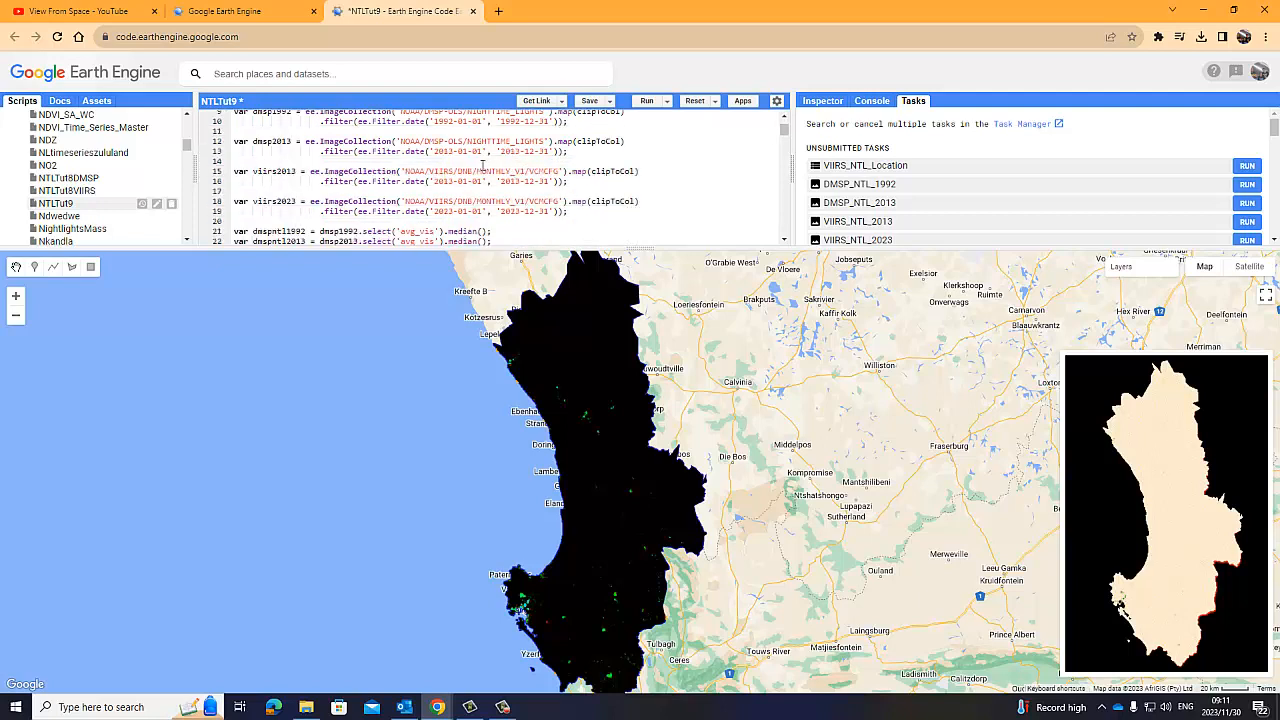
scroll("down", 3)
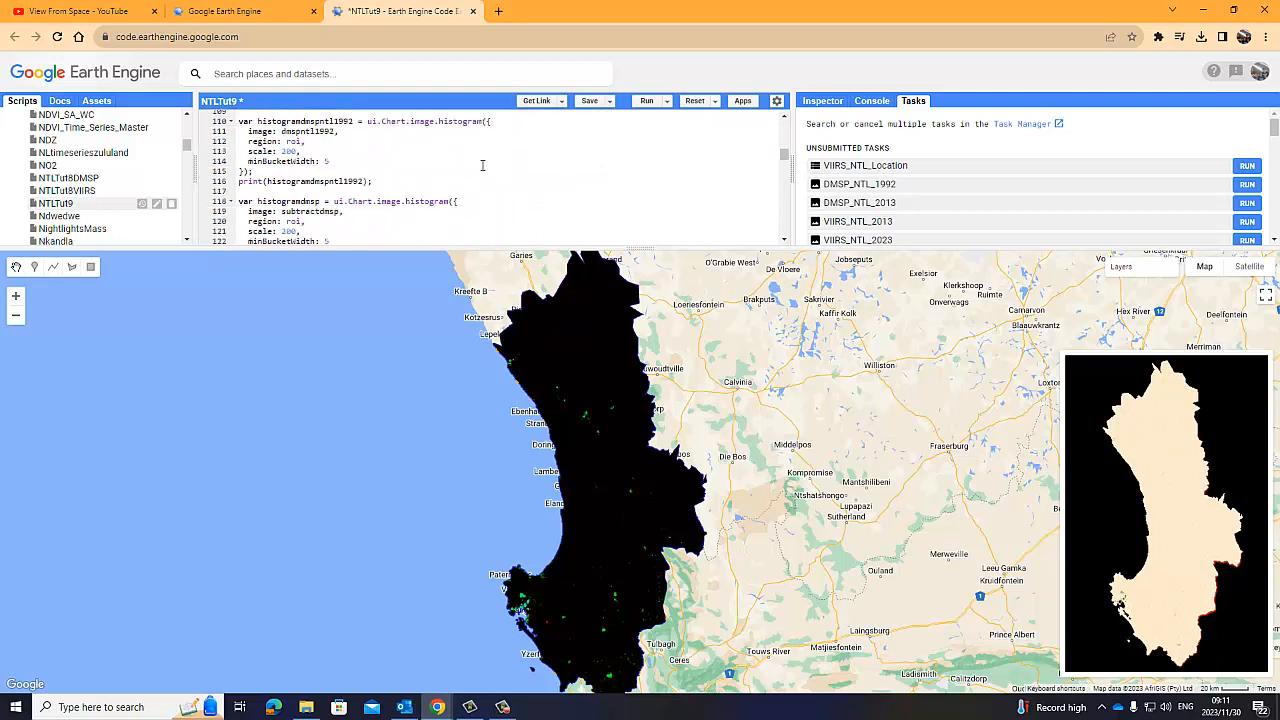
scroll("down", 3)
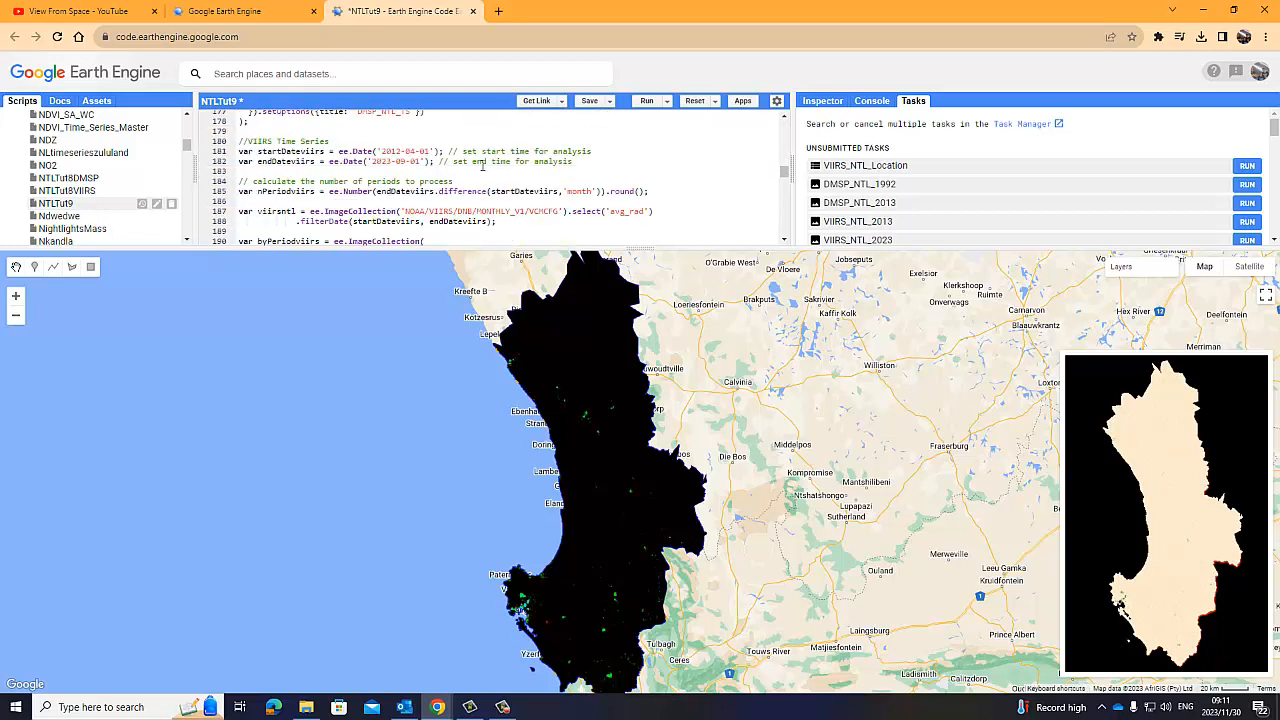
scroll("down", 3)
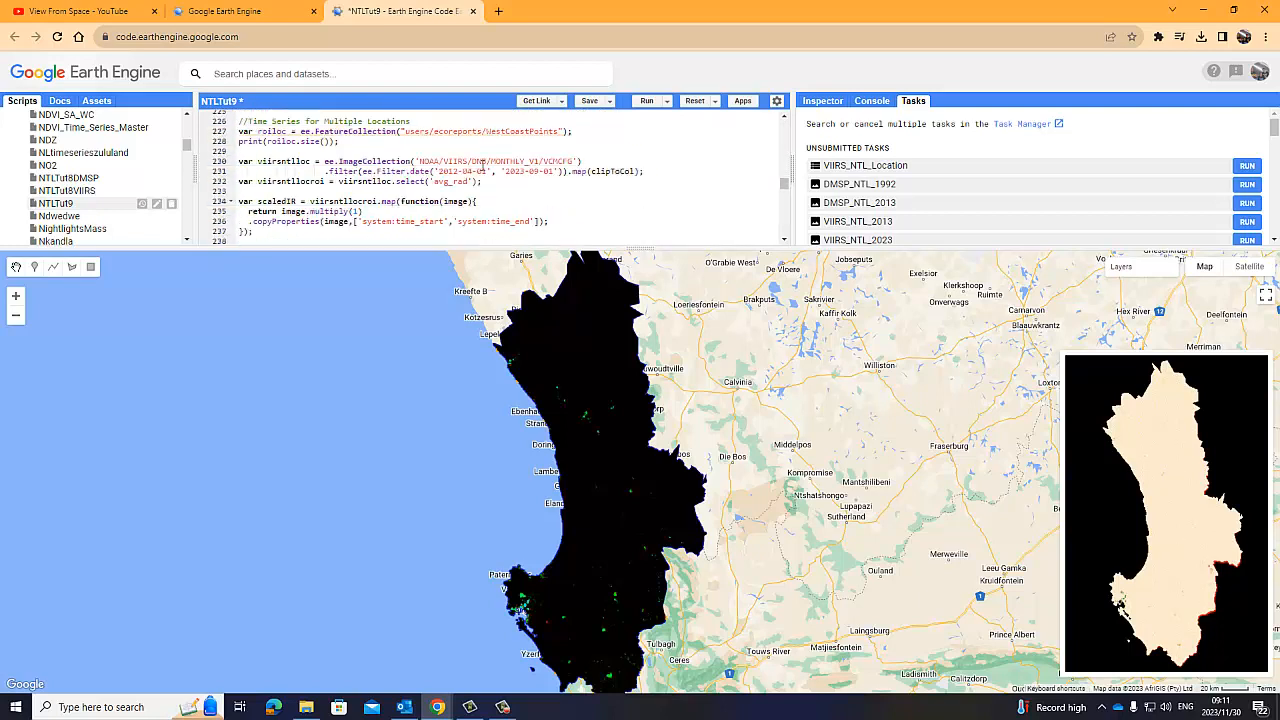
scroll("down", 3)
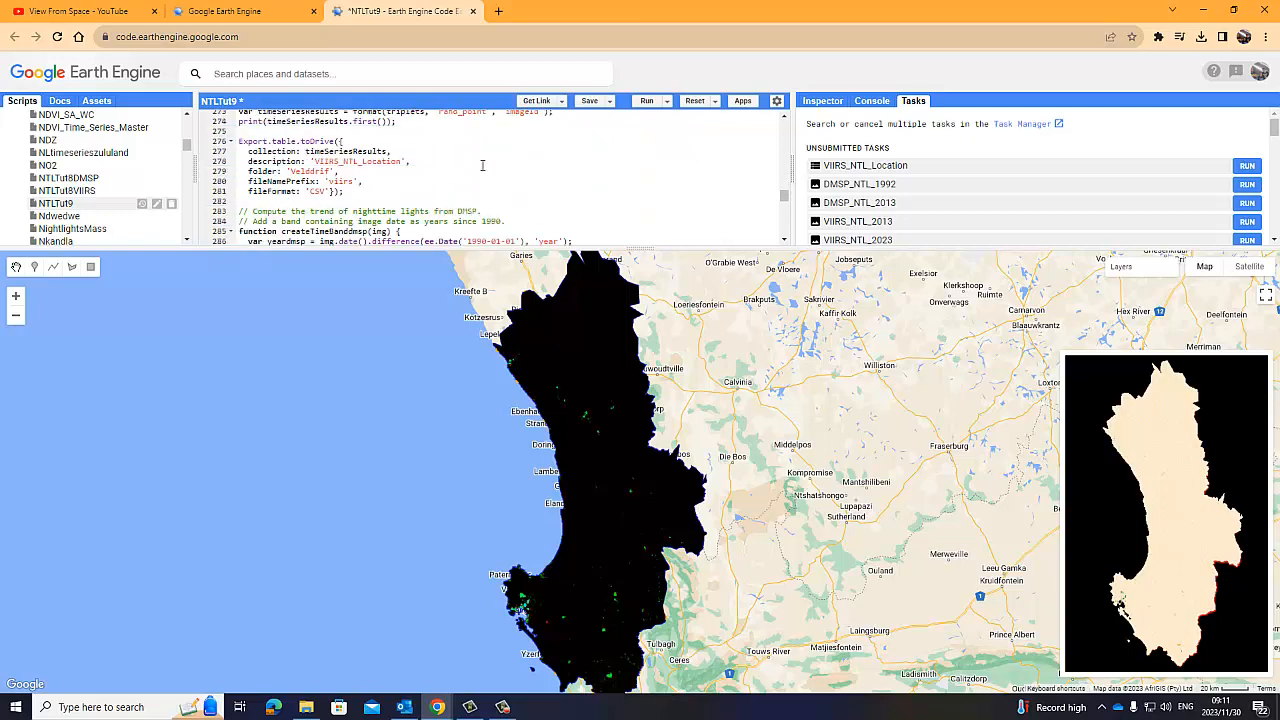
scroll("down", 3)
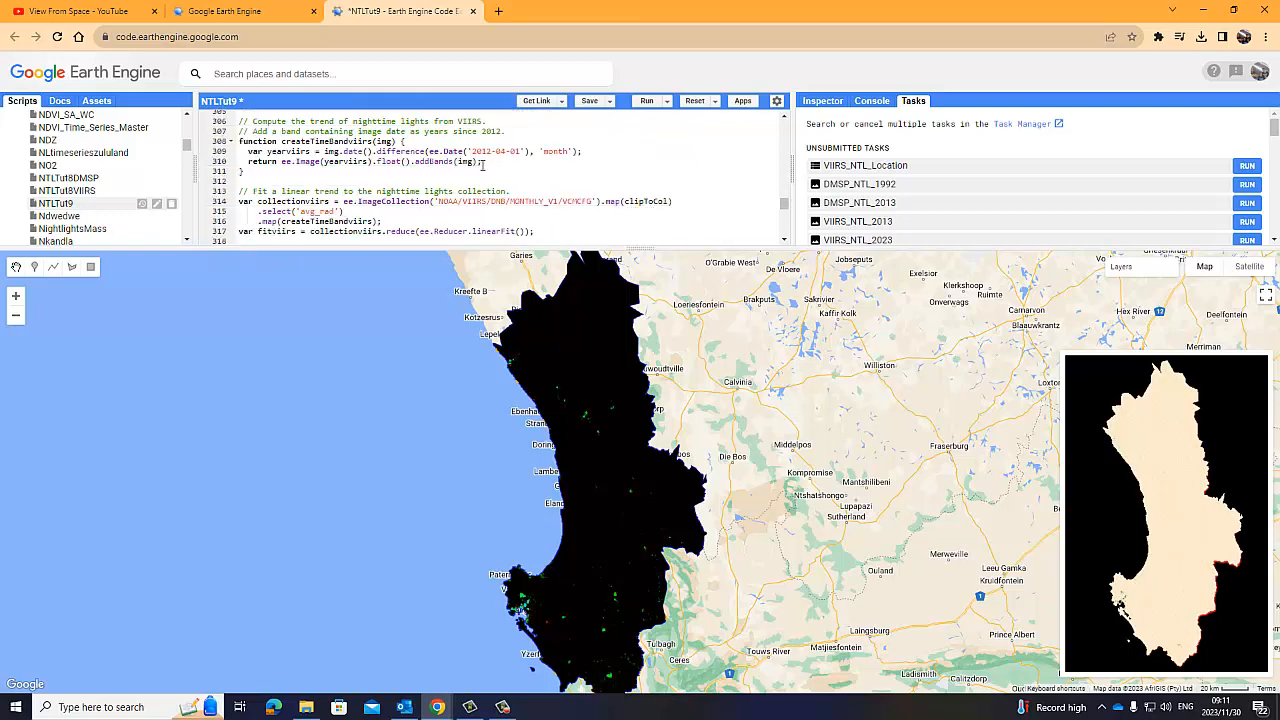
scroll("down", 3)
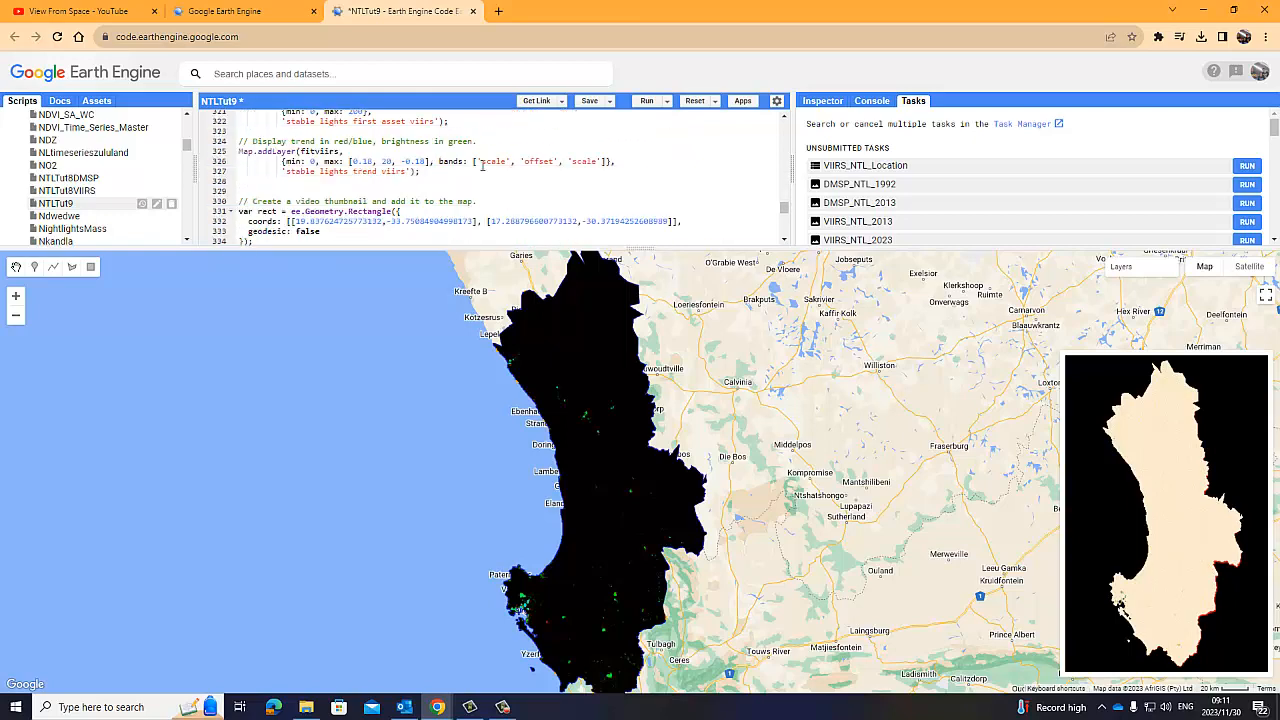
scroll("down", 3)
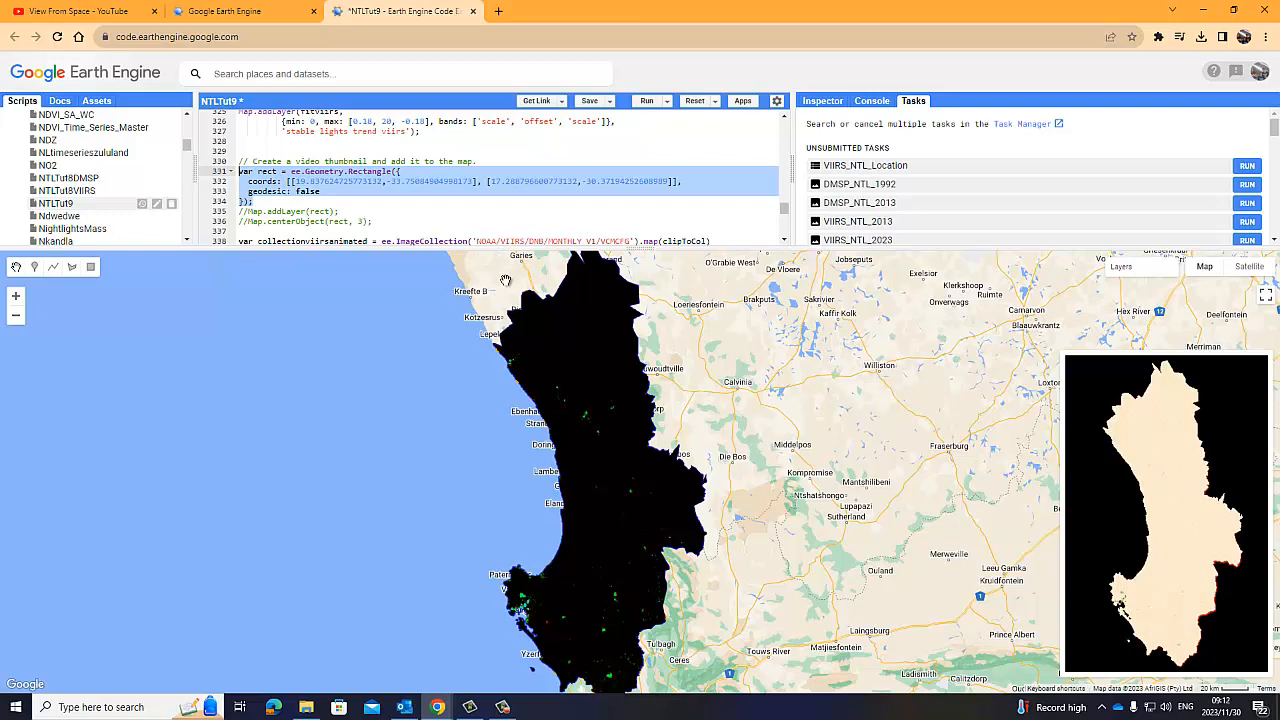
mouse_move(618, 370)
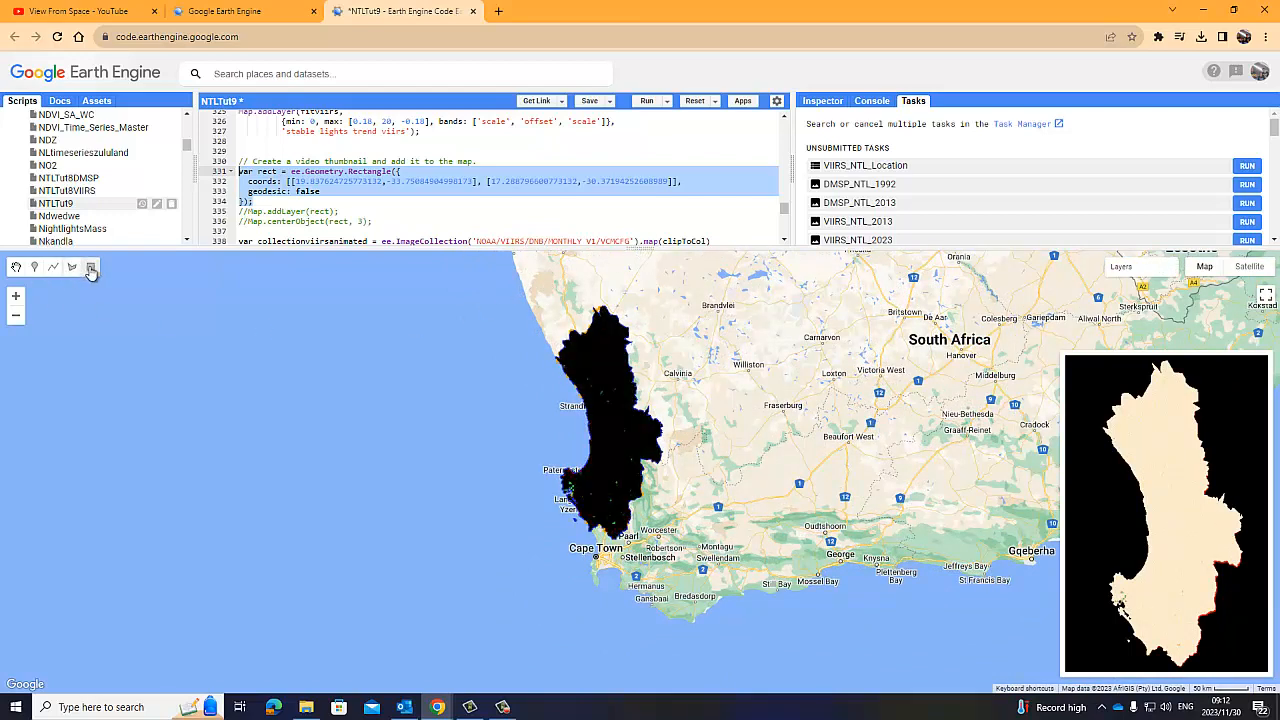
mouse_move(90, 267)
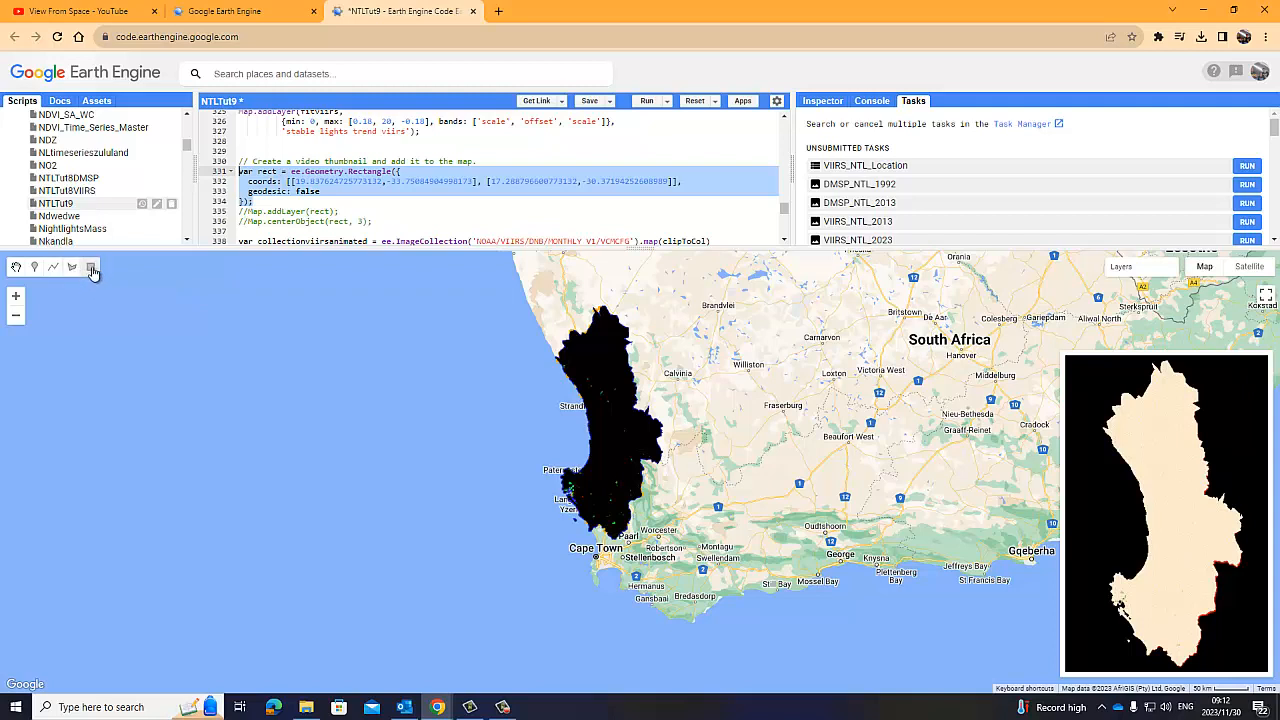
mouse_move(92, 267)
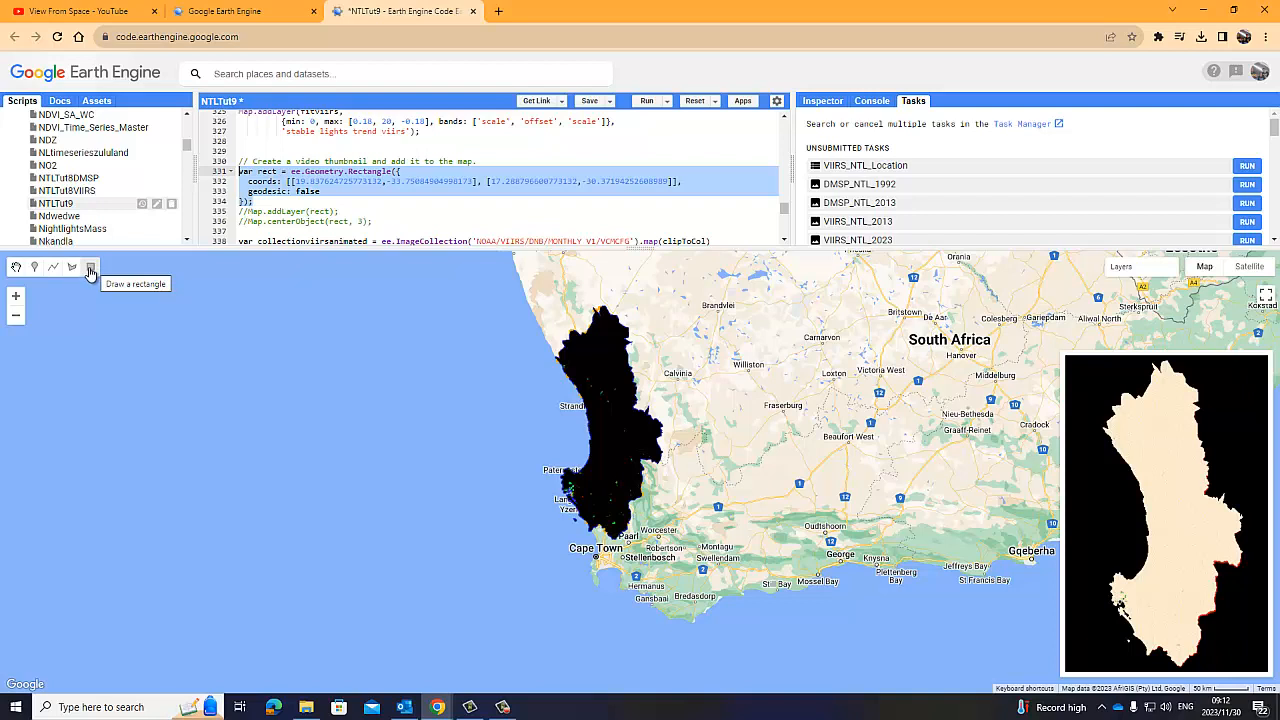
Draw a rectangle into the geometry layer around the clipped region, widening it toward Calvinia
left_click(90, 267)
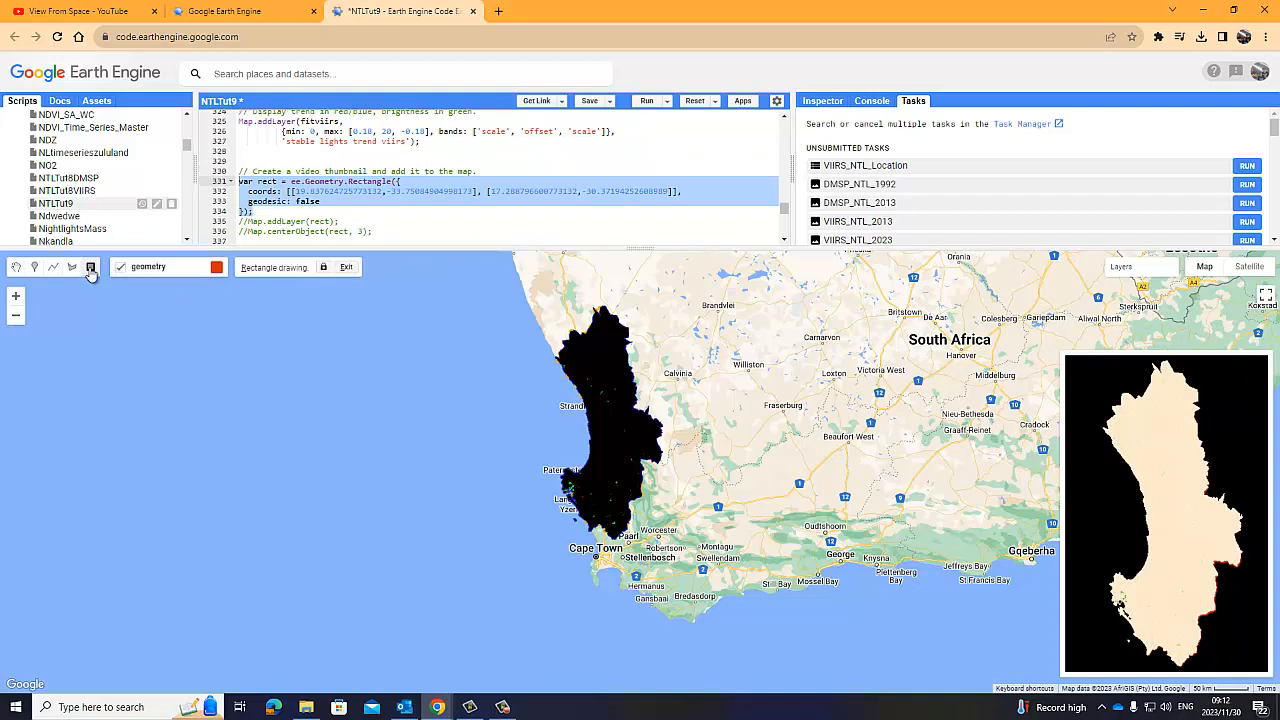
left_click(90, 267)
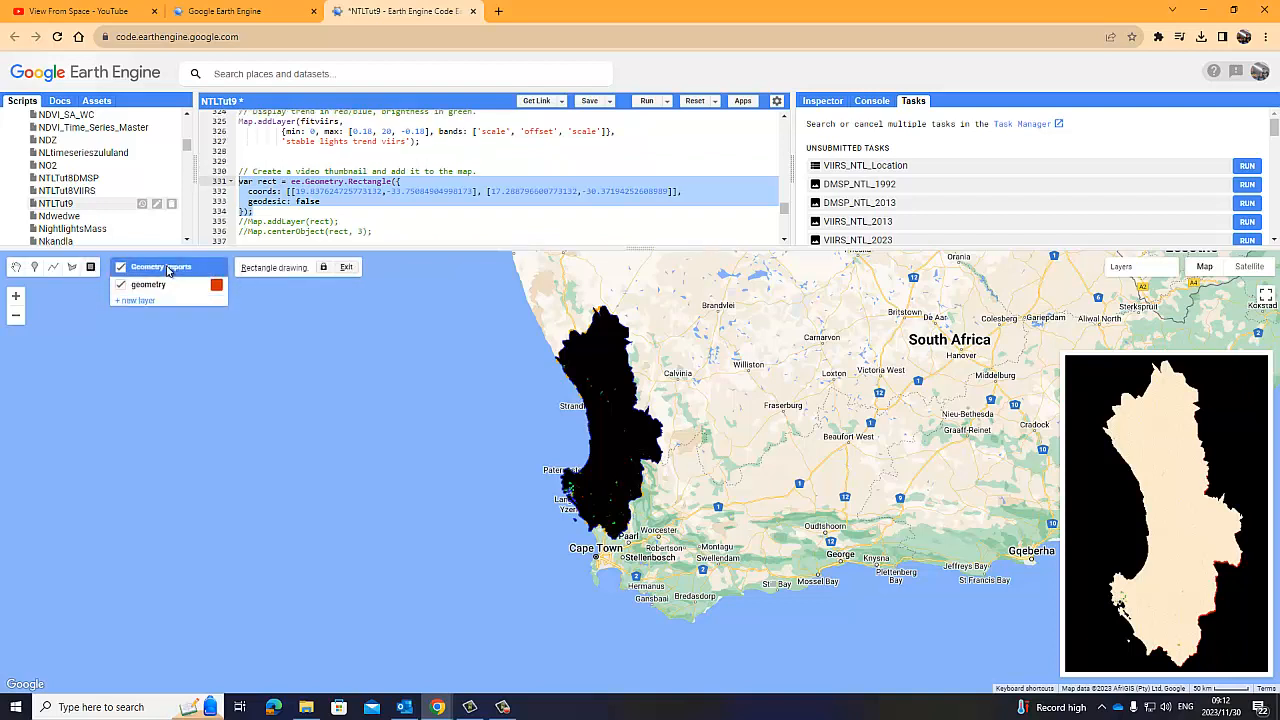
left_click(147, 266)
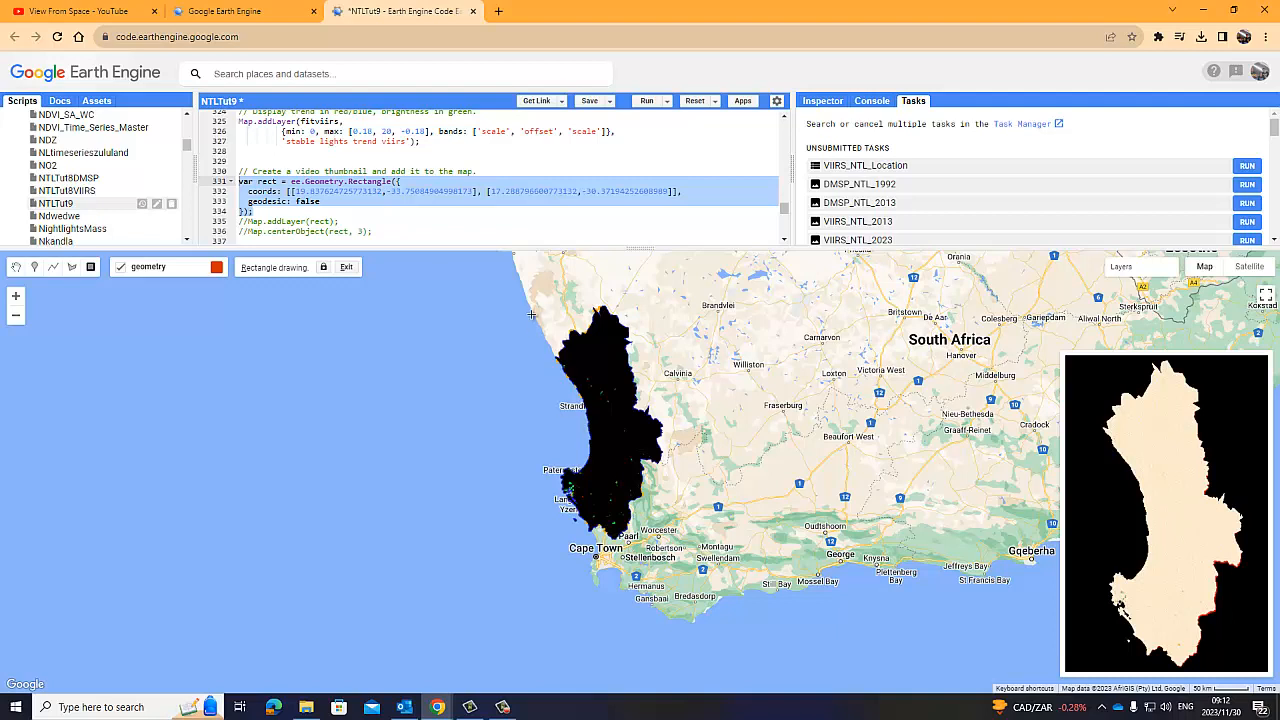
mouse_move(522, 303)
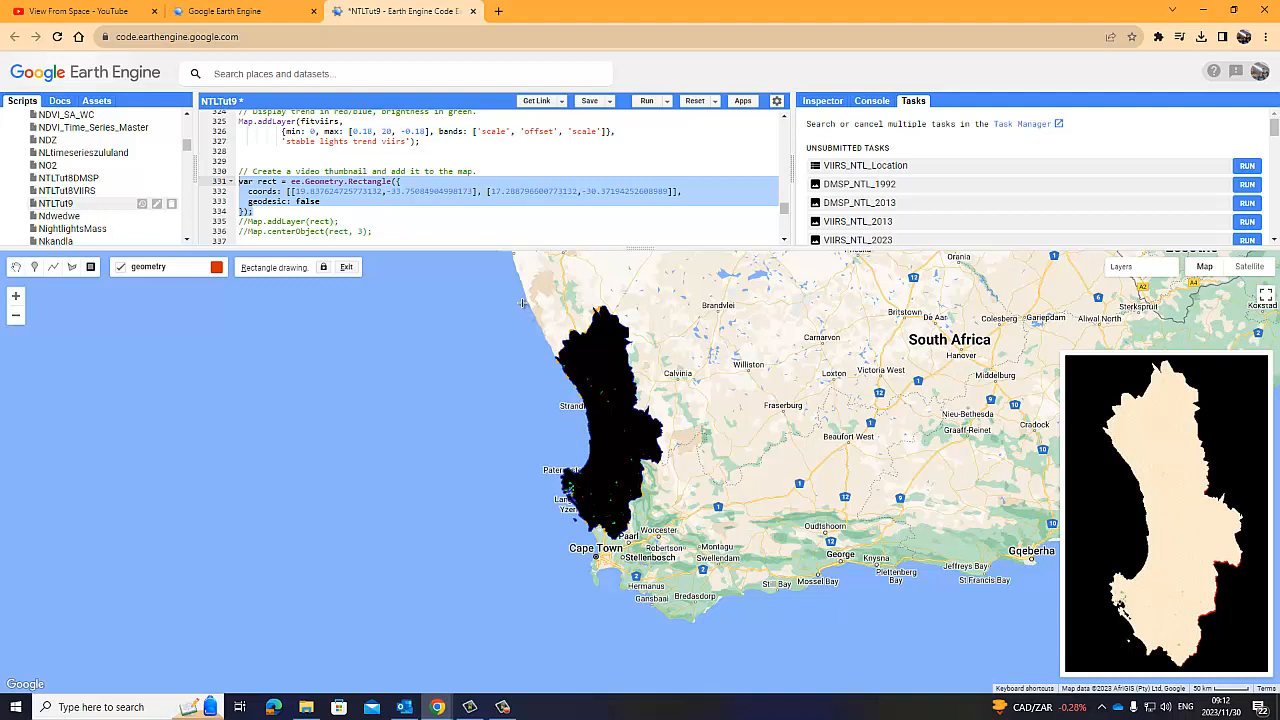
left_click_drag(528, 303, 528, 465)
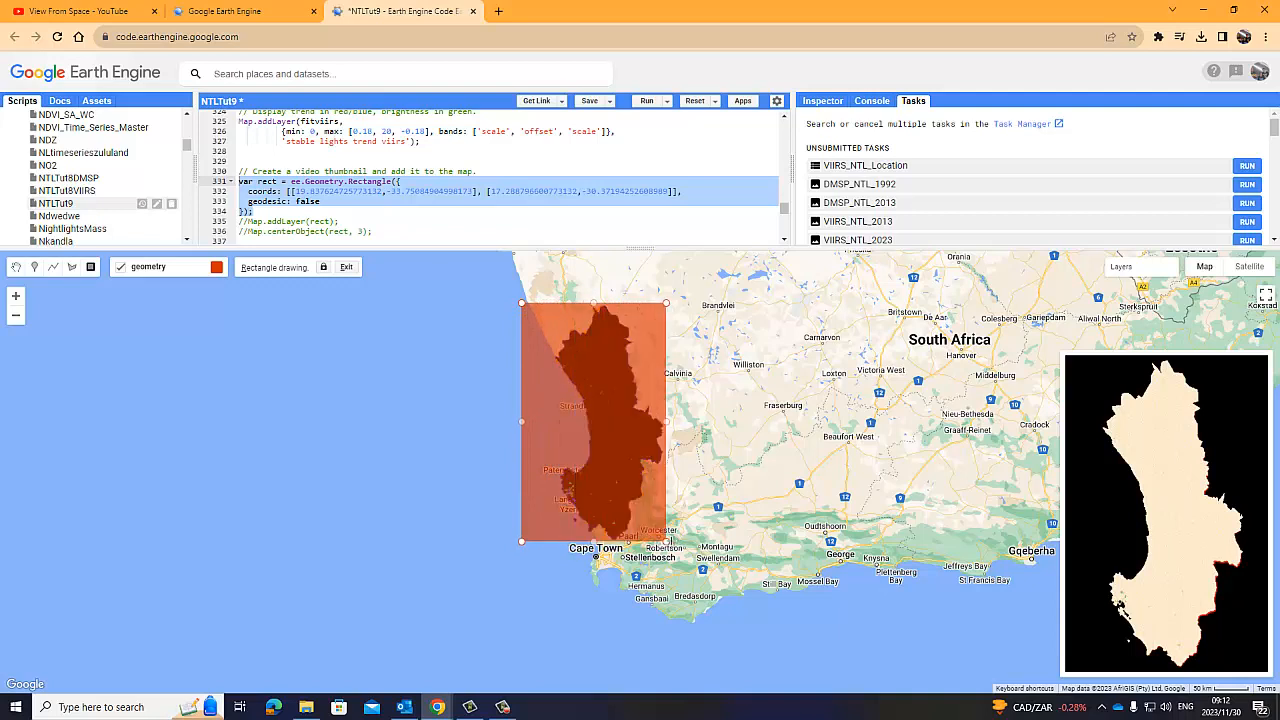
left_click_drag(668, 304, 690, 304)
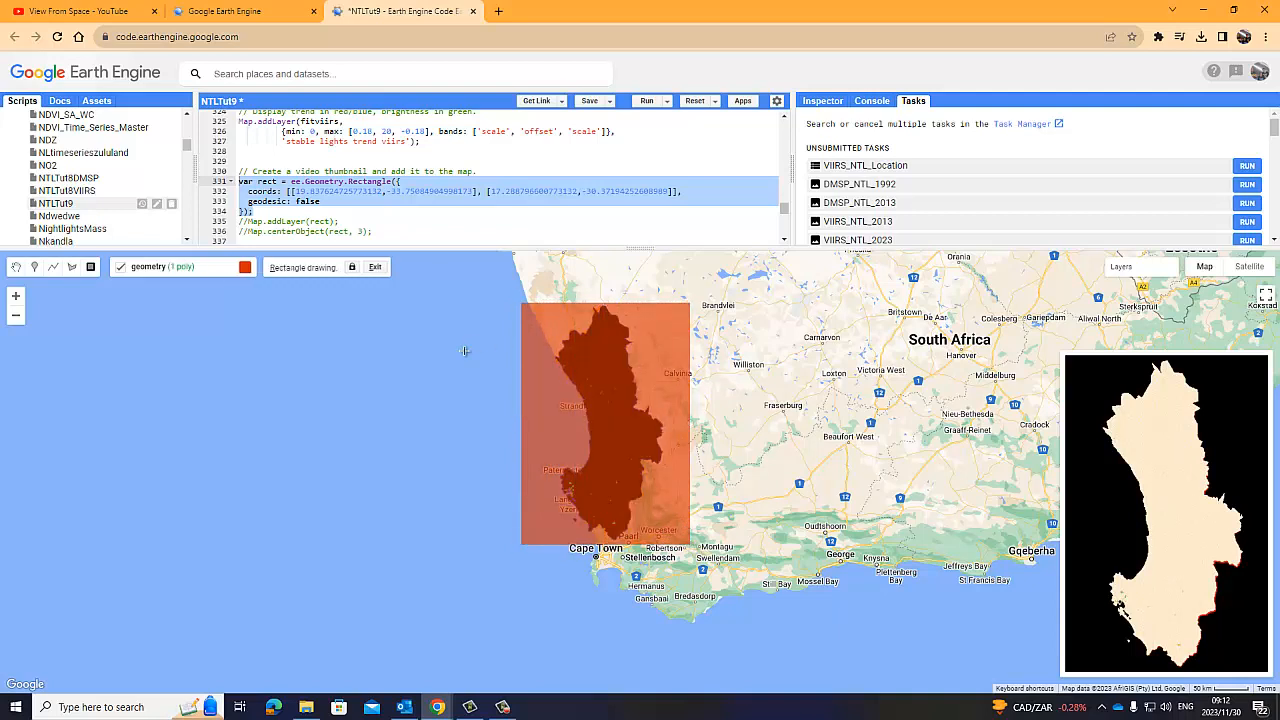
mouse_move(413, 344)
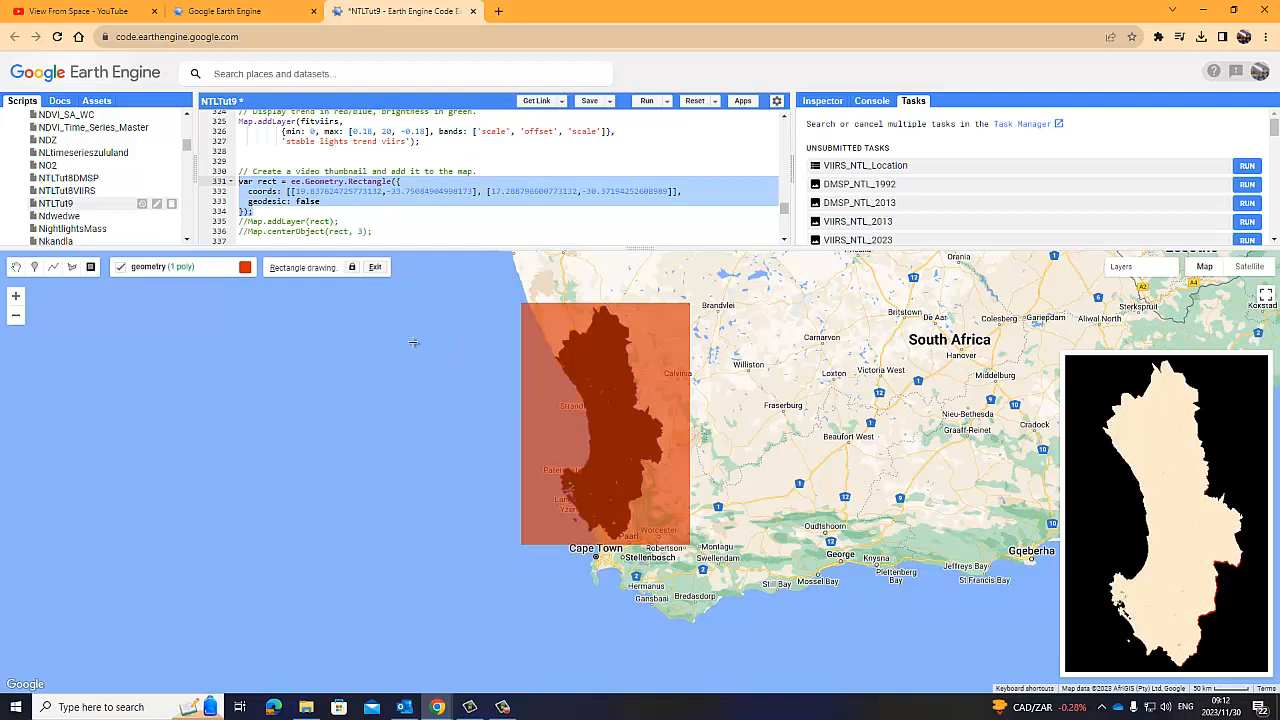
mouse_move(508, 398)
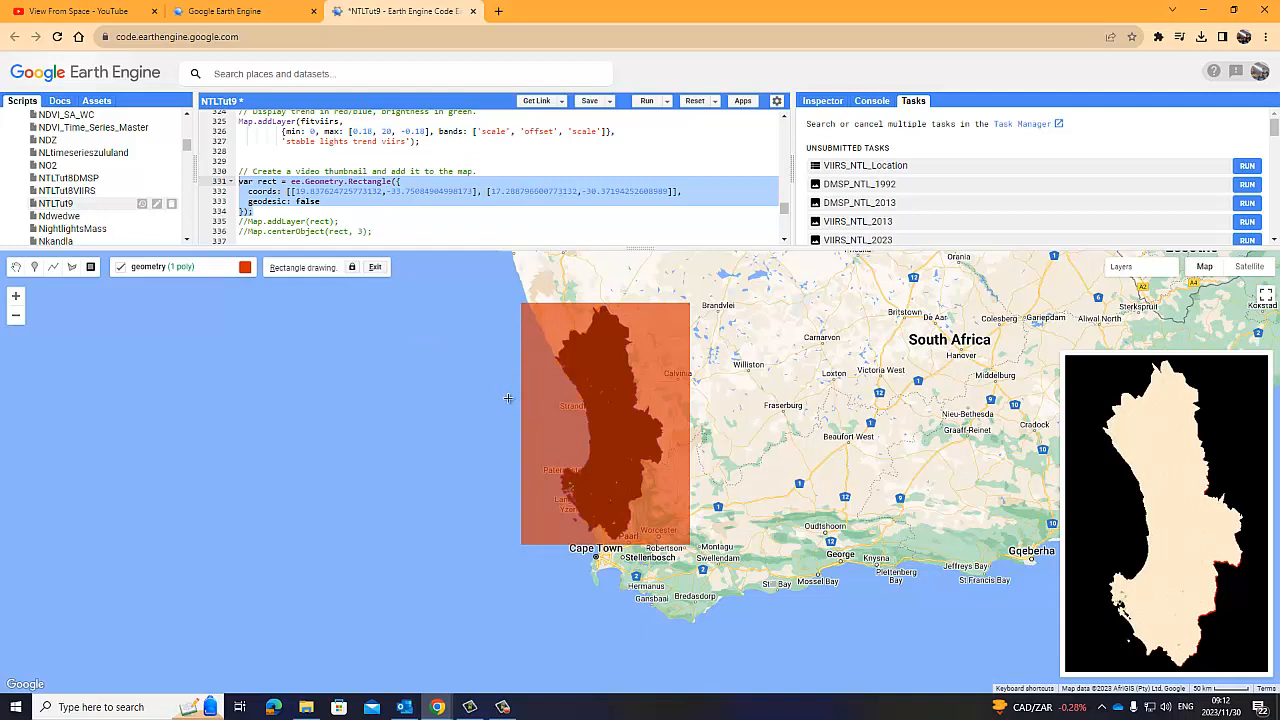
mouse_move(1252, 423)
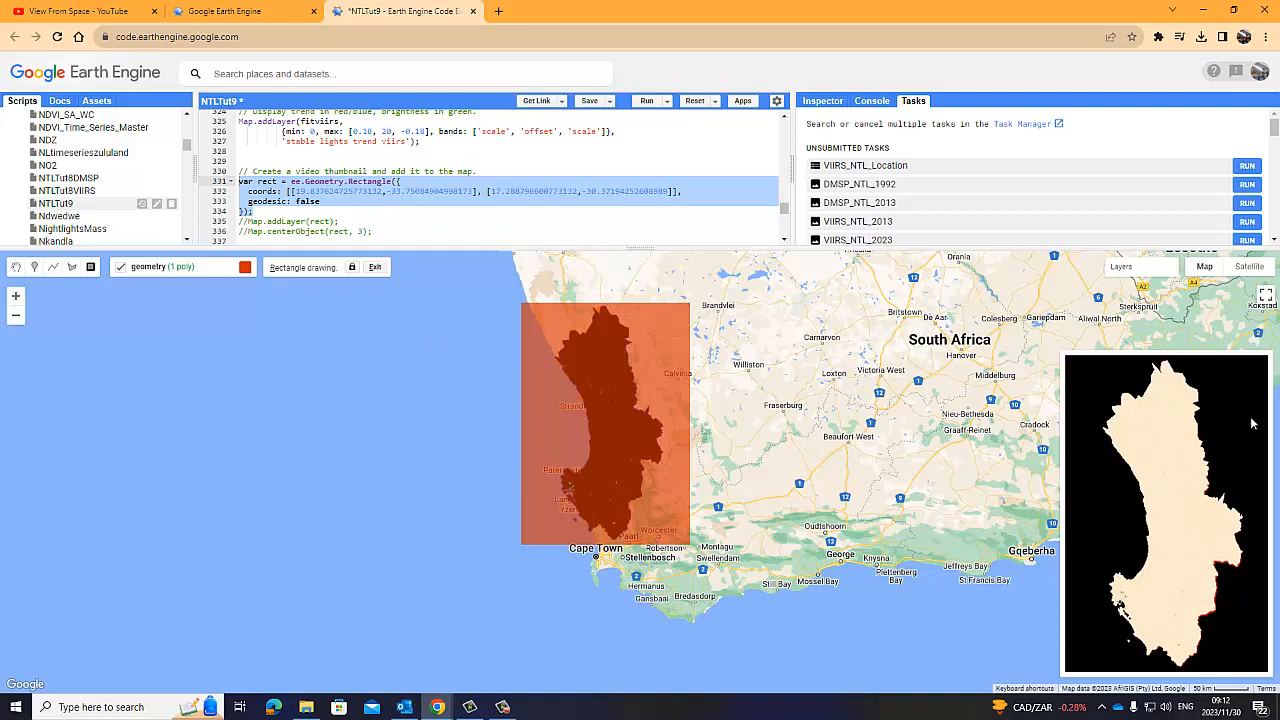
mouse_move(1177, 681)
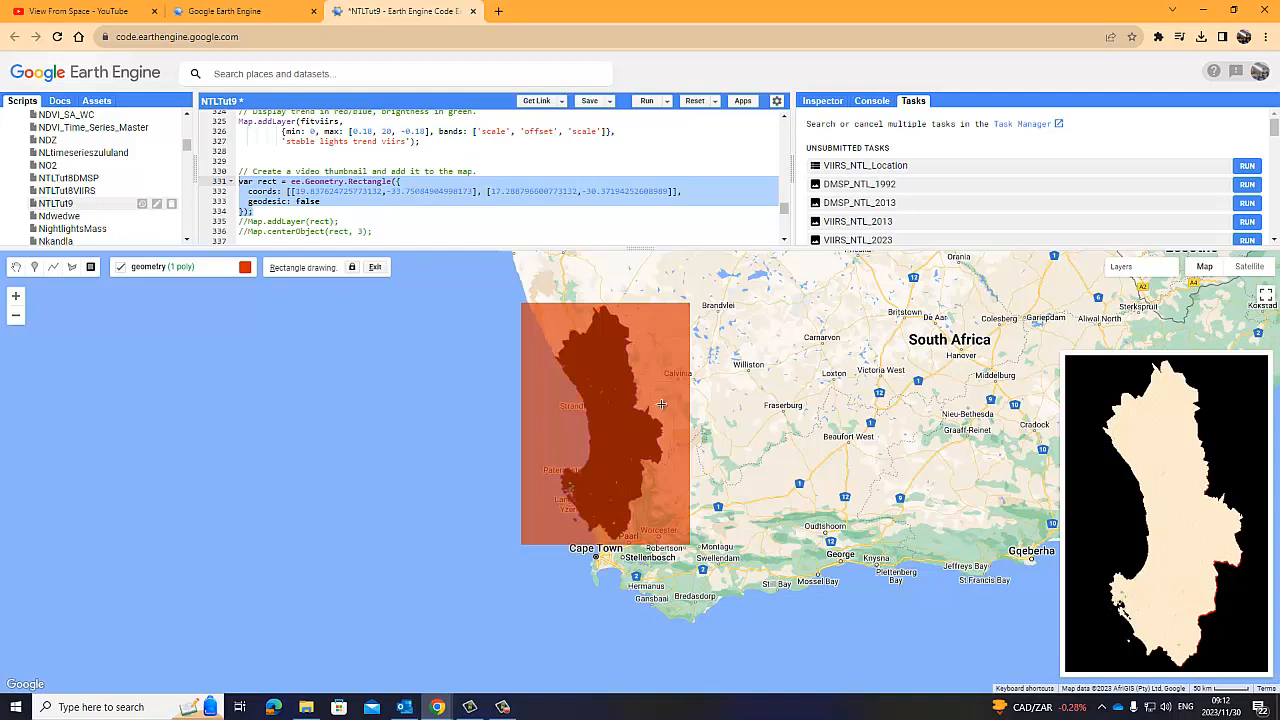
mouse_move(358, 305)
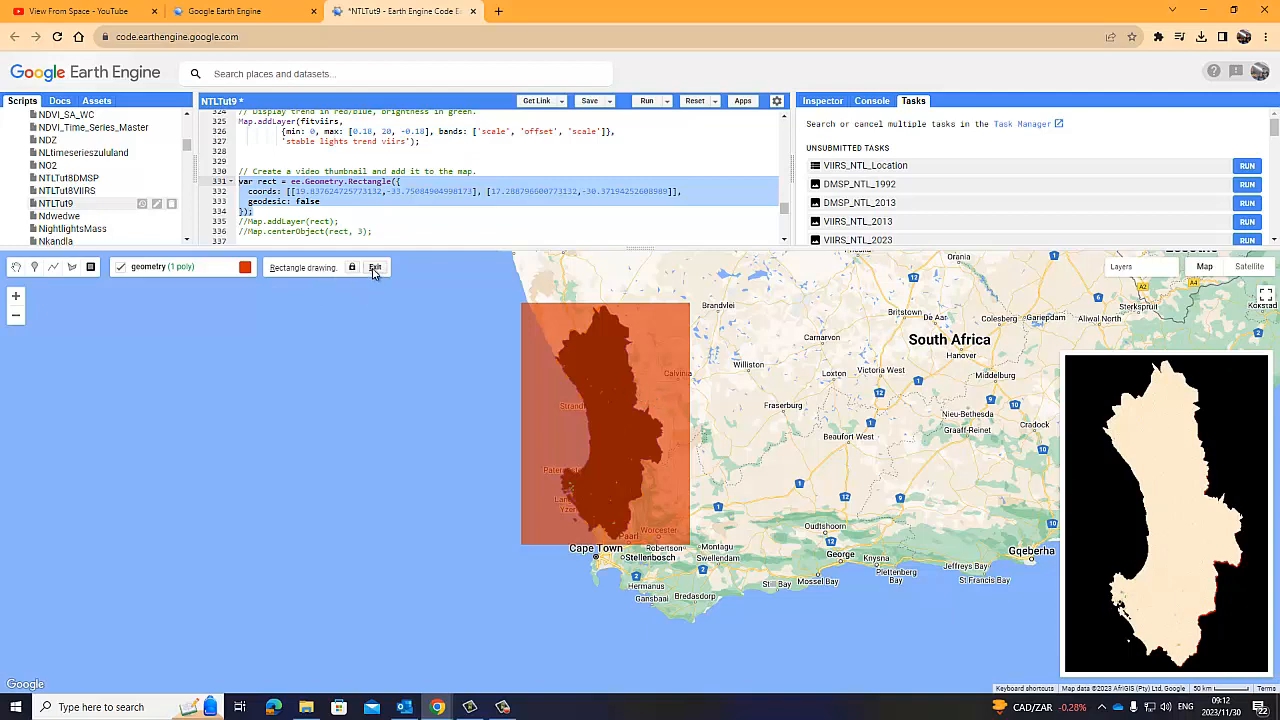
Exit rectangle drawing mode on the map
left_click(375, 267)
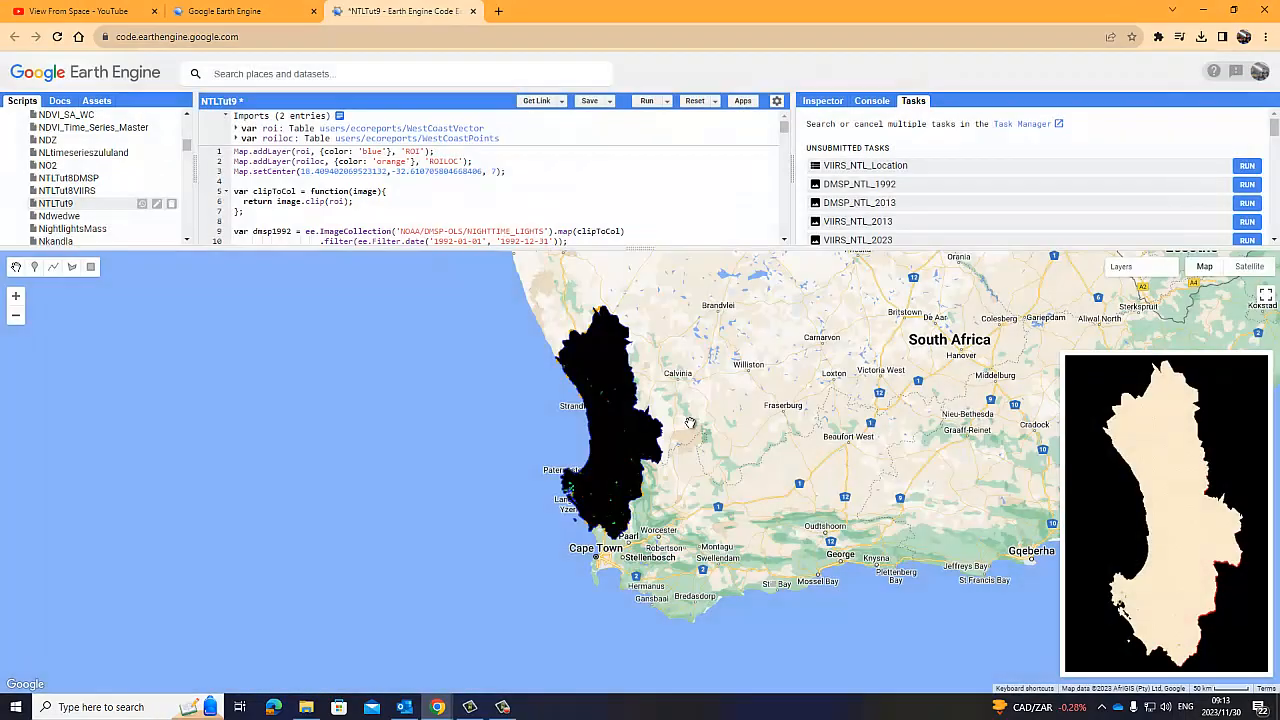
mouse_move(525, 315)
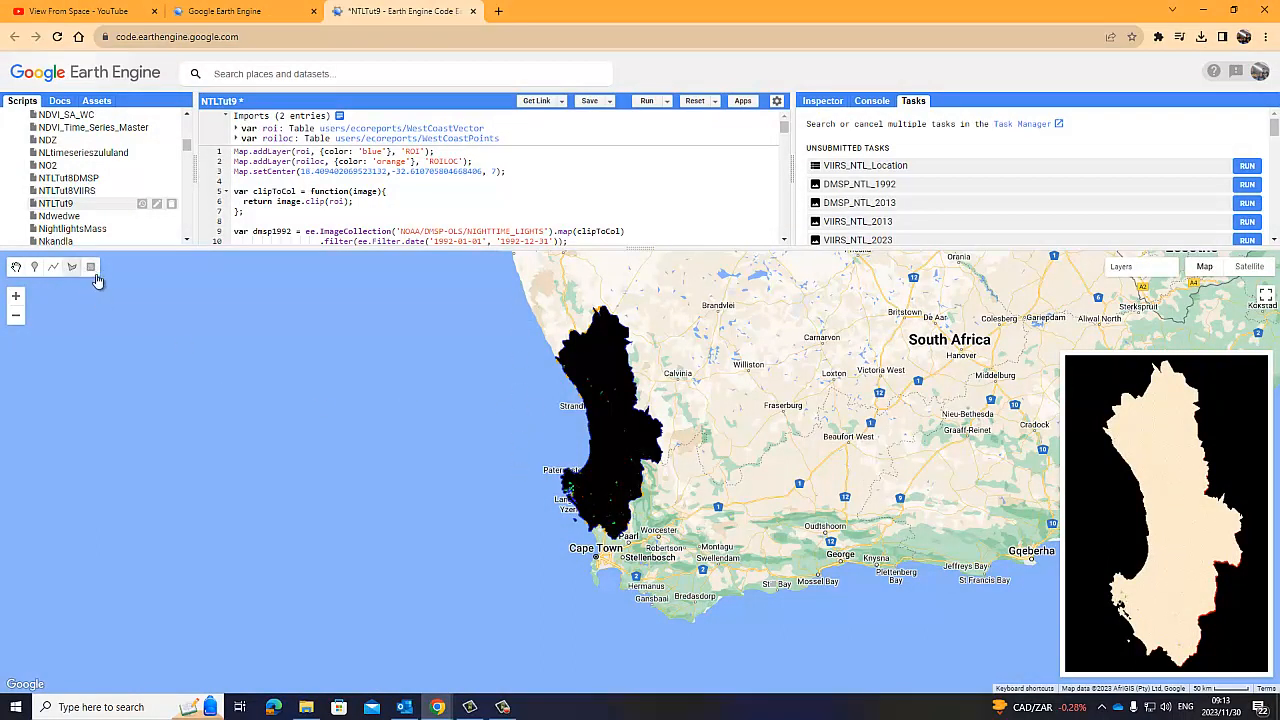
mouse_move(90, 267)
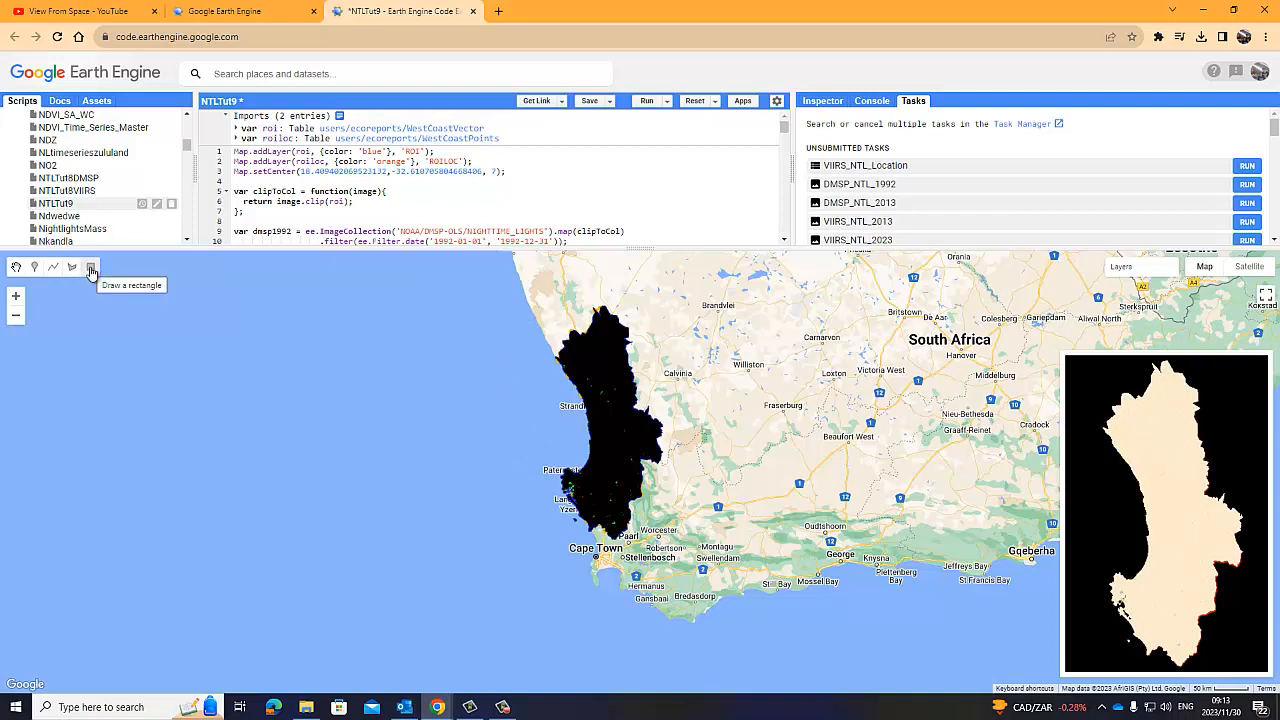
Draw a rectangle over the west-coast region and finish drawing
left_click(91, 267)
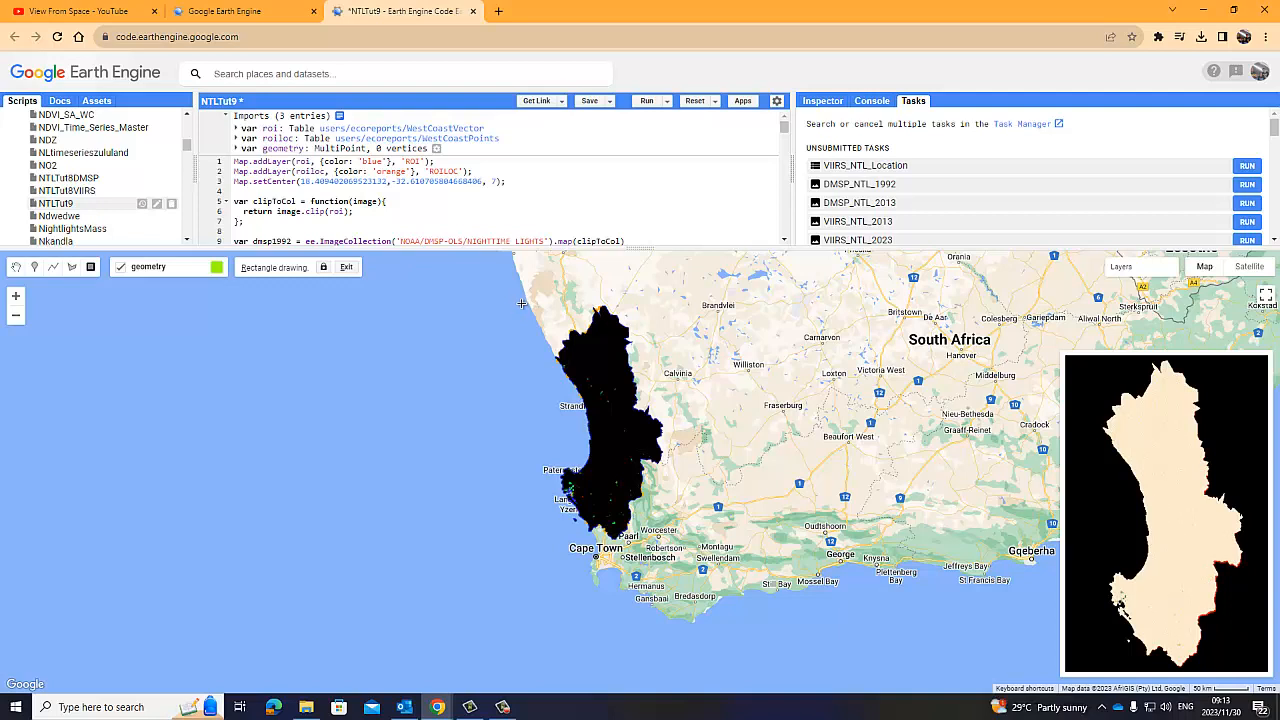
left_click_drag(520, 303, 560, 540)
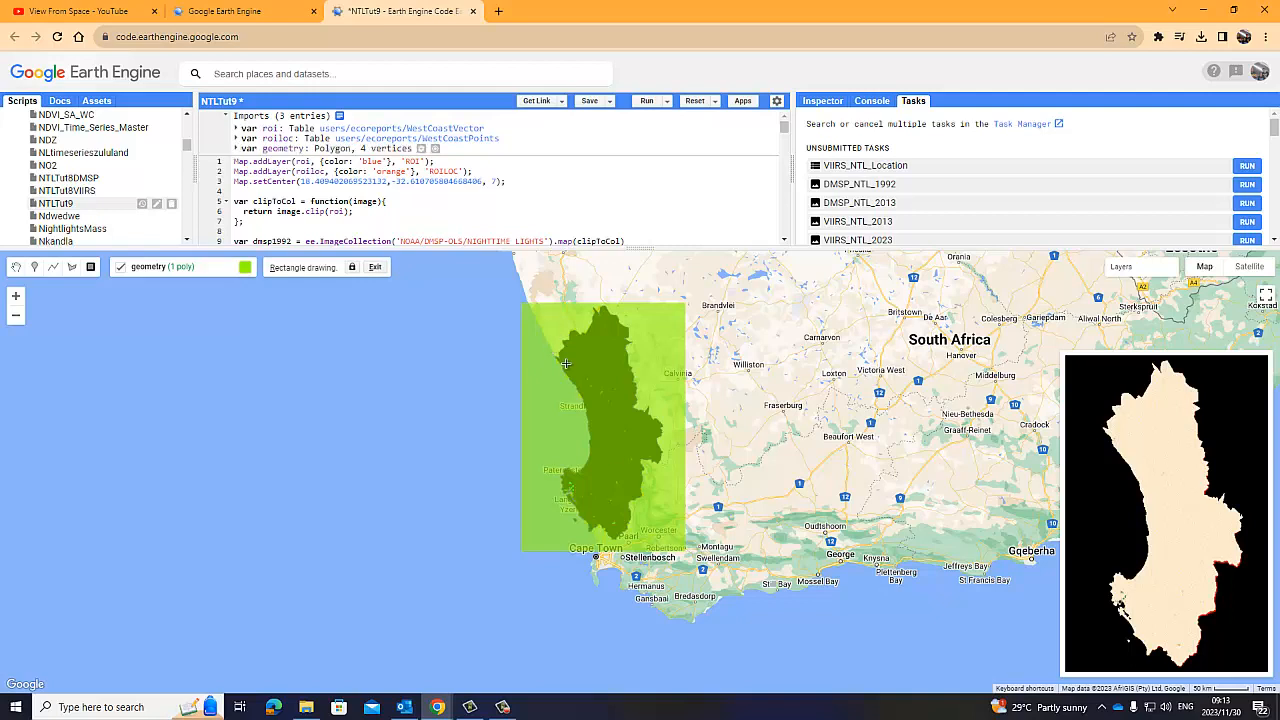
mouse_move(388, 293)
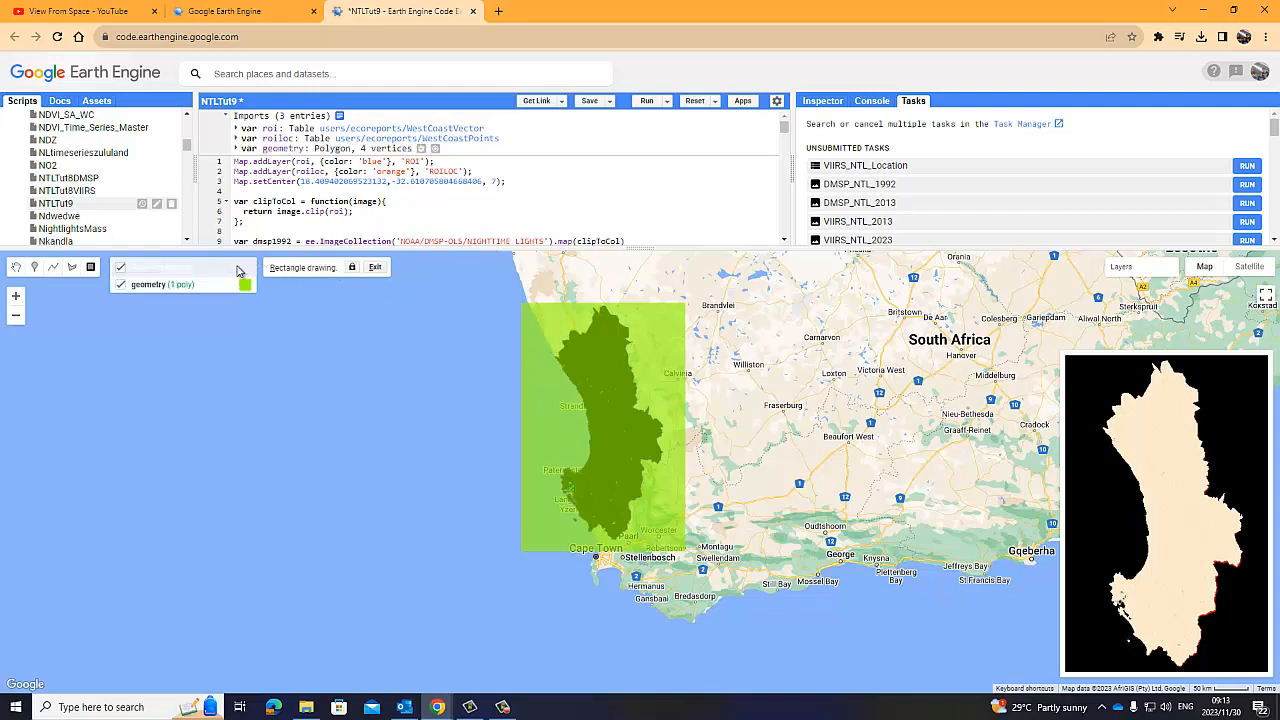
left_click(160, 271)
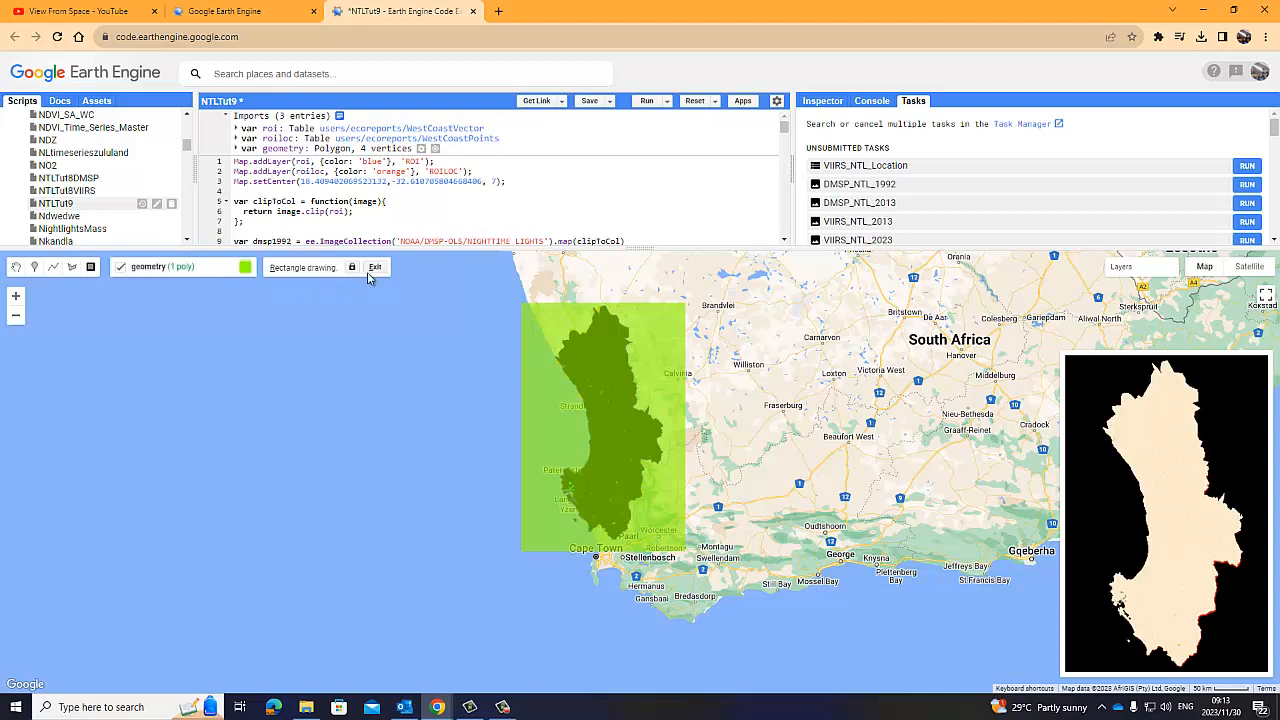
left_click(375, 267)
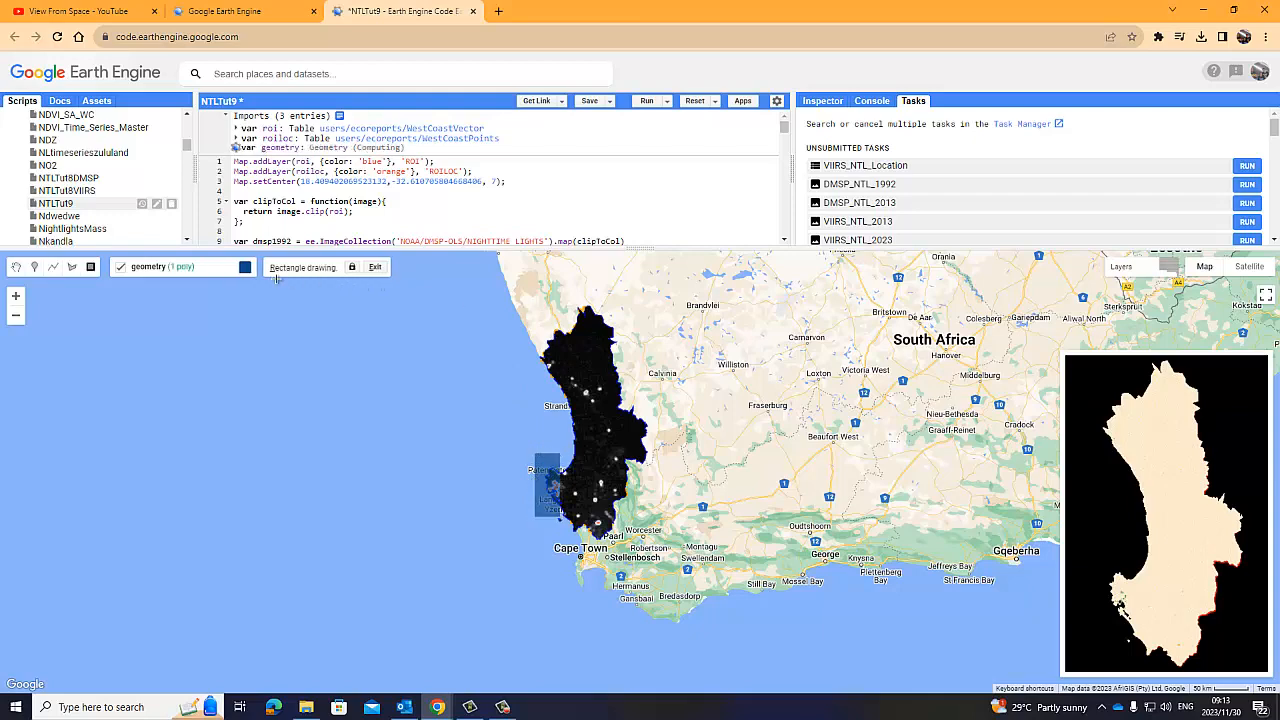
Delete the faulty geometry import and redraw the rectangle around the west-coast region
left_click(376, 267)
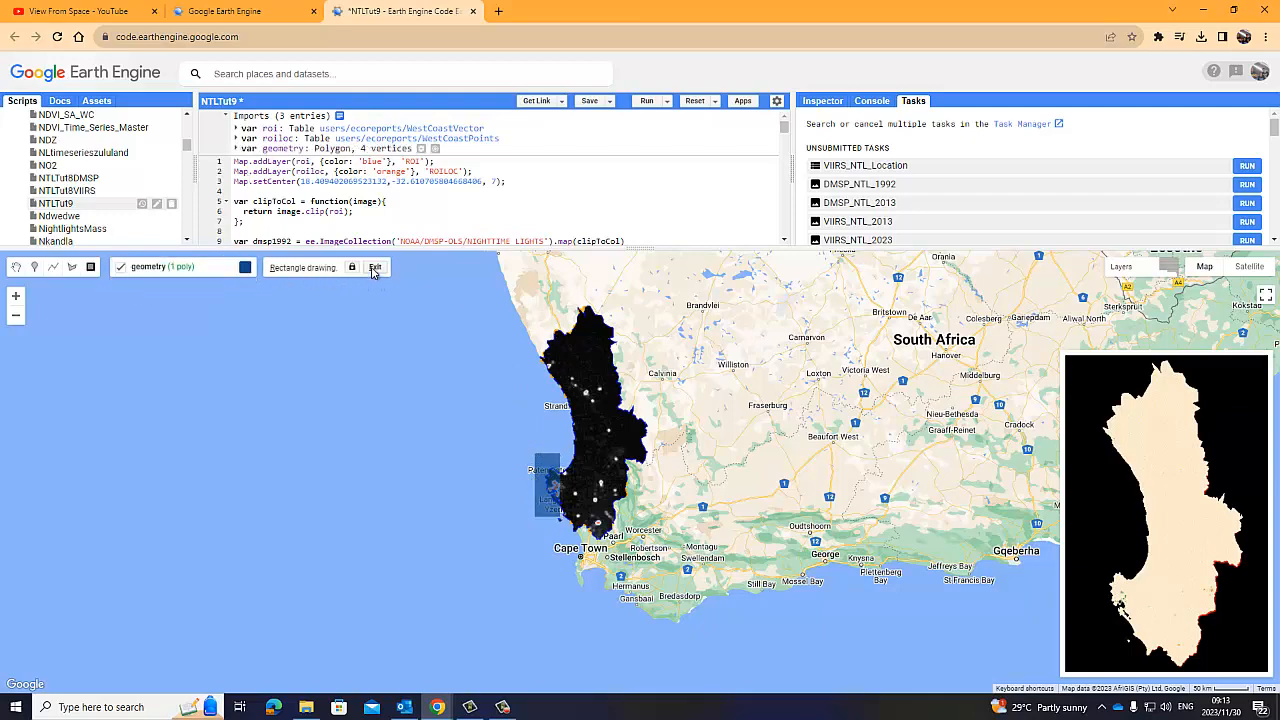
left_click(375, 266)
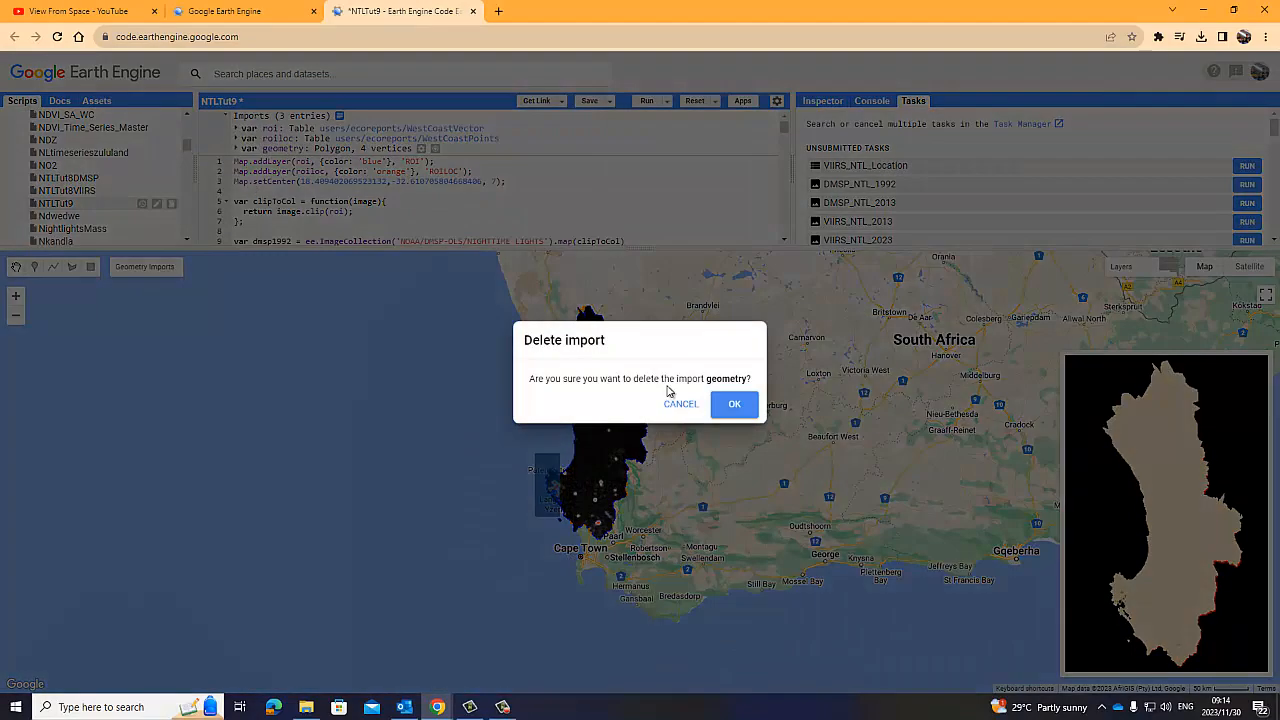
left_click(734, 404)
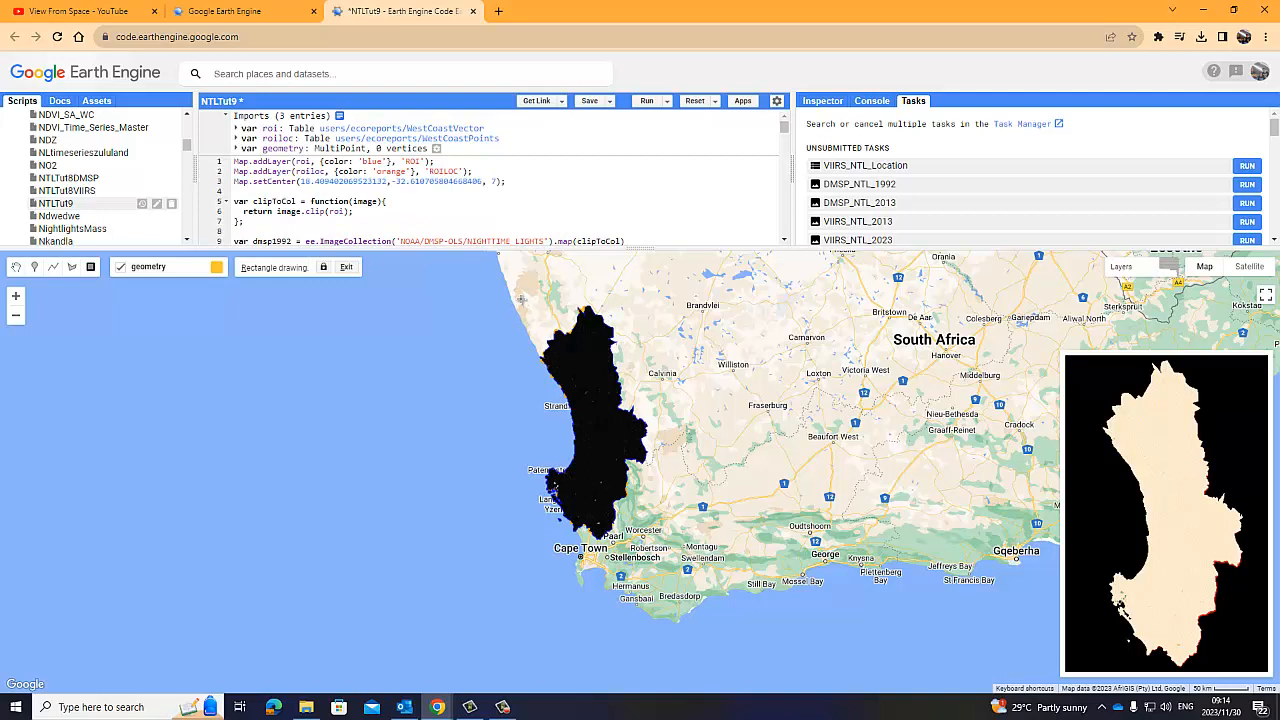
left_click_drag(520, 300, 657, 545)
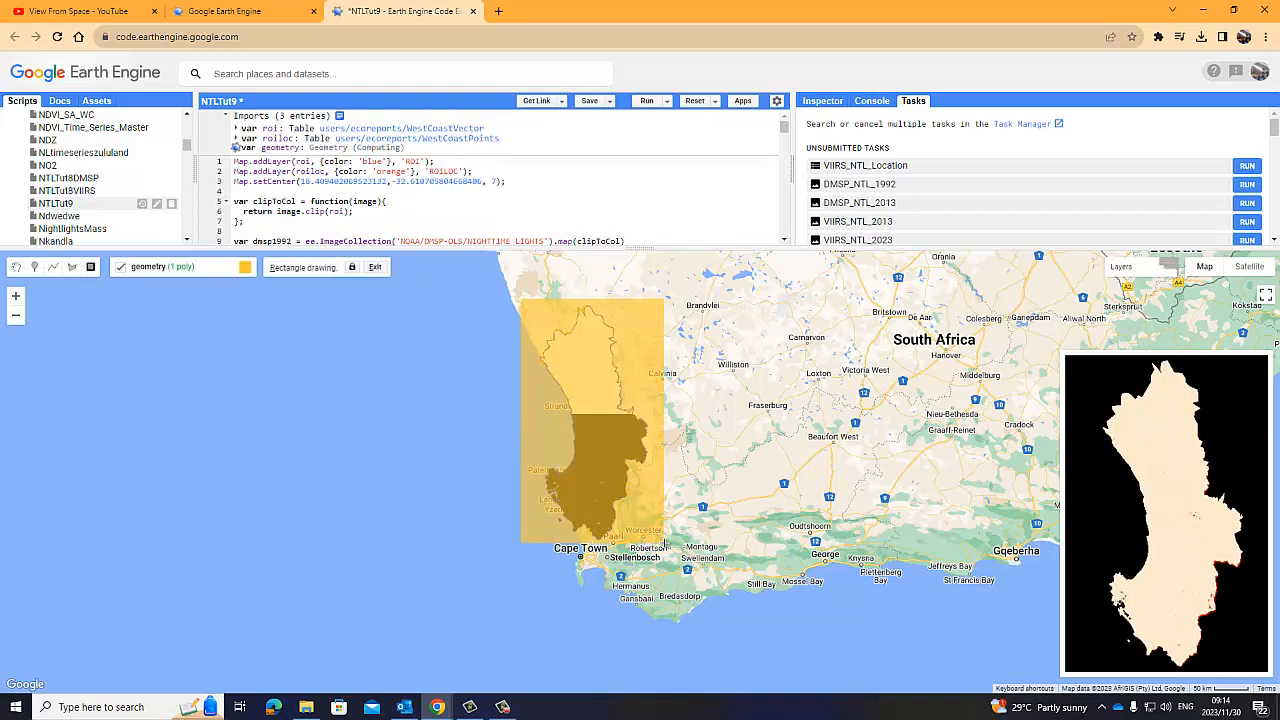
left_click(633, 483)
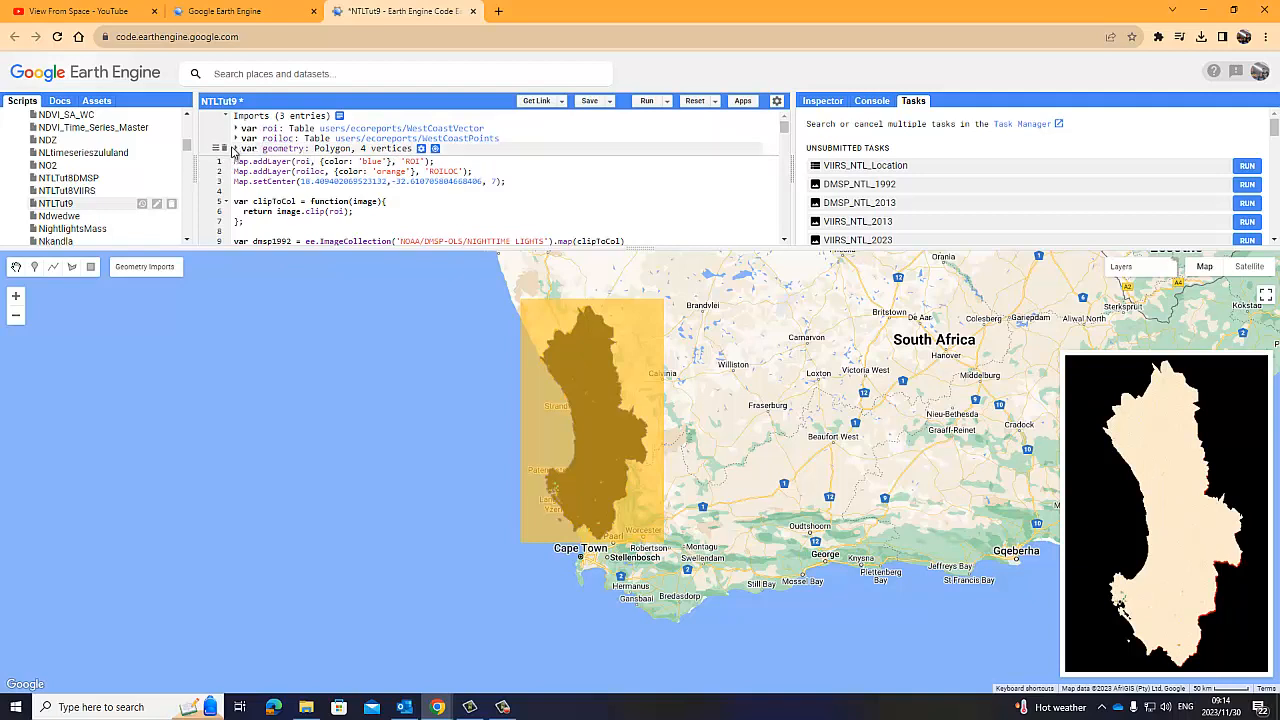
left_click(237, 148)
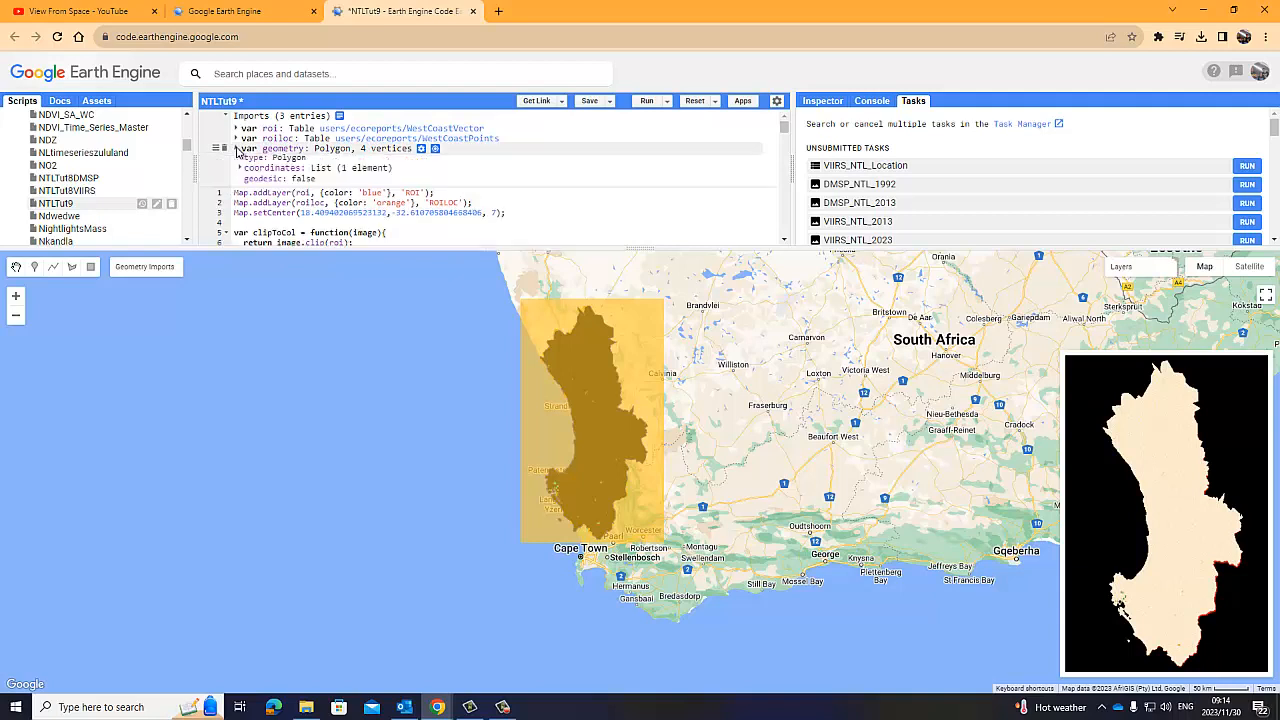
left_click(238, 167)
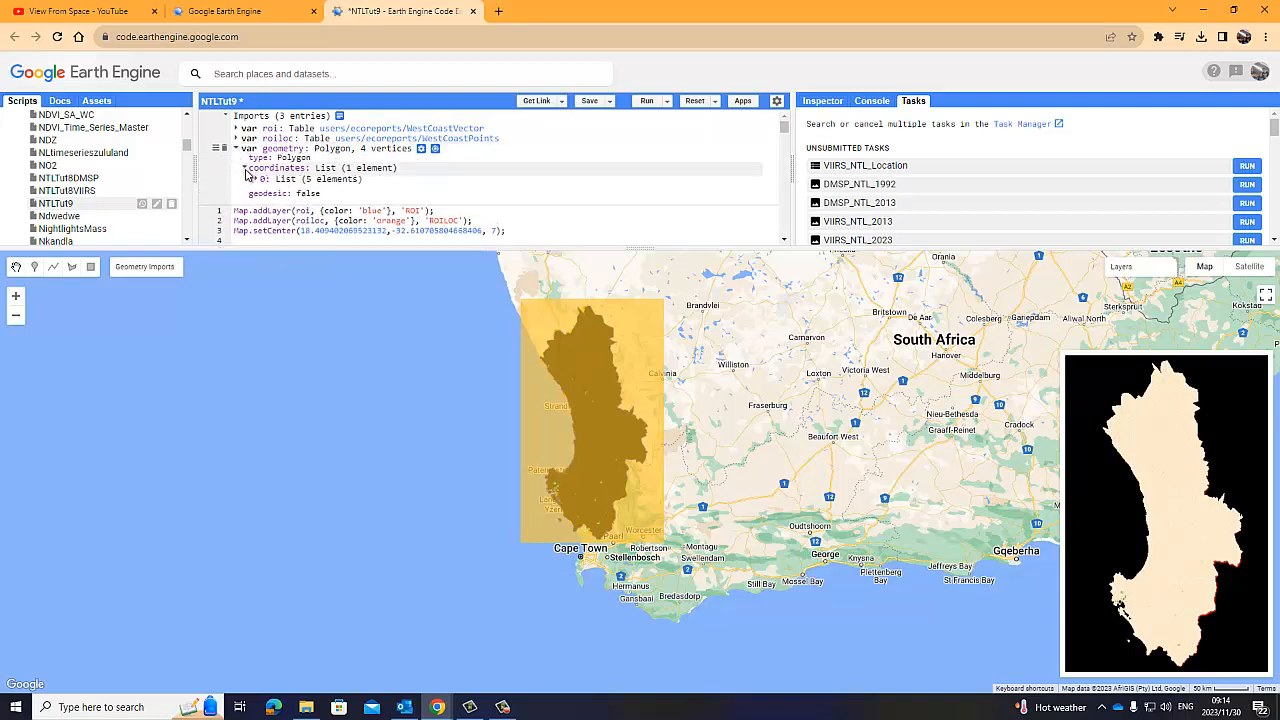
left_click(266, 178)
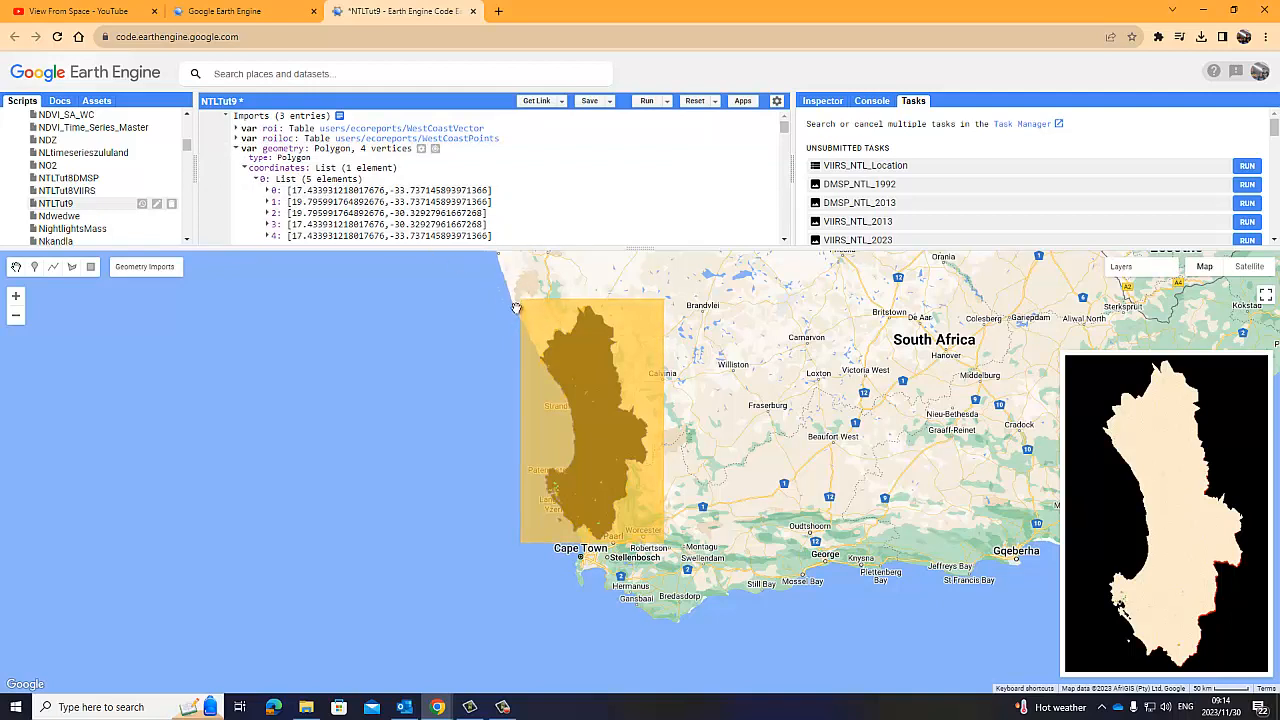
mouse_move(654, 353)
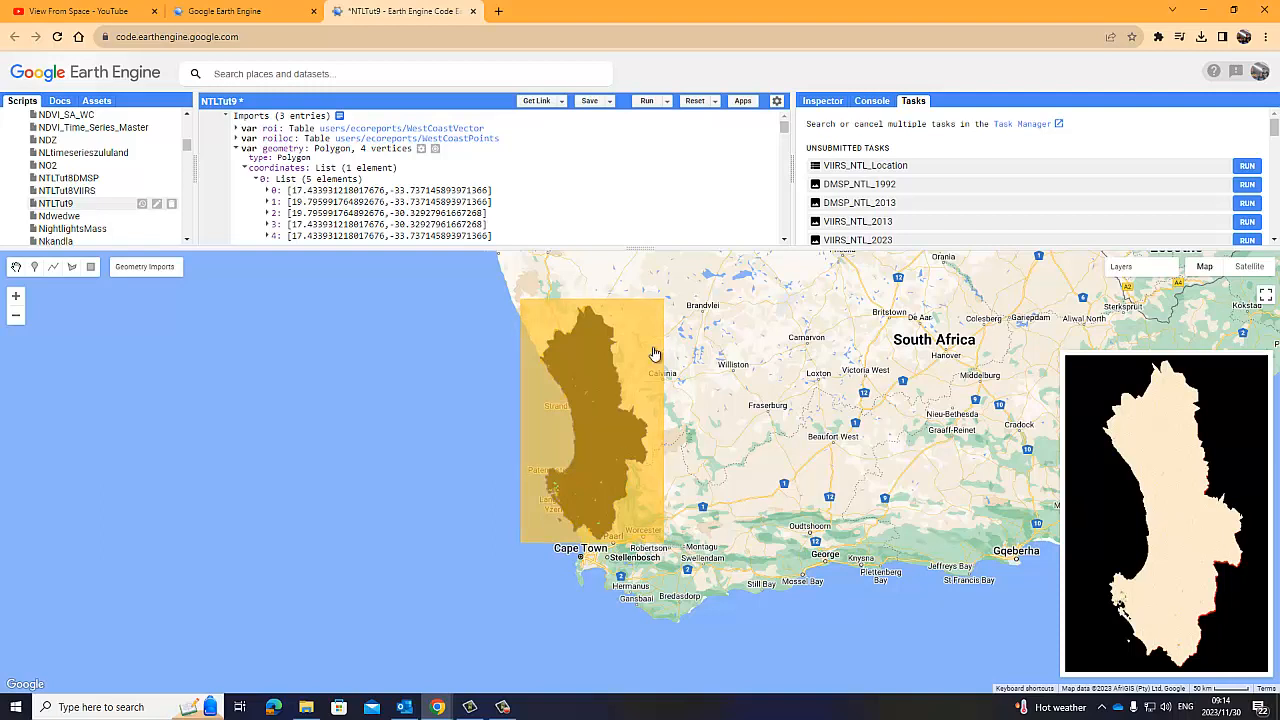
mouse_move(530, 530)
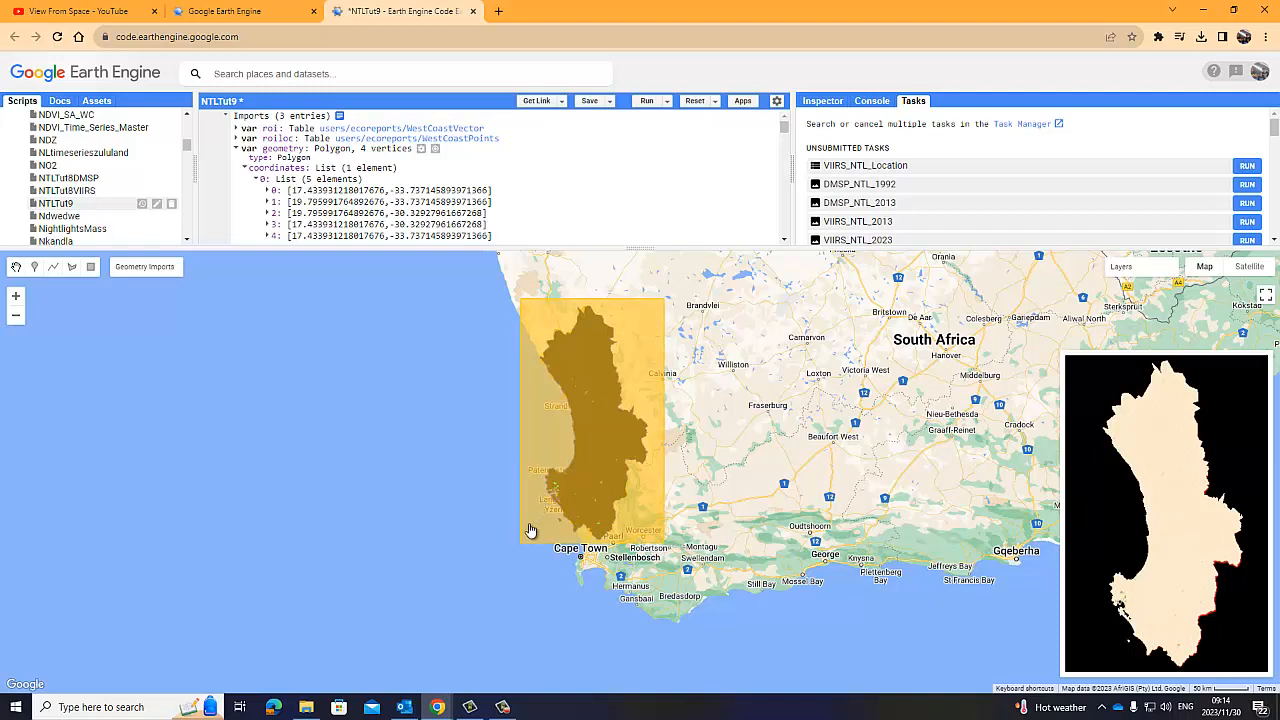
mouse_move(531, 285)
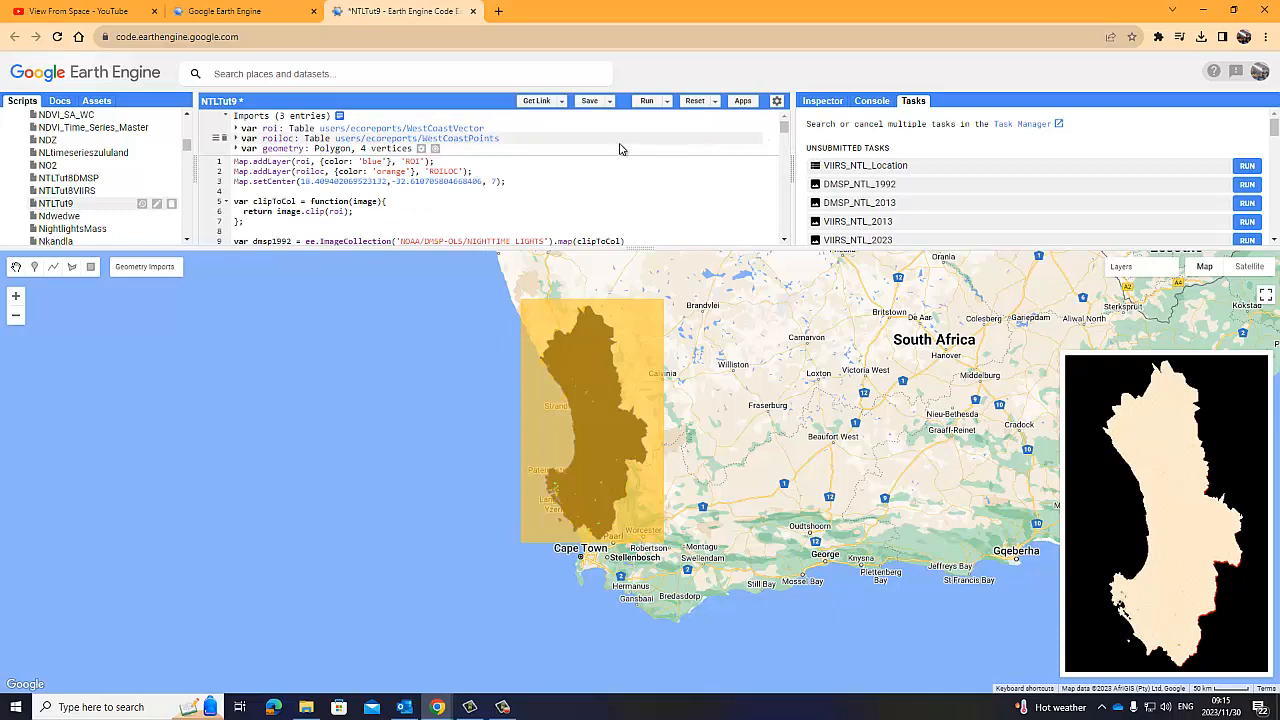
scroll("down", 3)
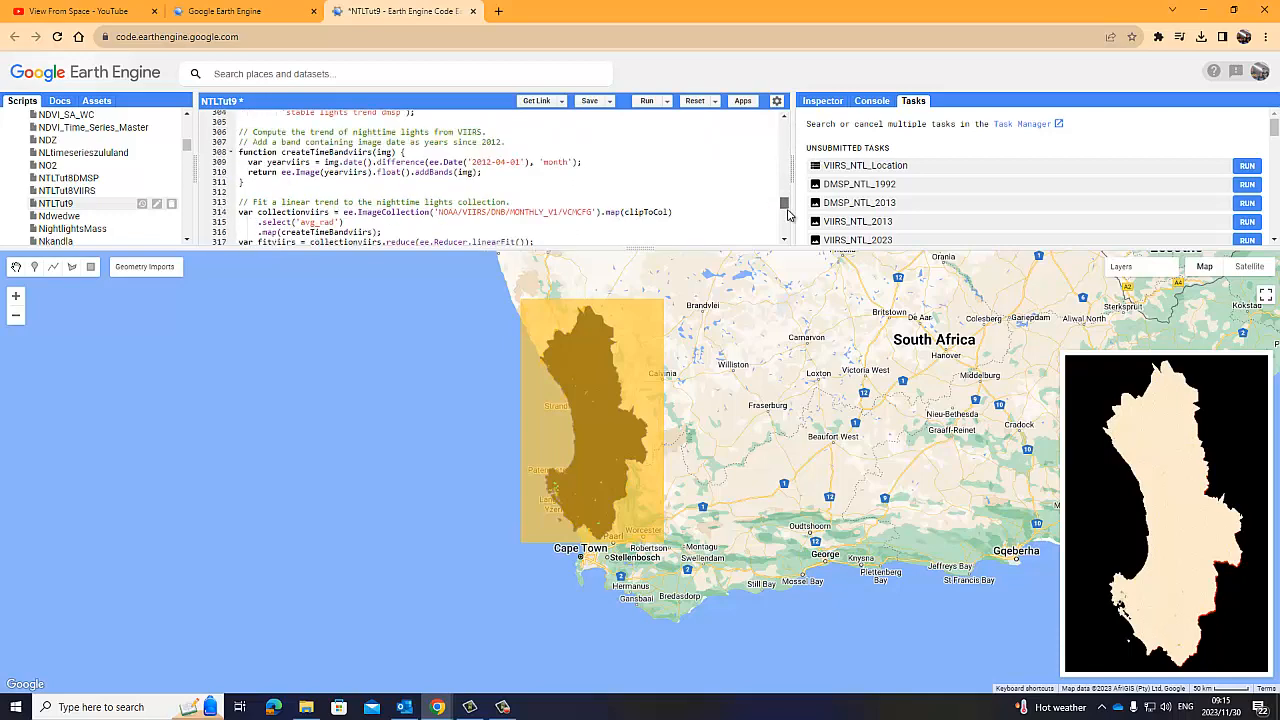
scroll("down", 3)
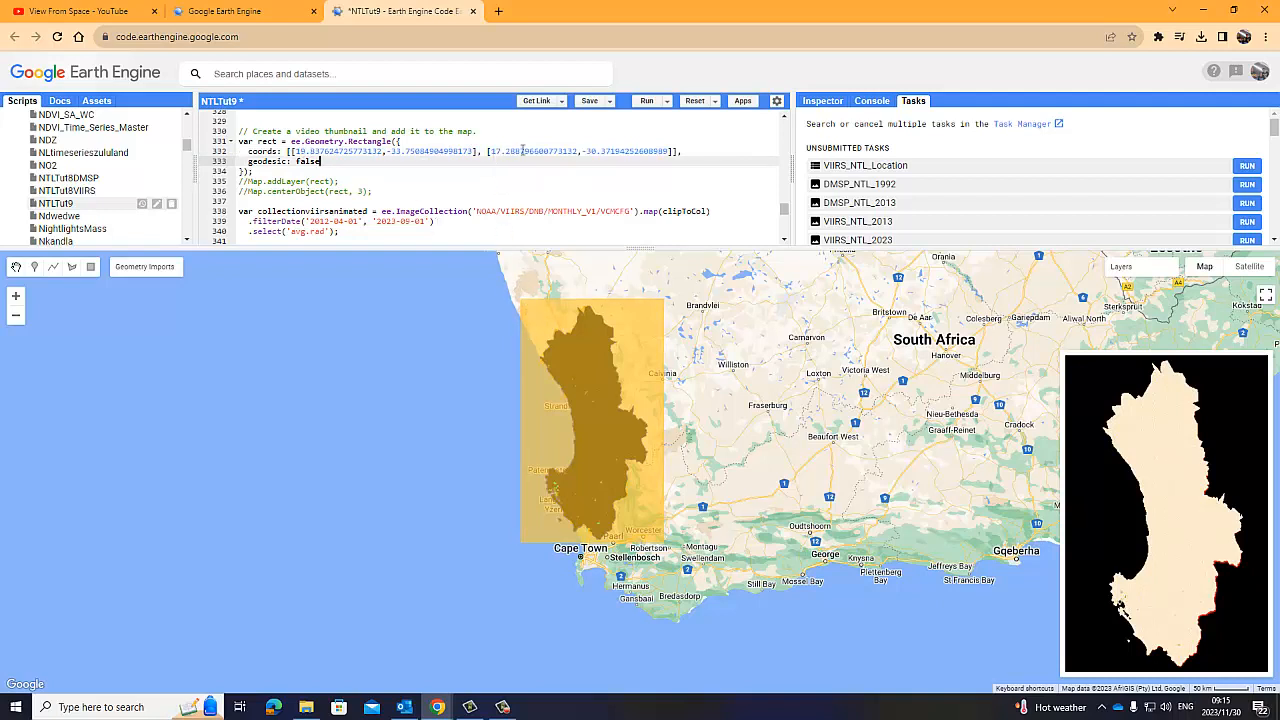
mouse_move(641, 498)
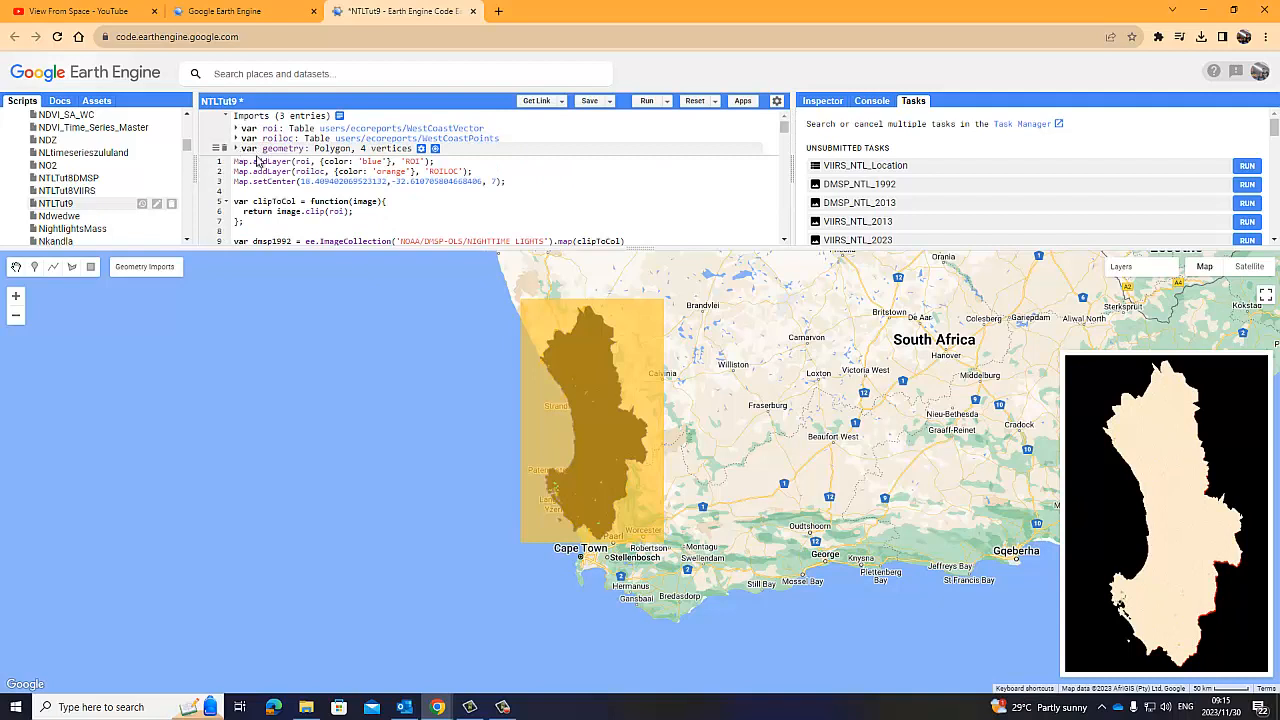
Expand the geometry import details to read the rectangle's corner coordinates
left_click(236, 148)
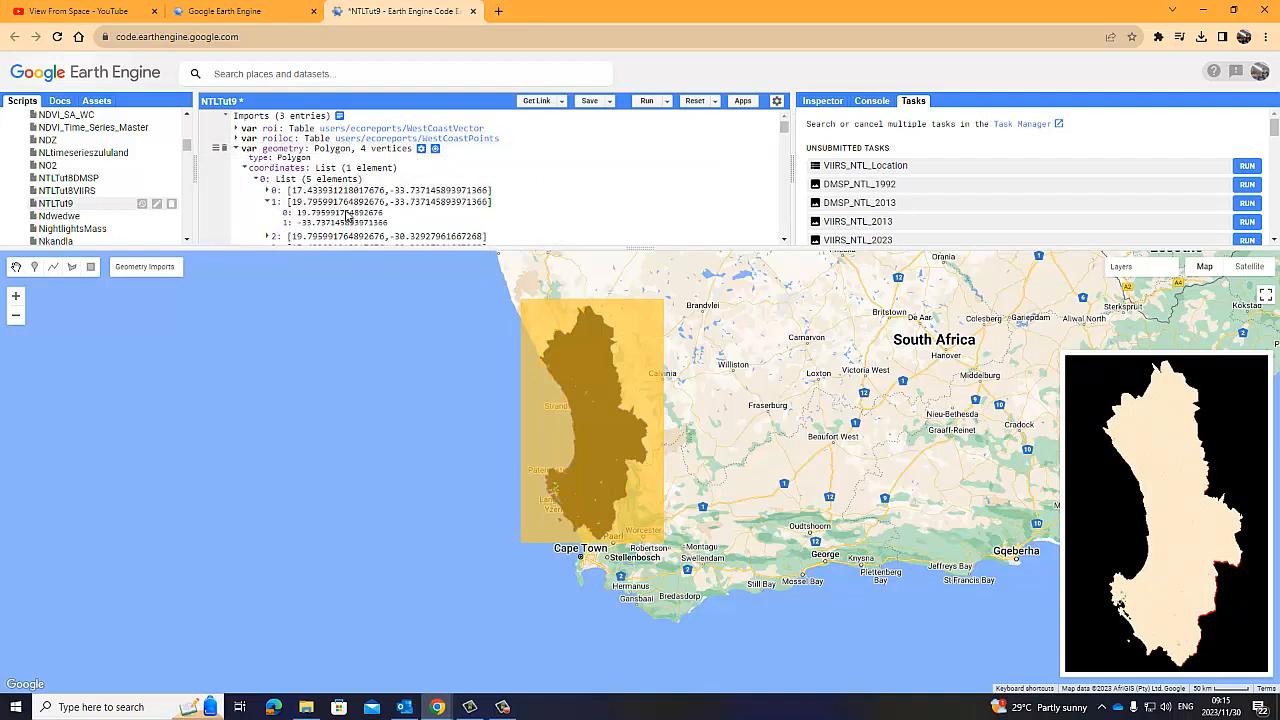
left_click(244, 167)
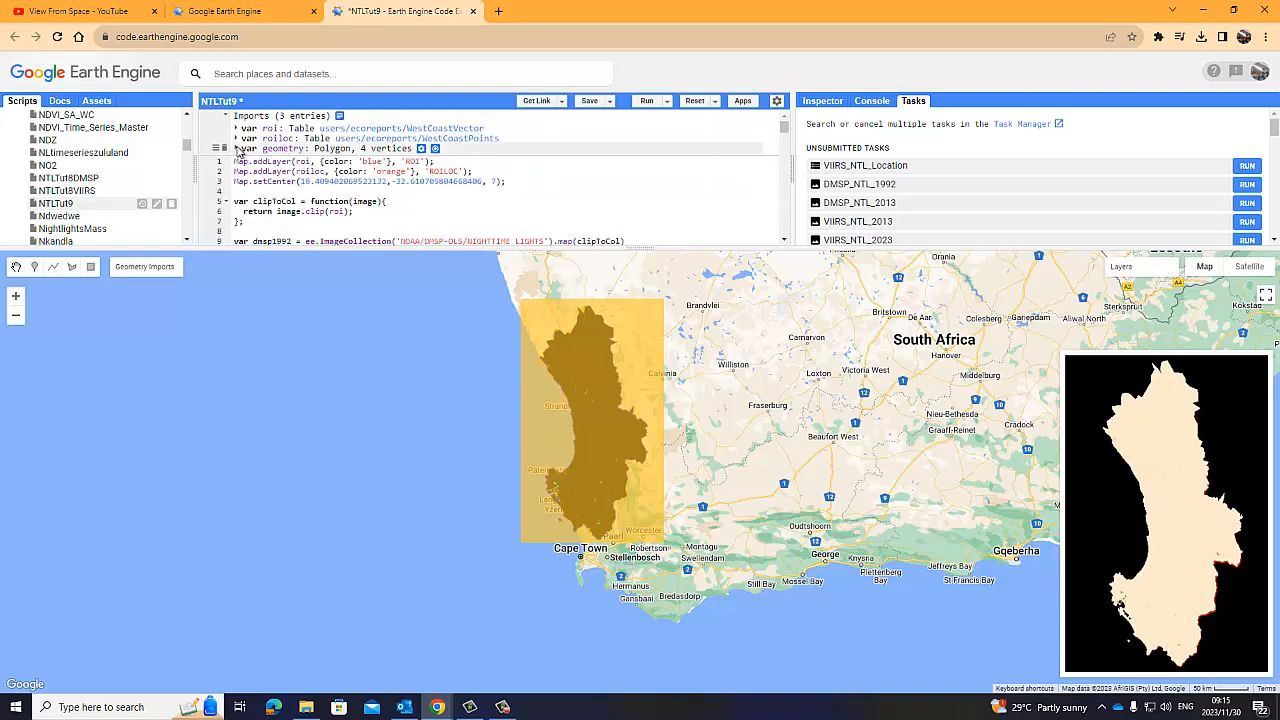
left_click(236, 148)
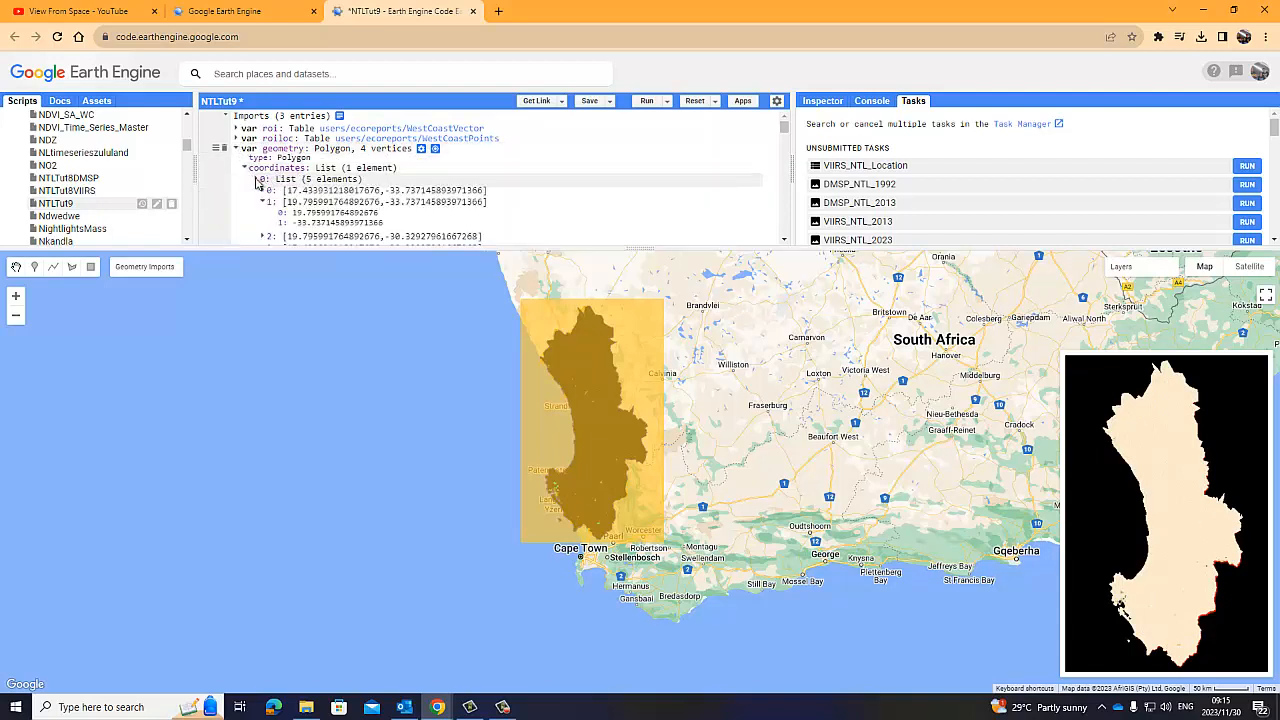
left_click(264, 179)
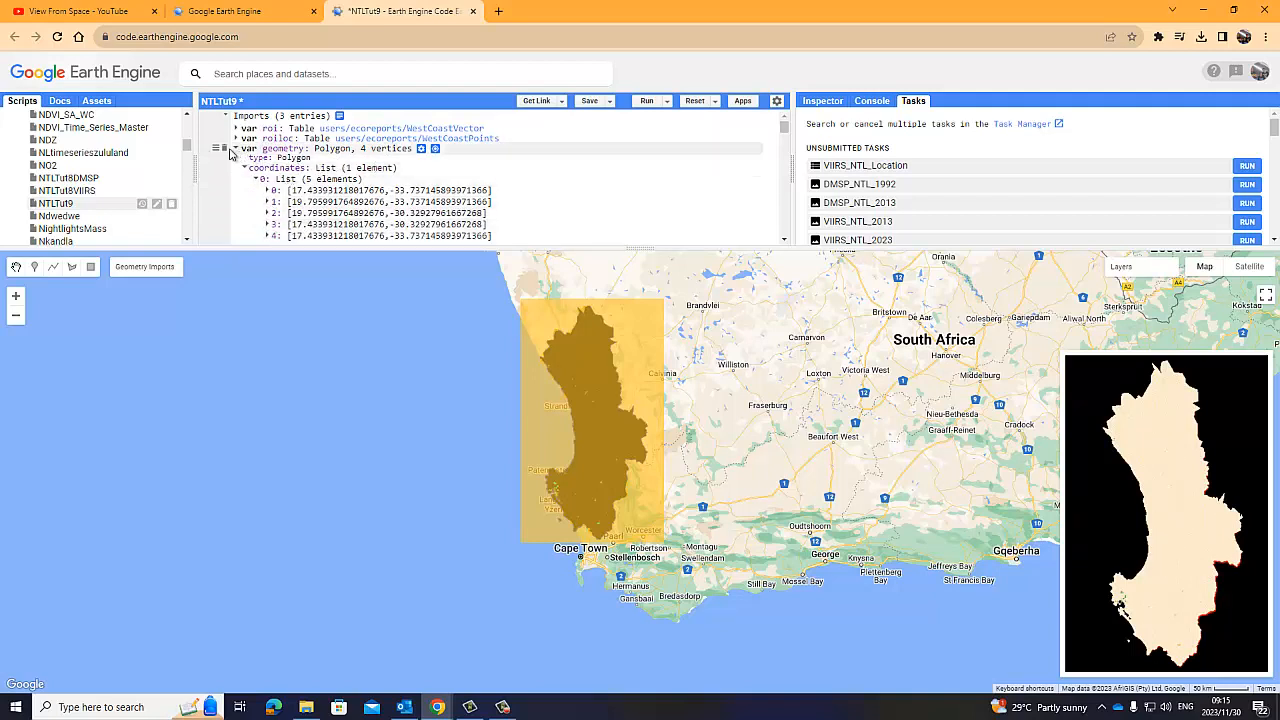
double_click(283, 148)
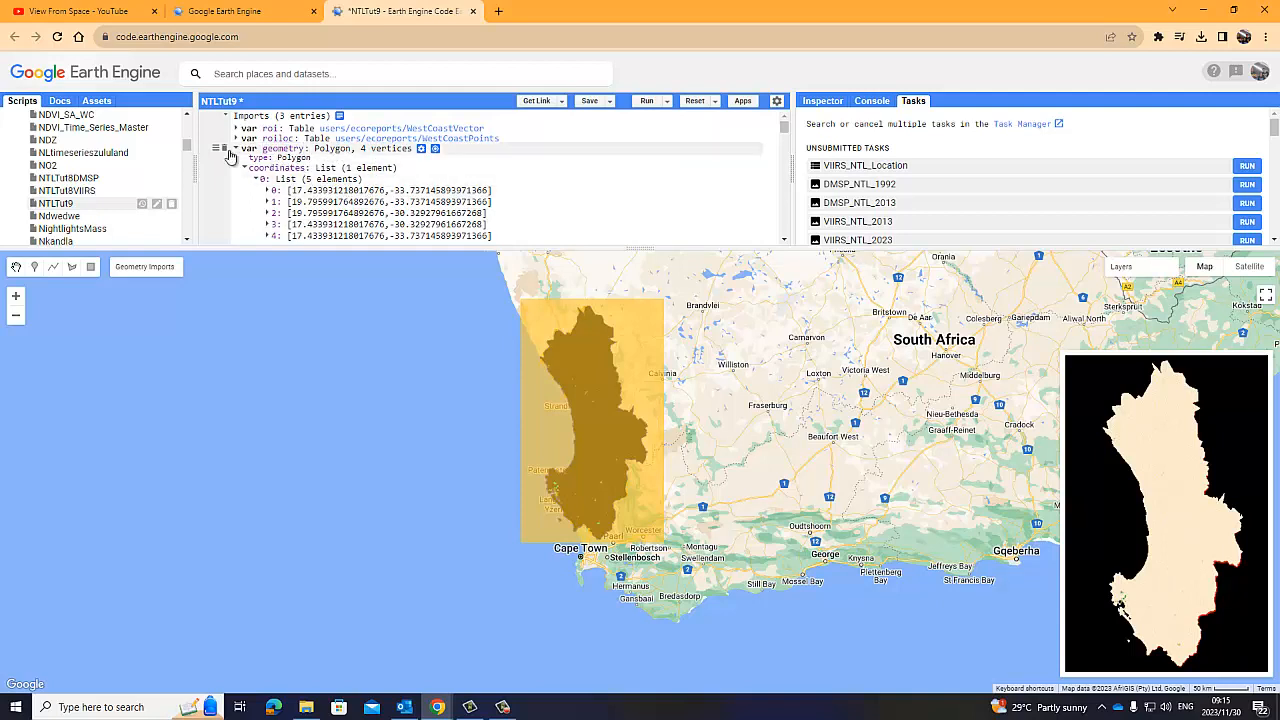
Delete the geometry import and scroll down to the script's rectangle definition
left_click(420, 148)
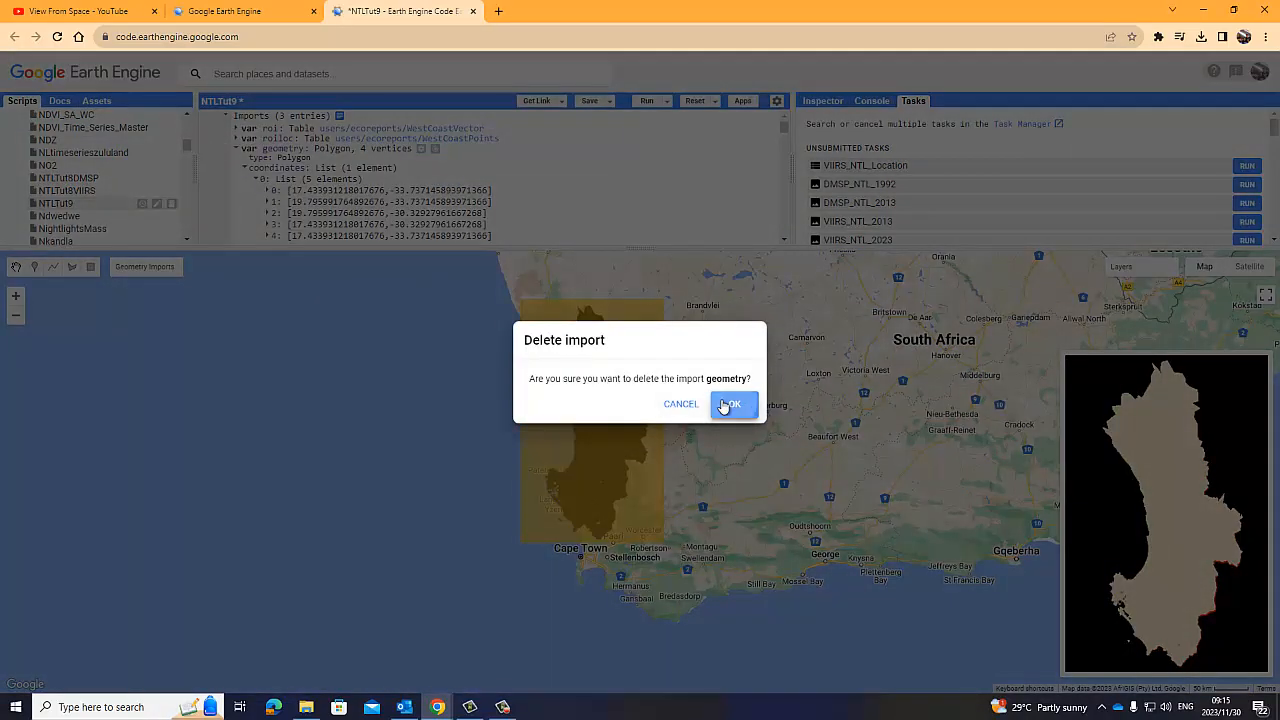
left_click(729, 404)
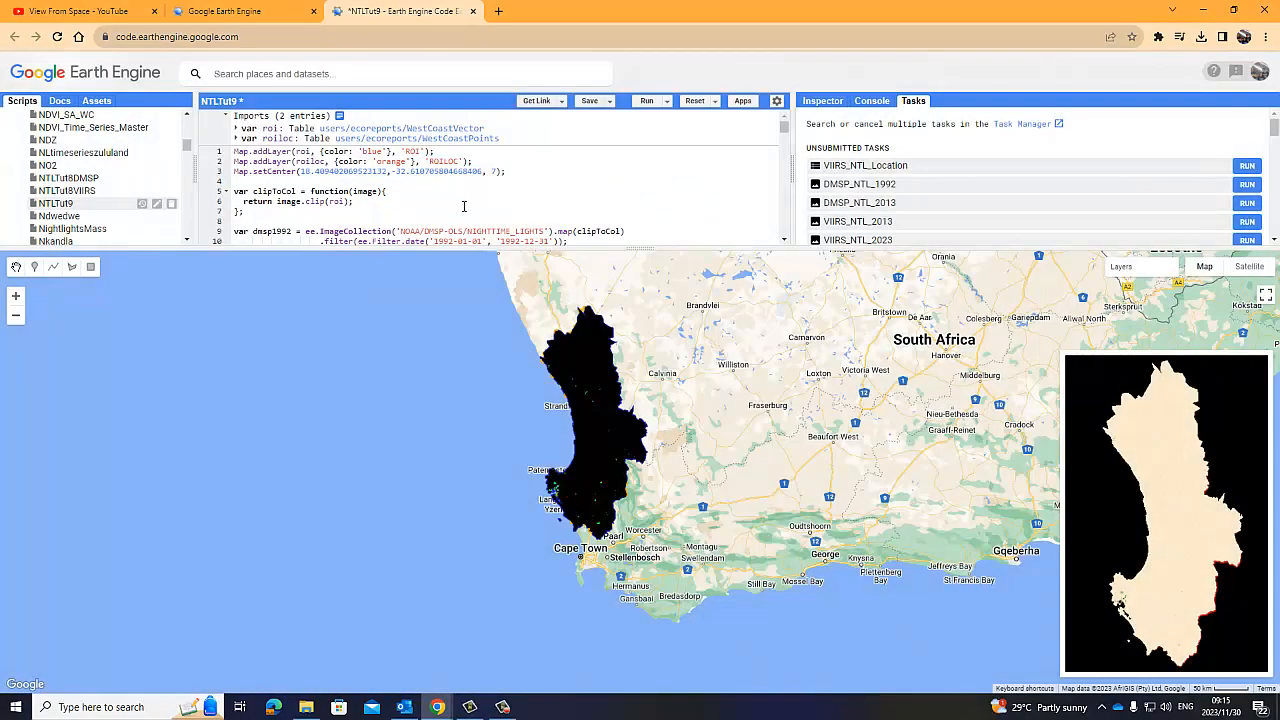
mouse_move(432, 498)
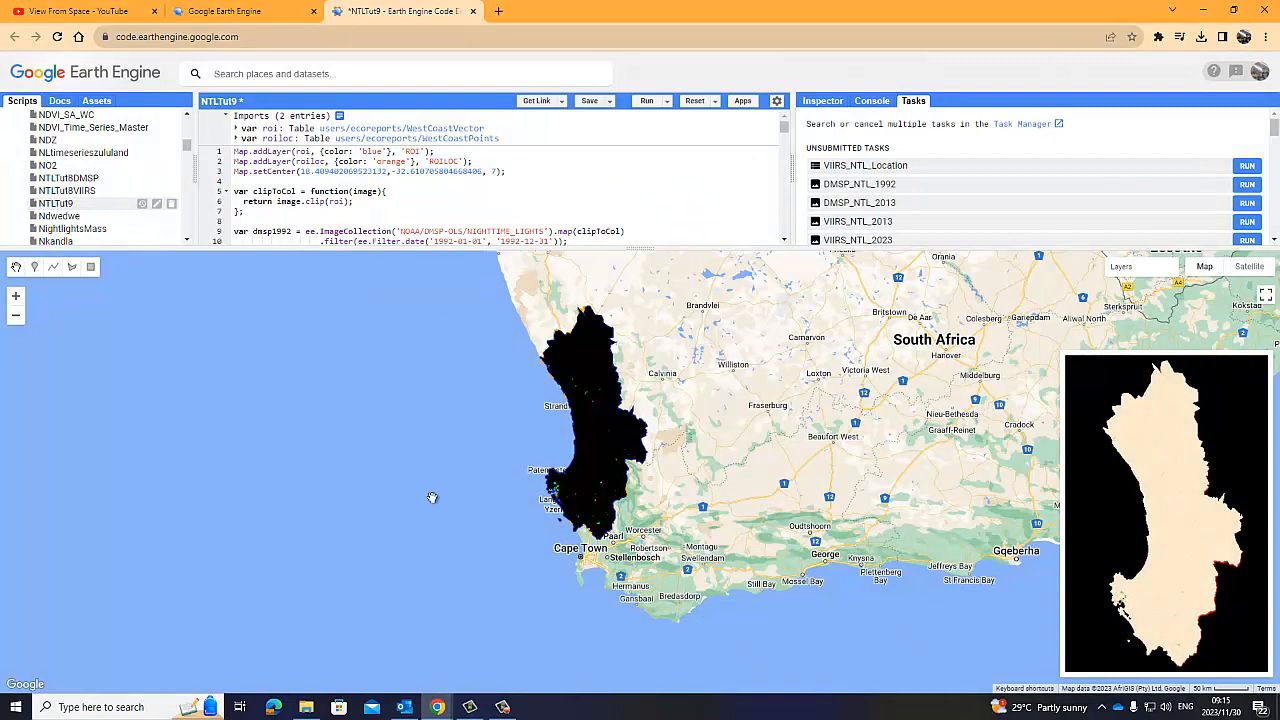
scroll("down", 3)
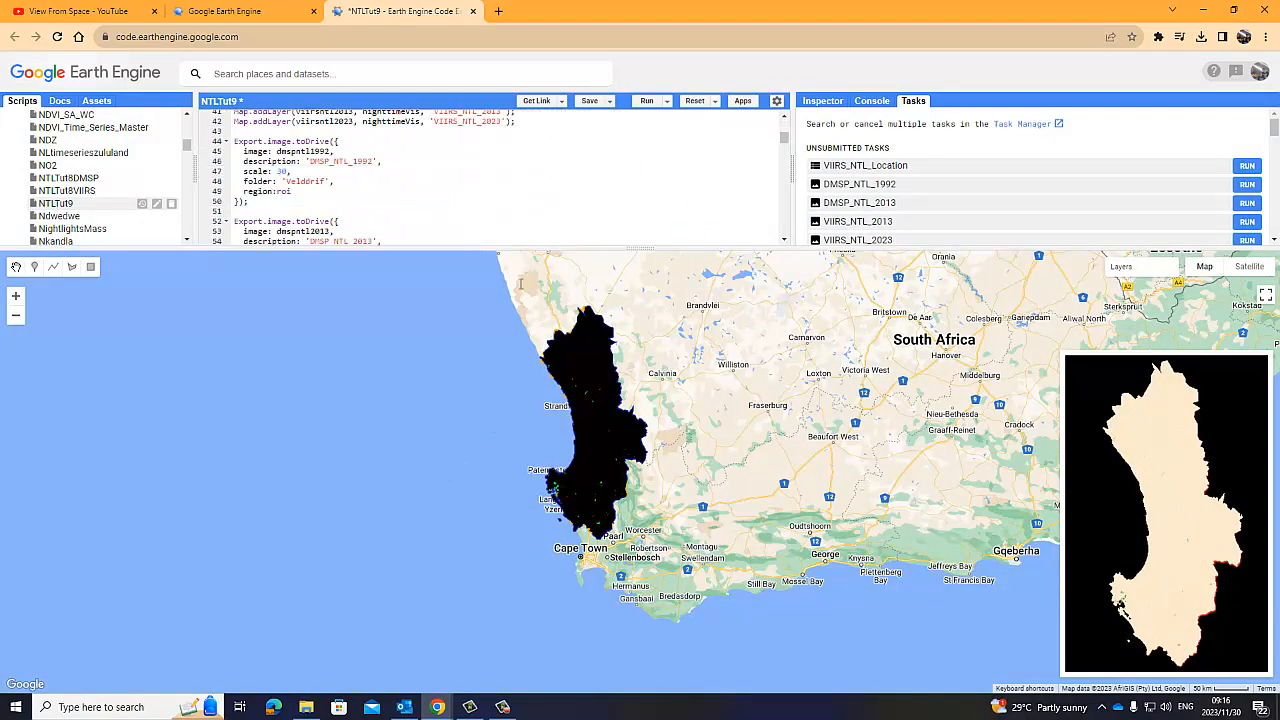
scroll("down", 3)
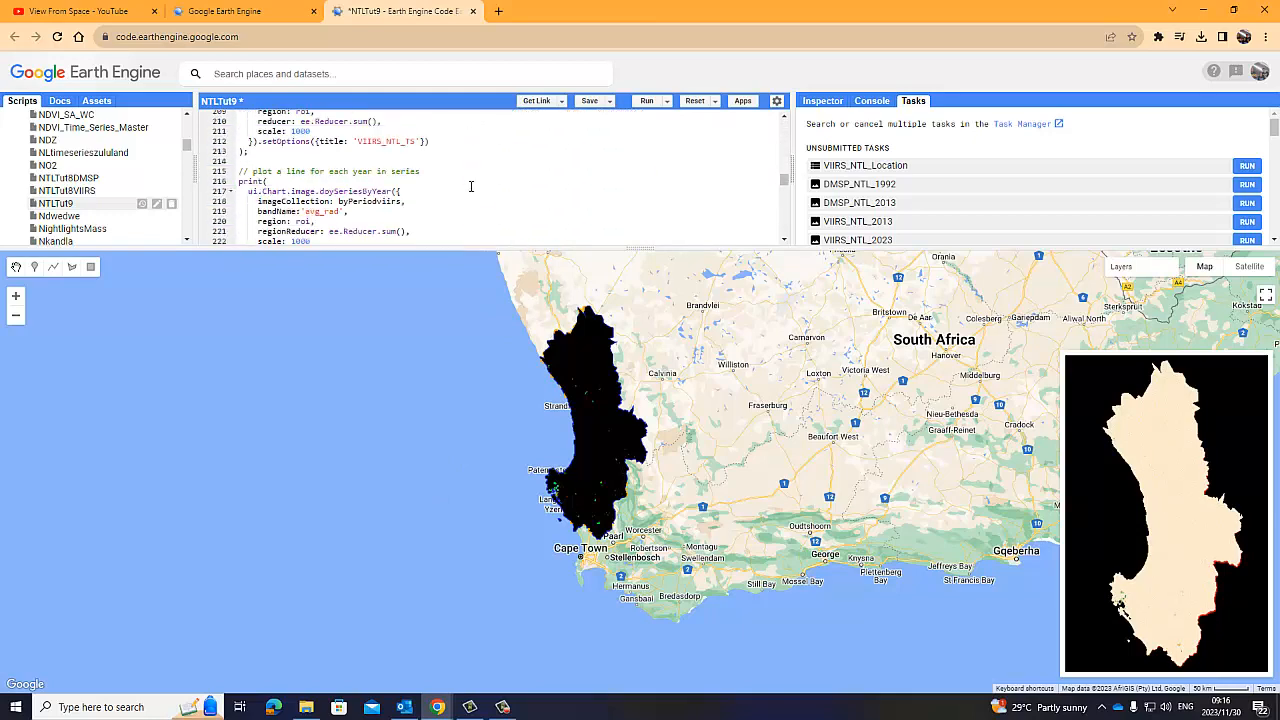
scroll("down", 3)
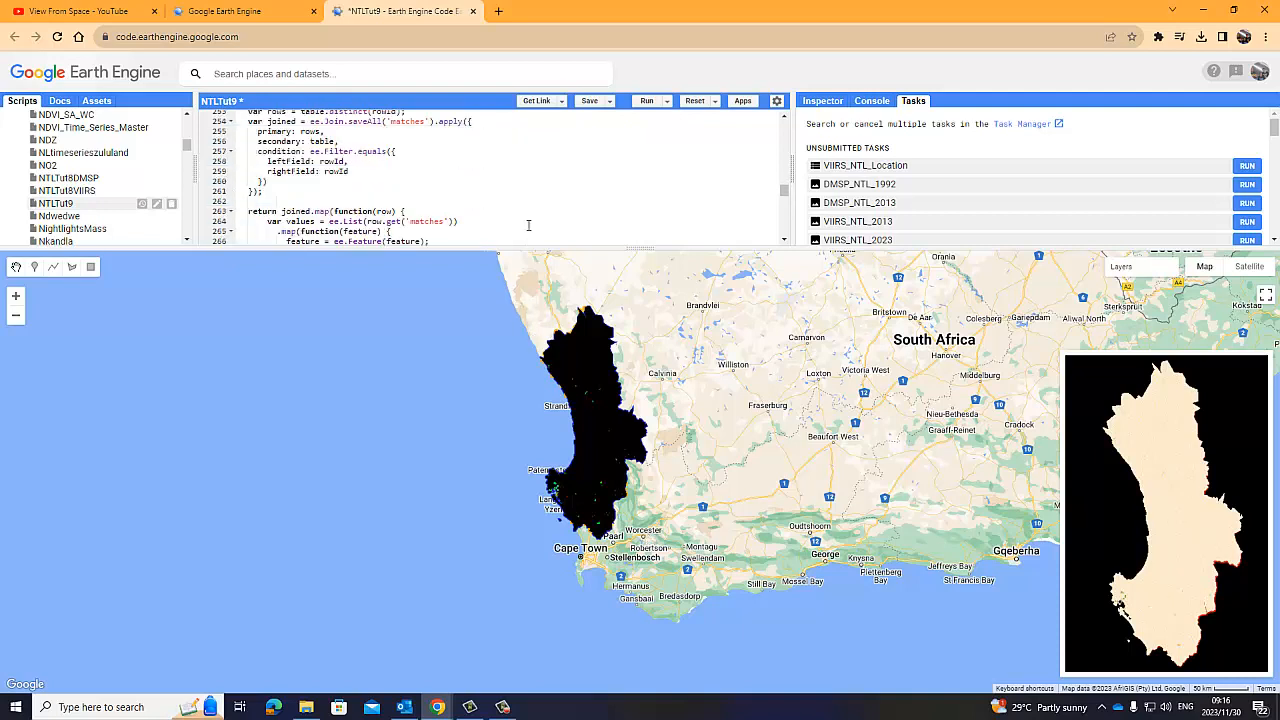
scroll("down", 3)
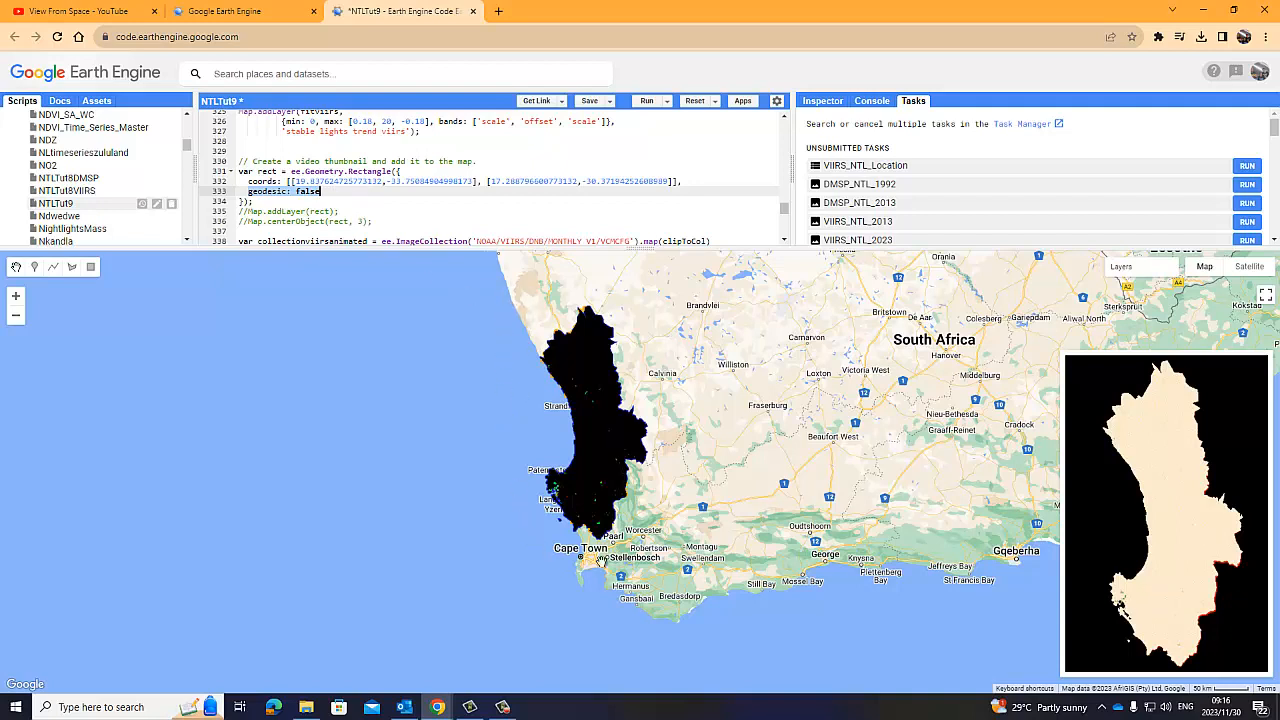
mouse_move(568, 360)
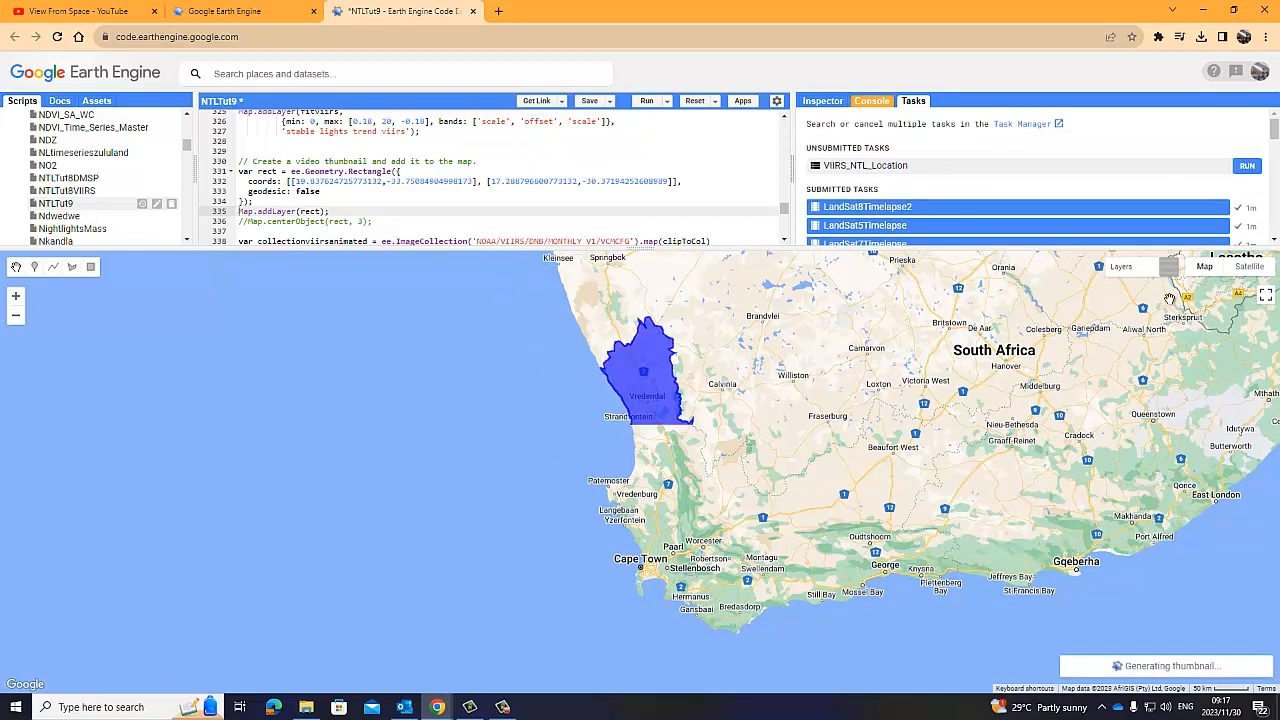
Uncheck the map layers in the Layers panel, including the rectangle layer
left_click(1120, 267)
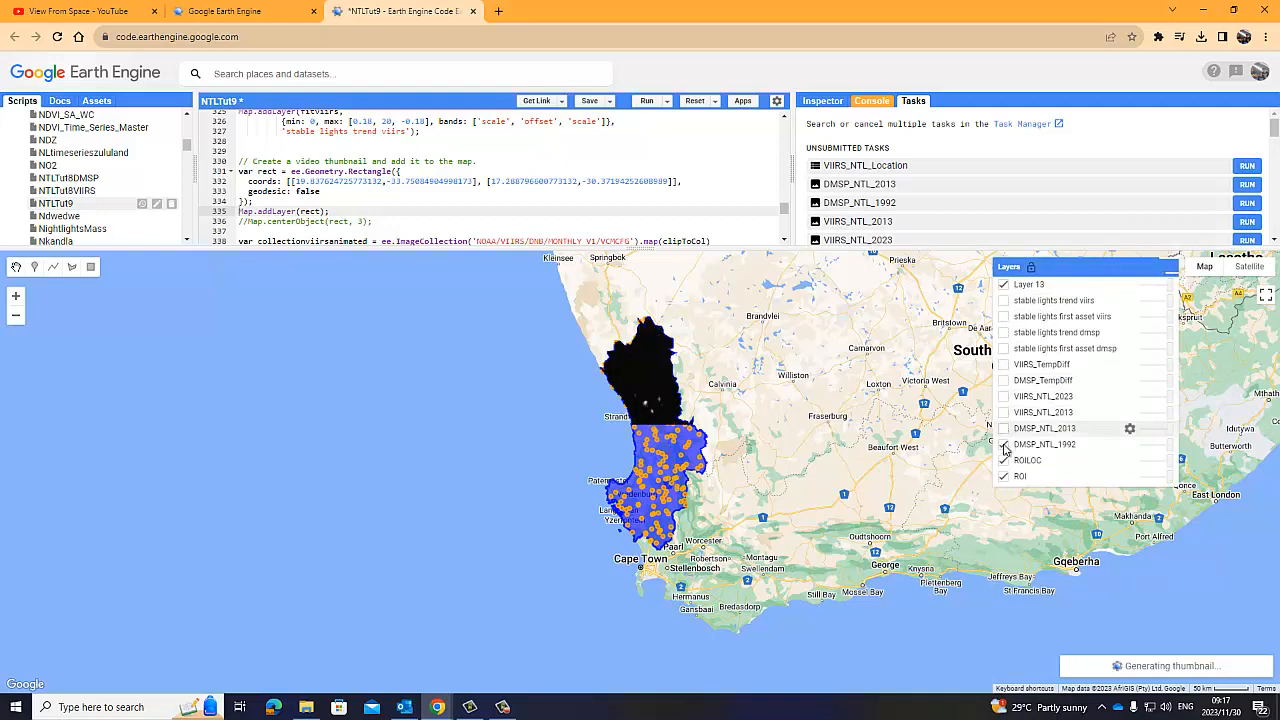
left_click(1003, 443)
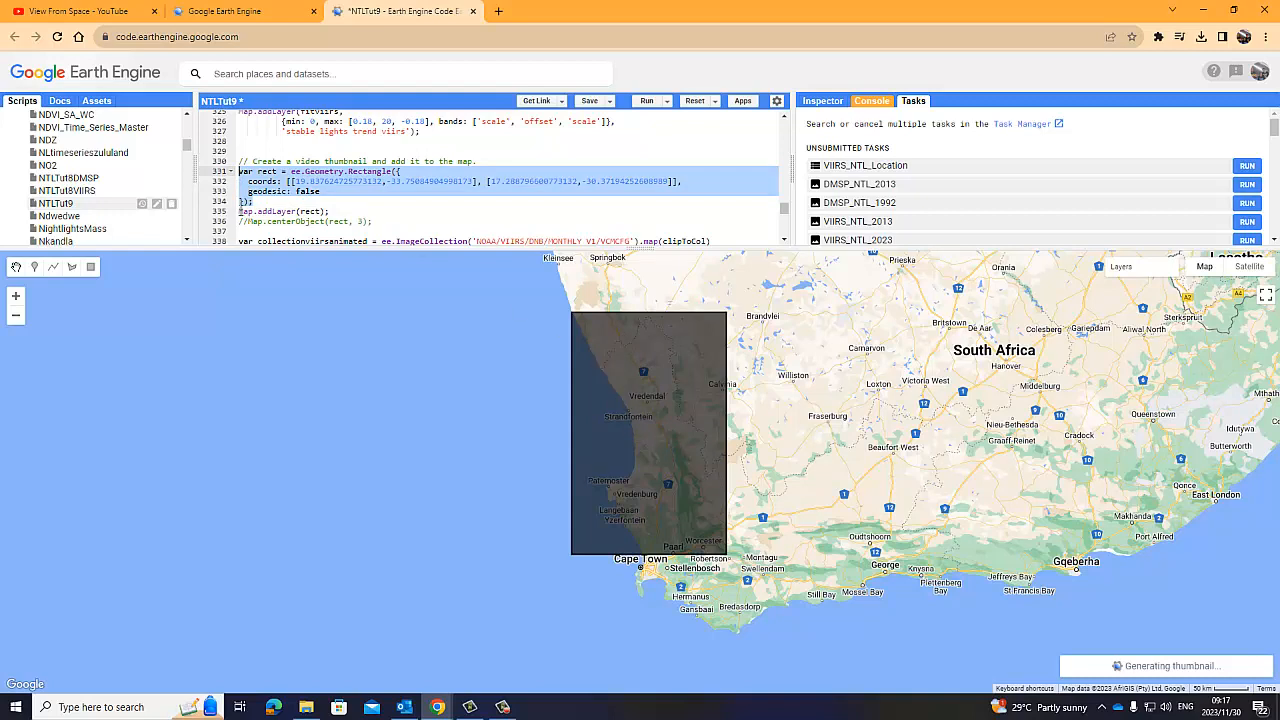
left_click(1120, 267)
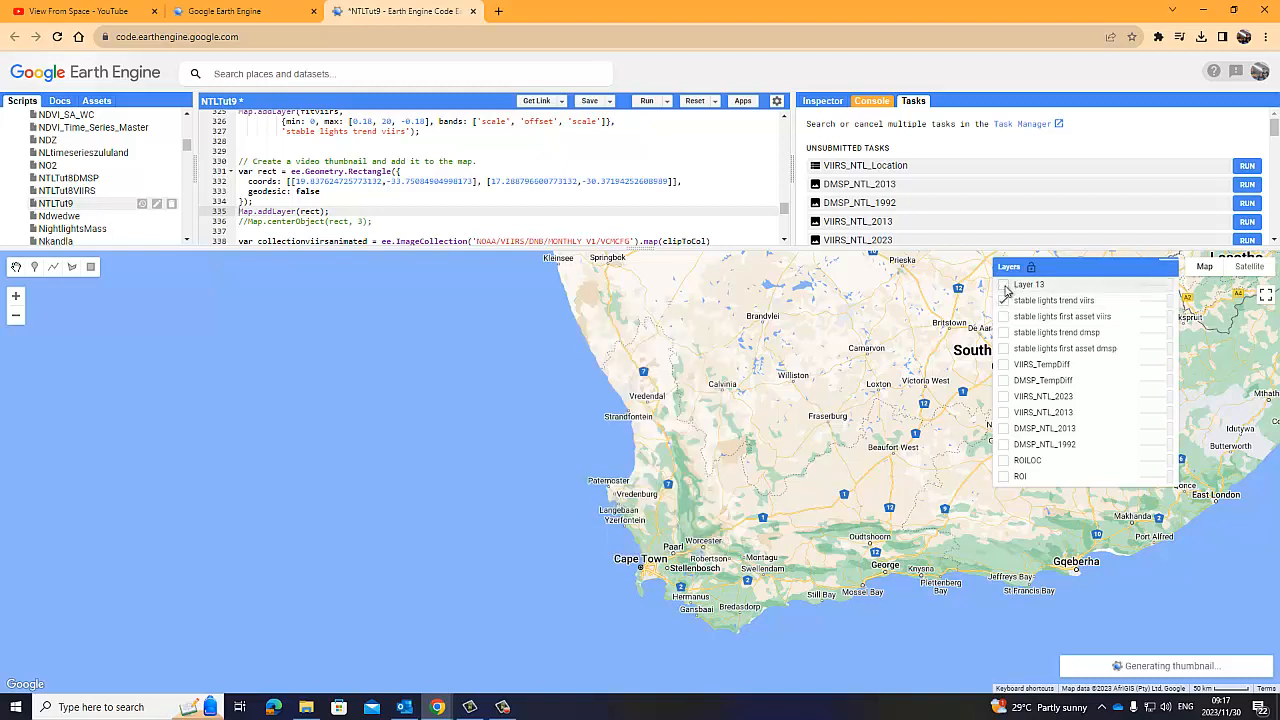
left_click(1003, 300)
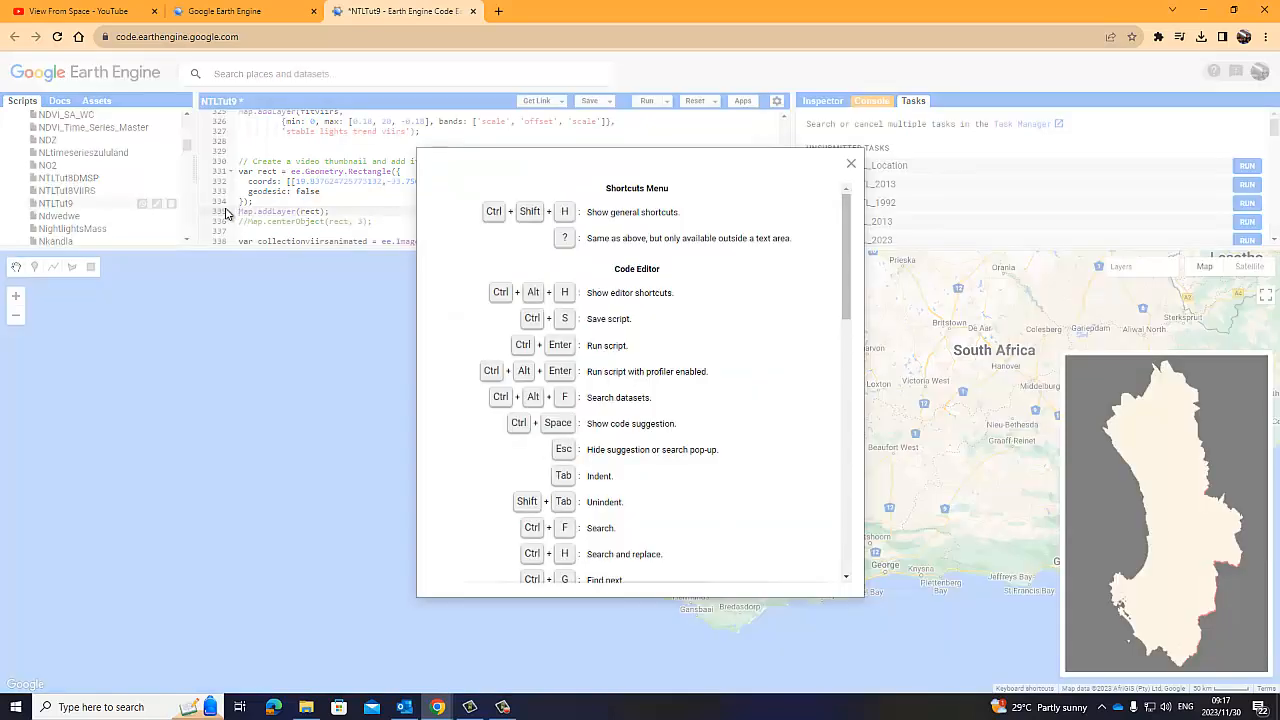
Close the shortcuts overlay and rerun with Map.addLayer(rect) commented out
left_click(851, 163)
type("//")
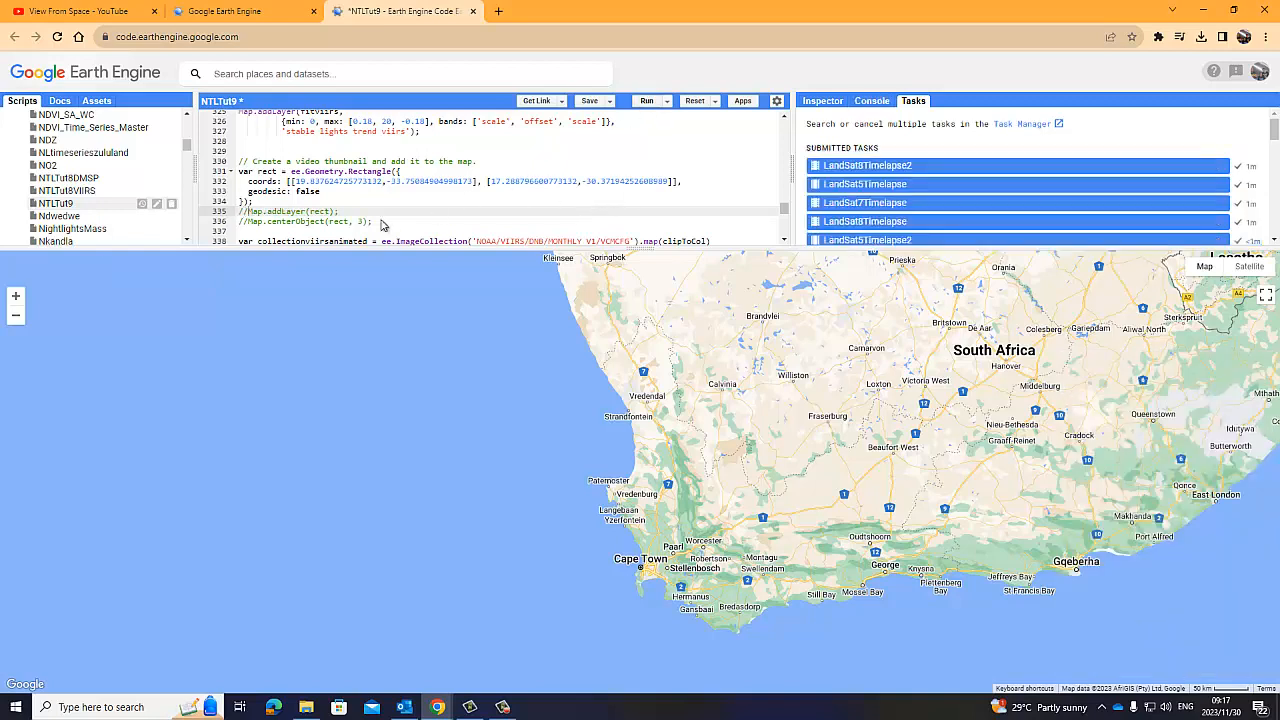
left_click(646, 100)
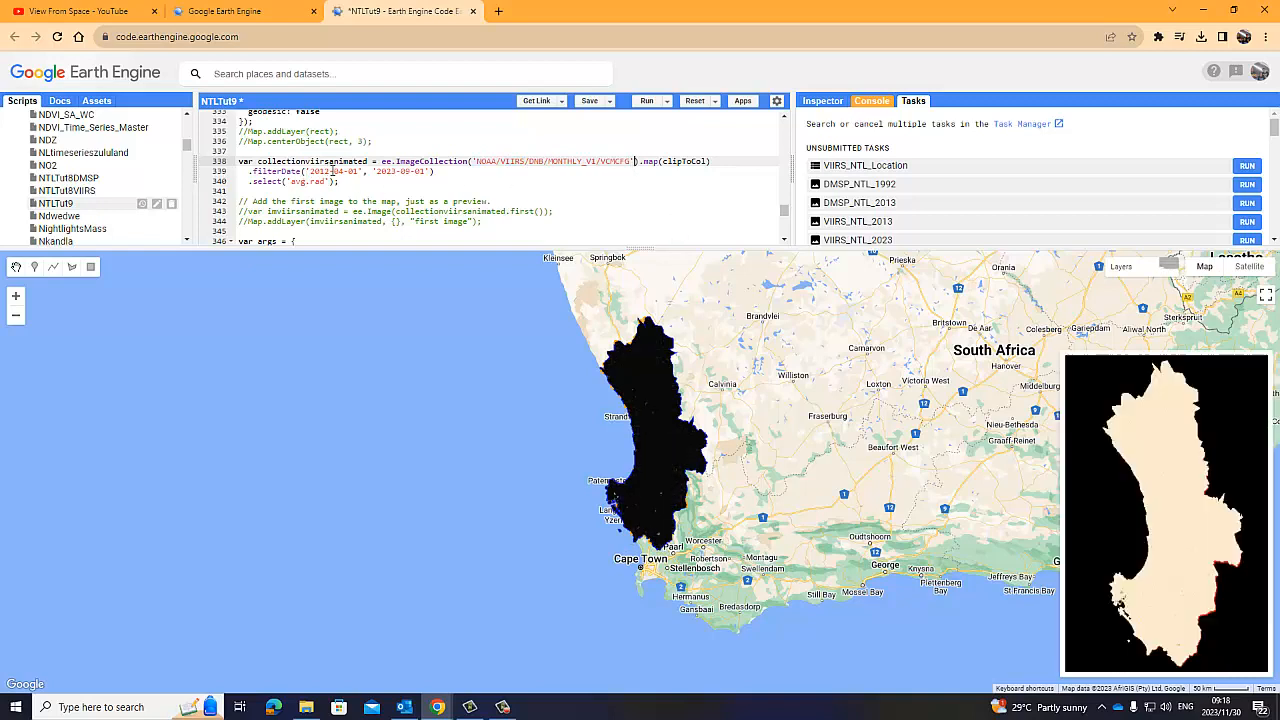
Select the start date in the collectionviirsanimated filterDate line
double_click(397, 171)
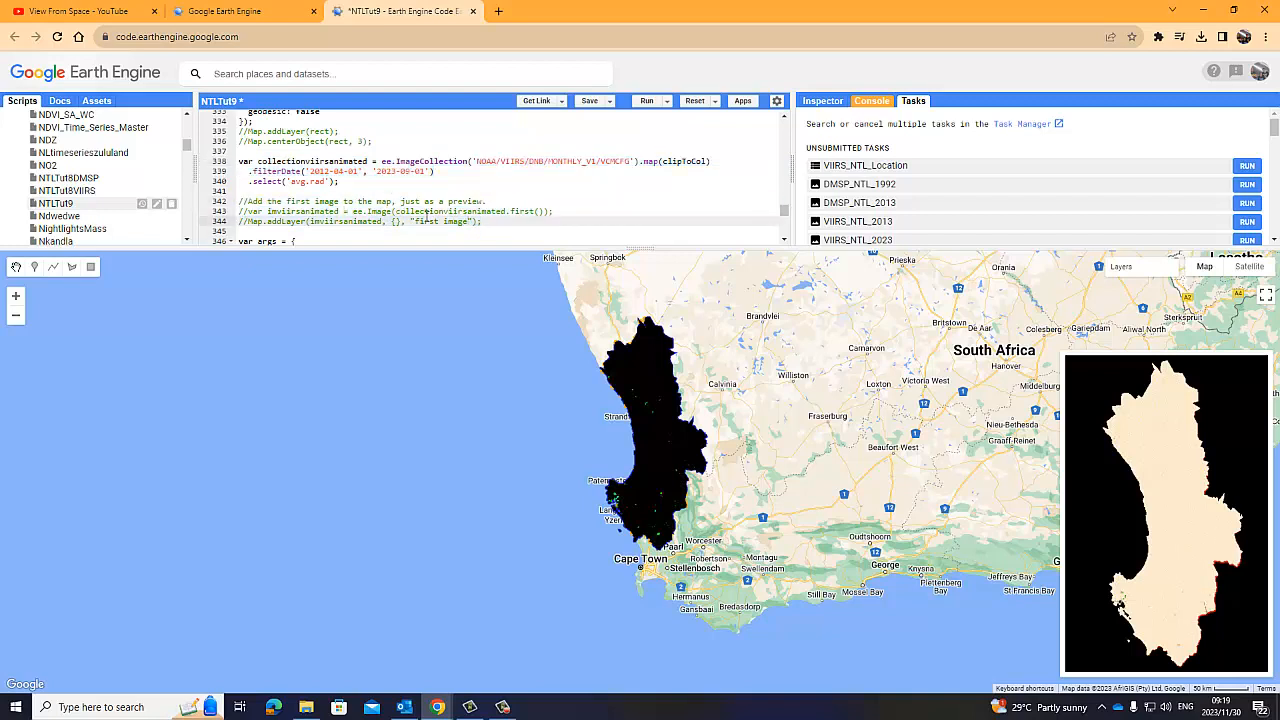
scroll("down", 3)
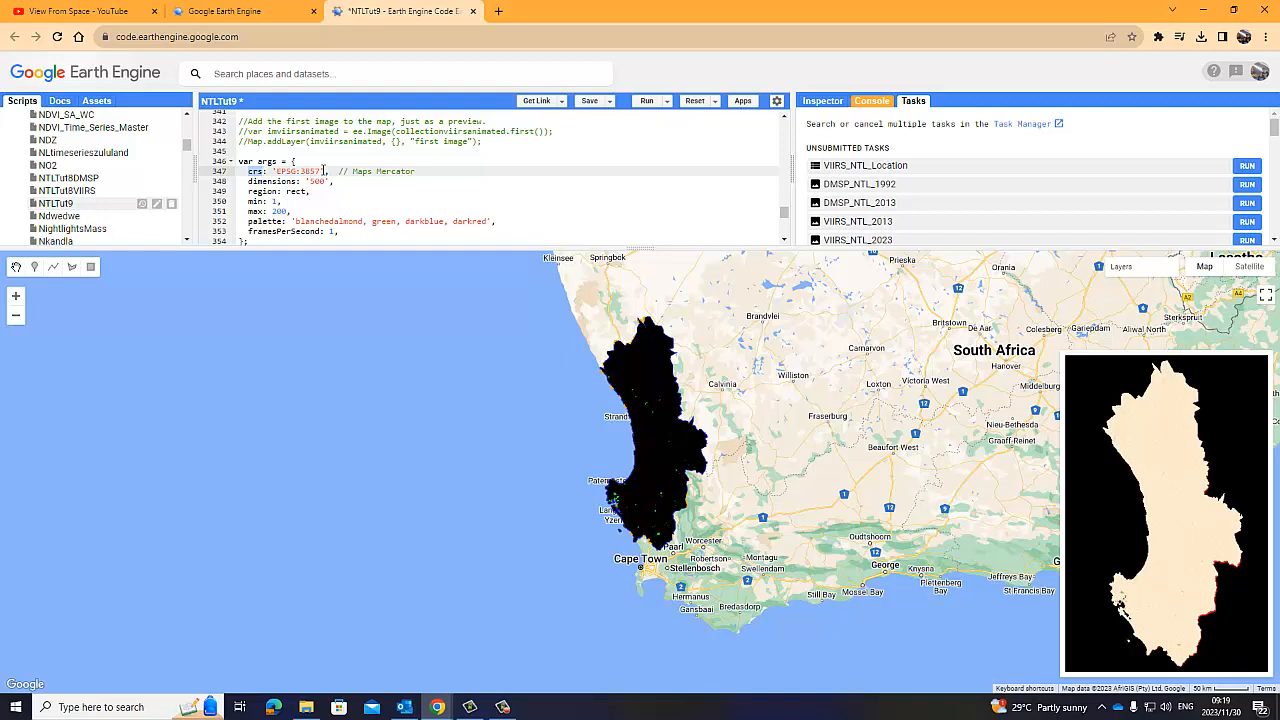
Change the thumbnail dimensions value in the args from 300 to 500
double_click(293, 171)
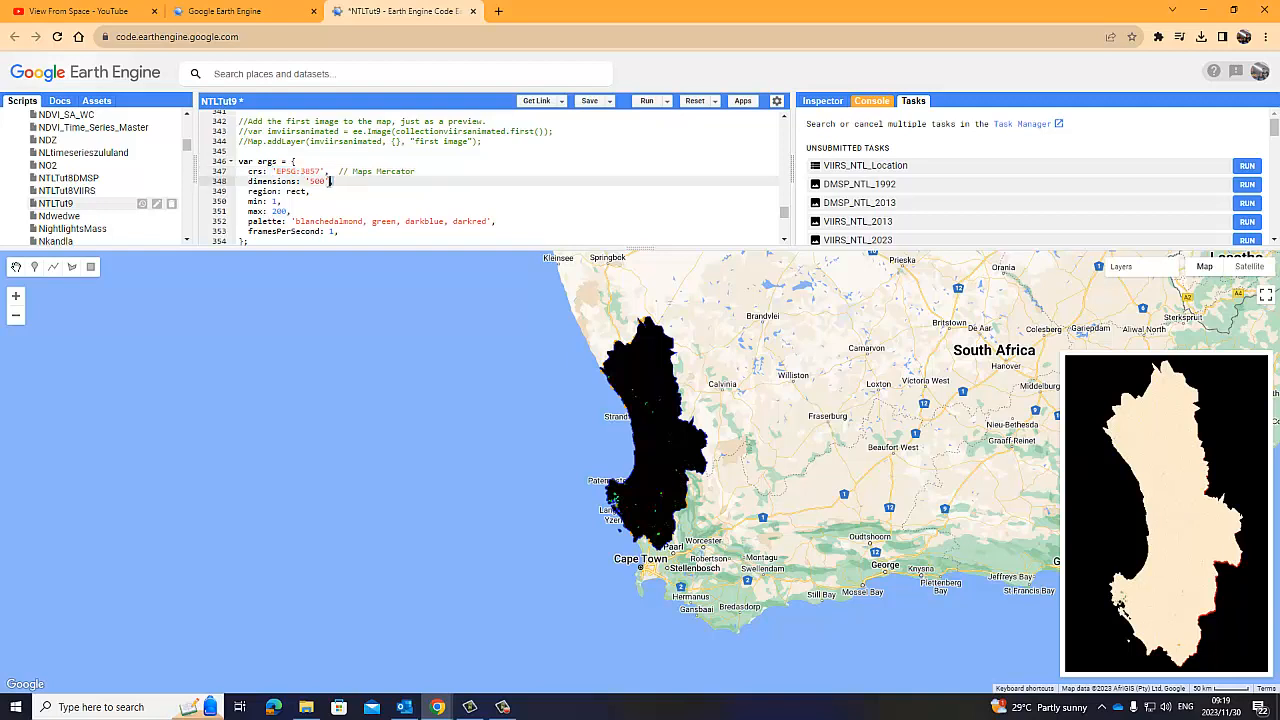
double_click(298, 171)
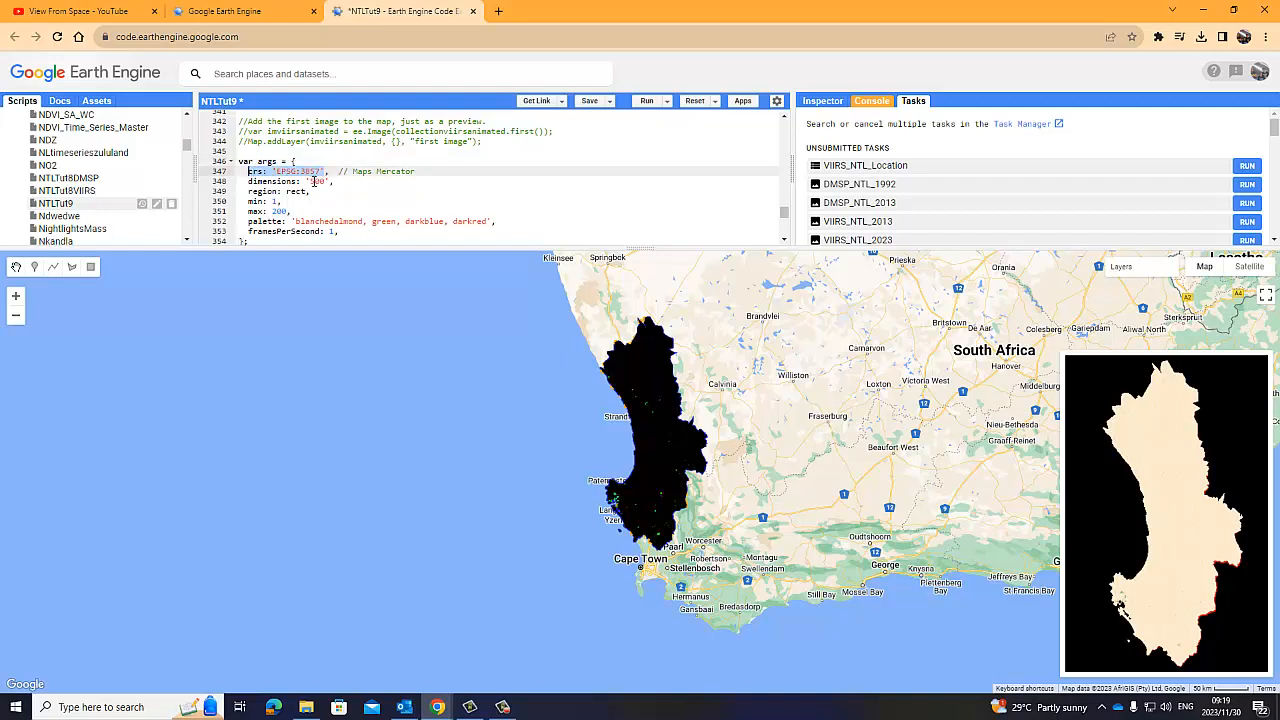
type("500")
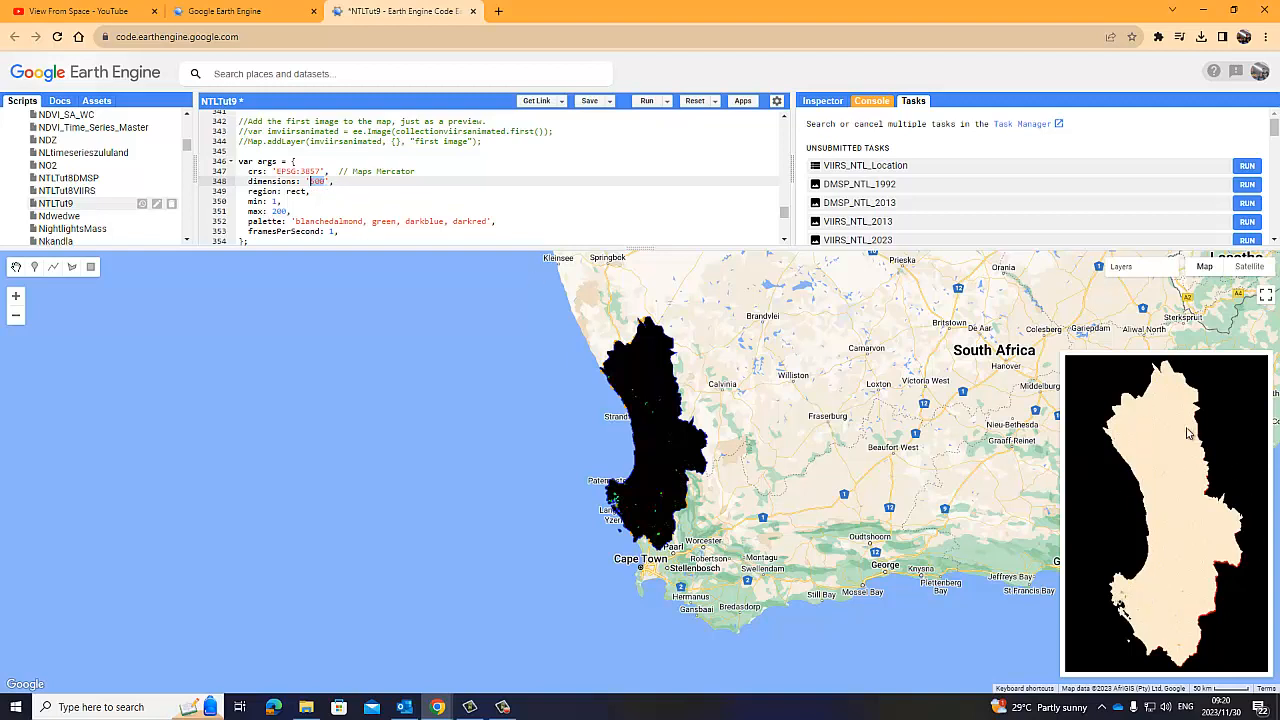
mouse_move(505, 263)
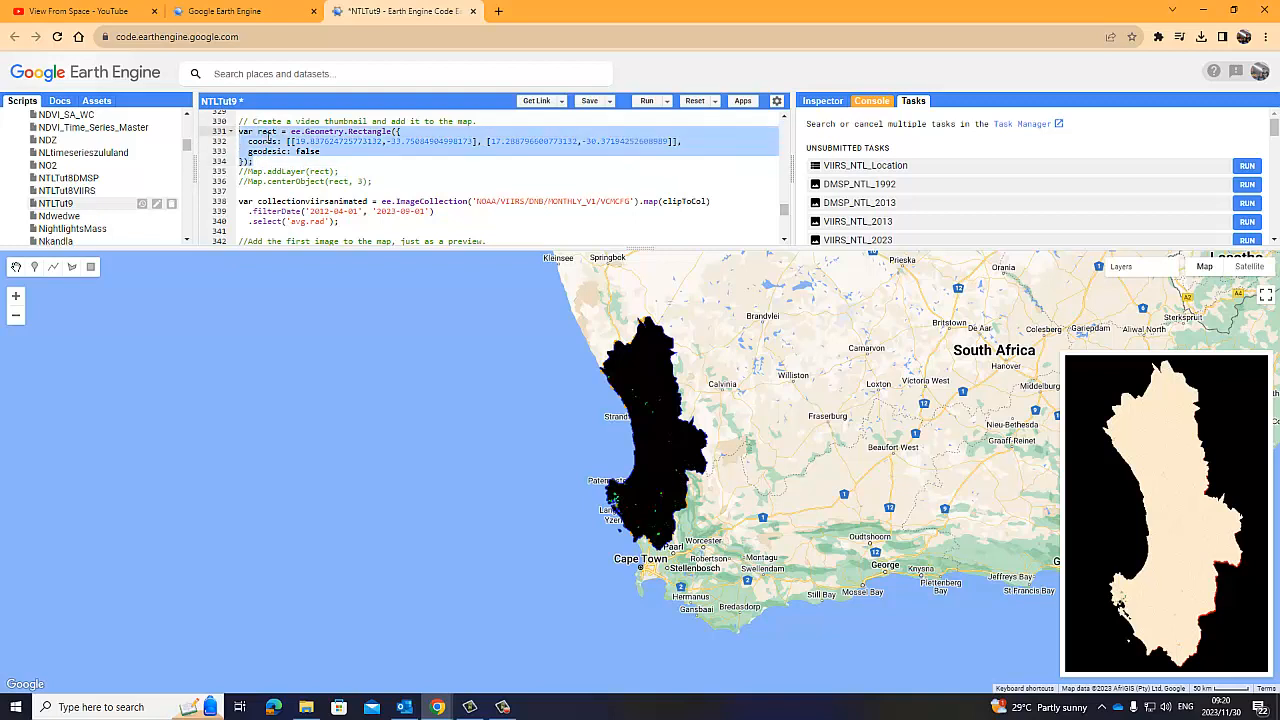
Scroll down and select the region: rect entry in the thumbnail args
scroll("down", 3)
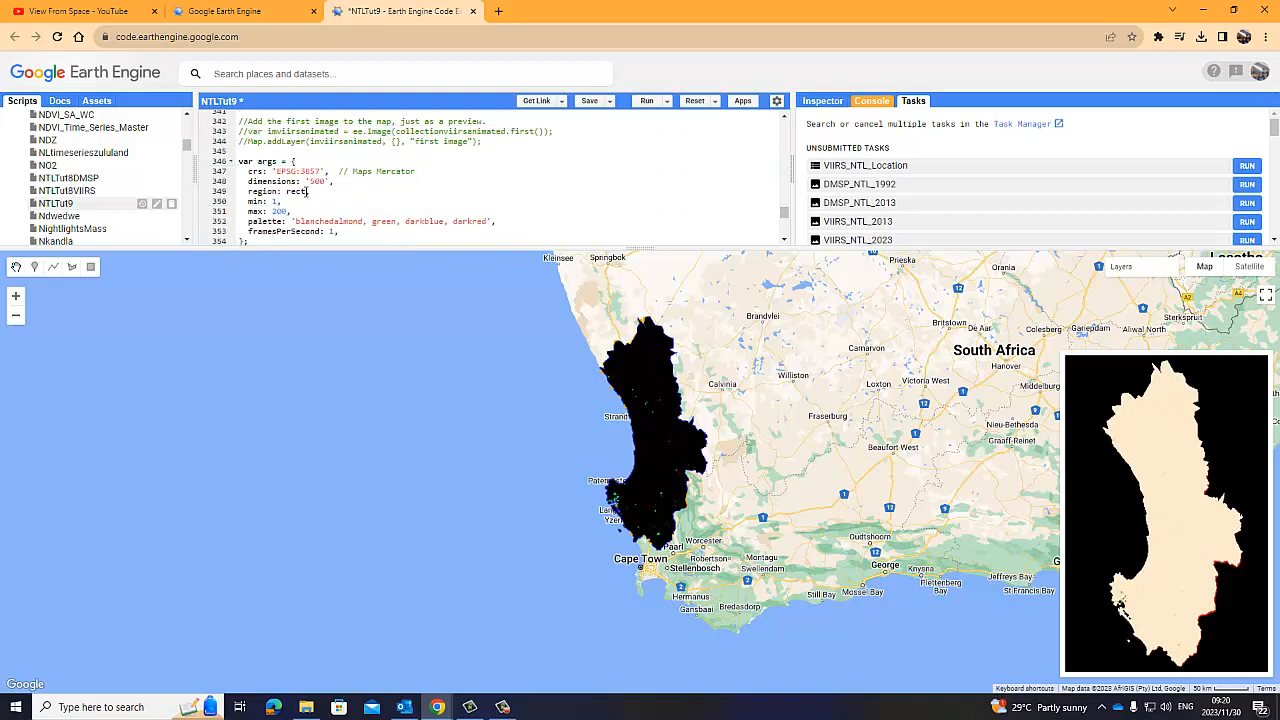
double_click(295, 191)
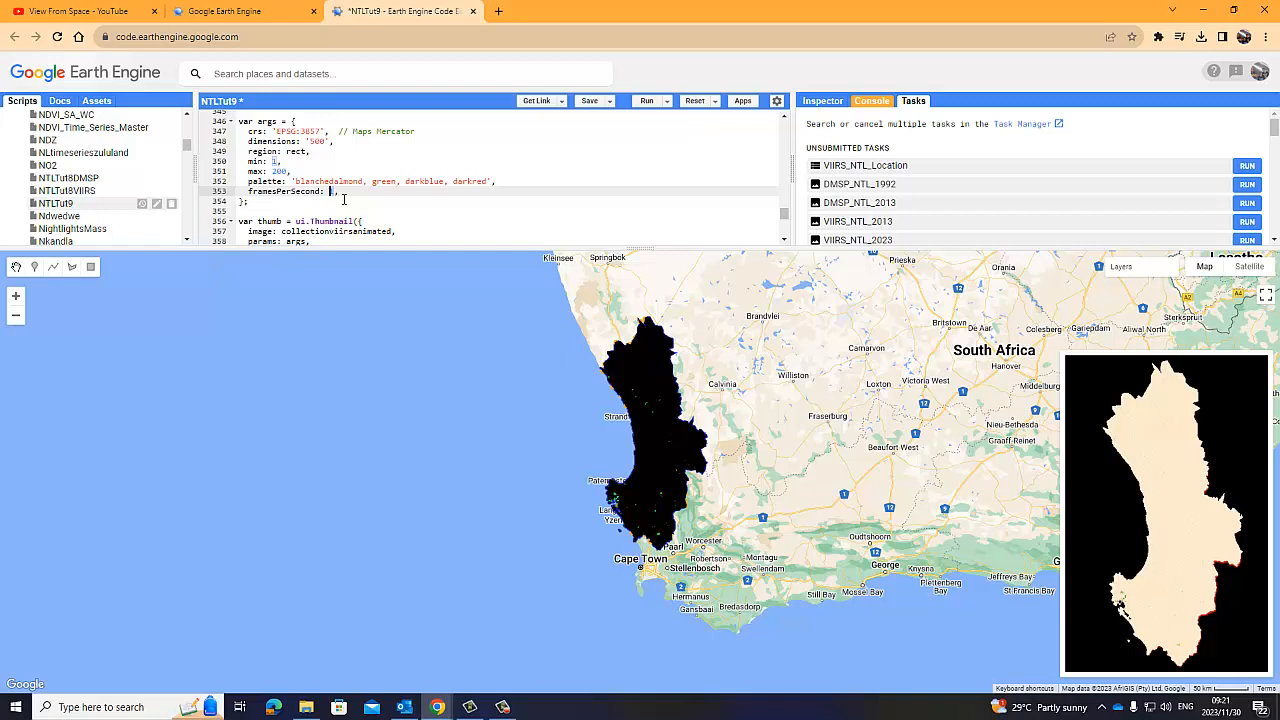
type("6")
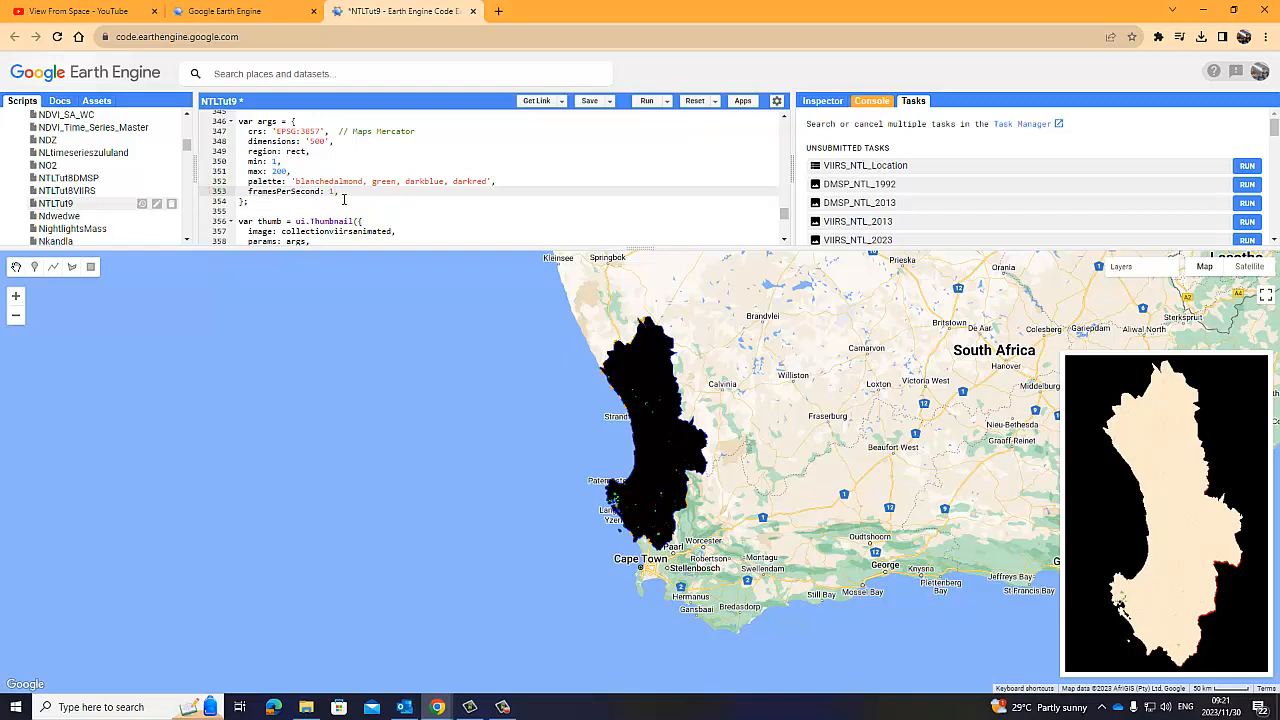
type("0.")
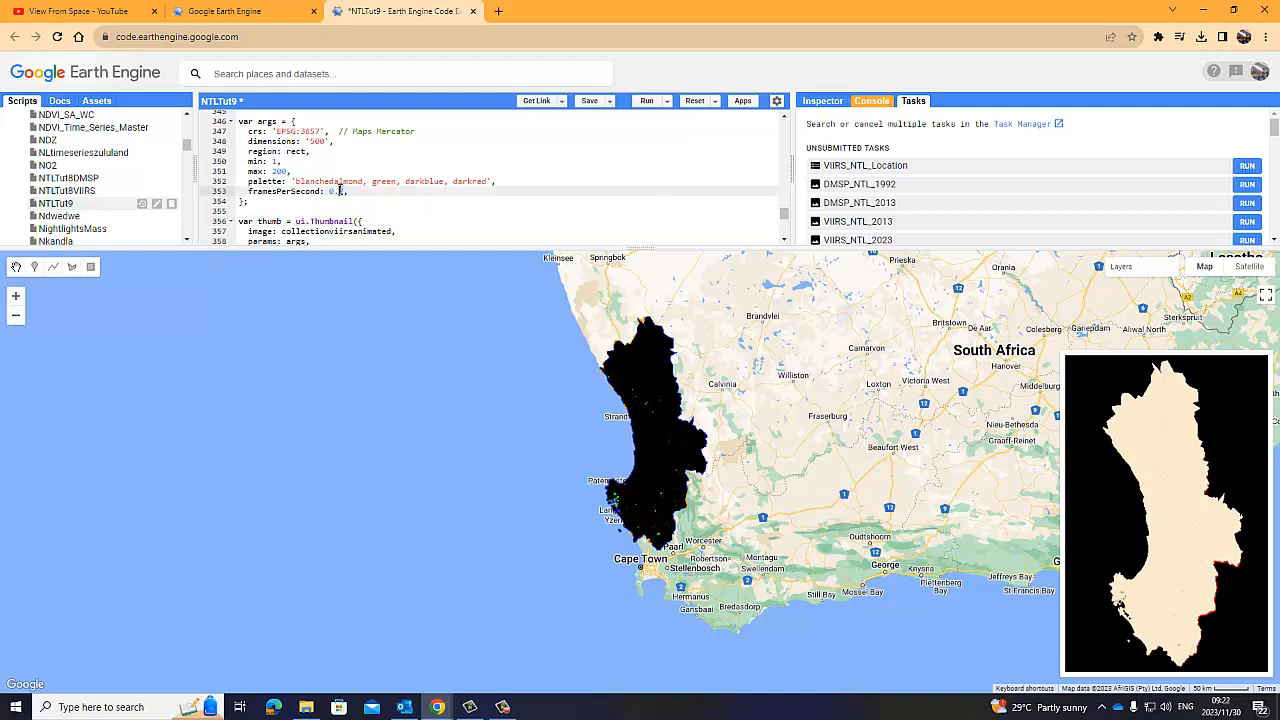
left_click(358, 181)
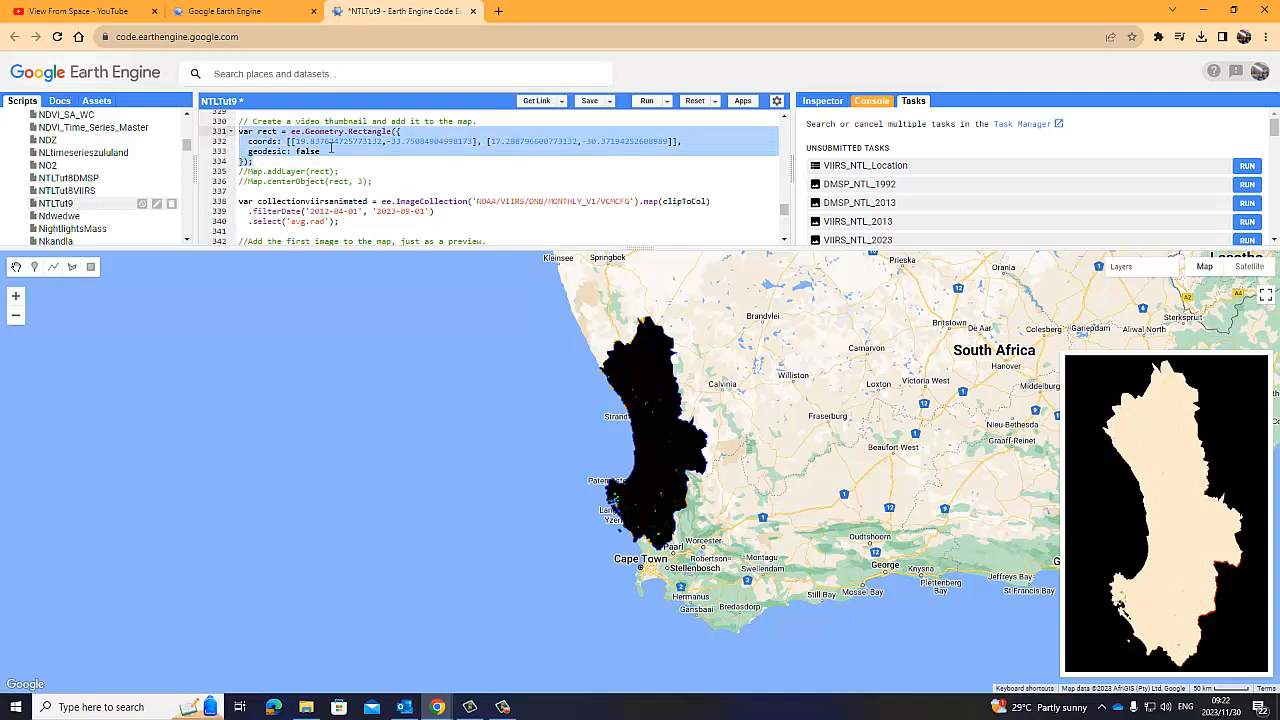
scroll("down", 3)
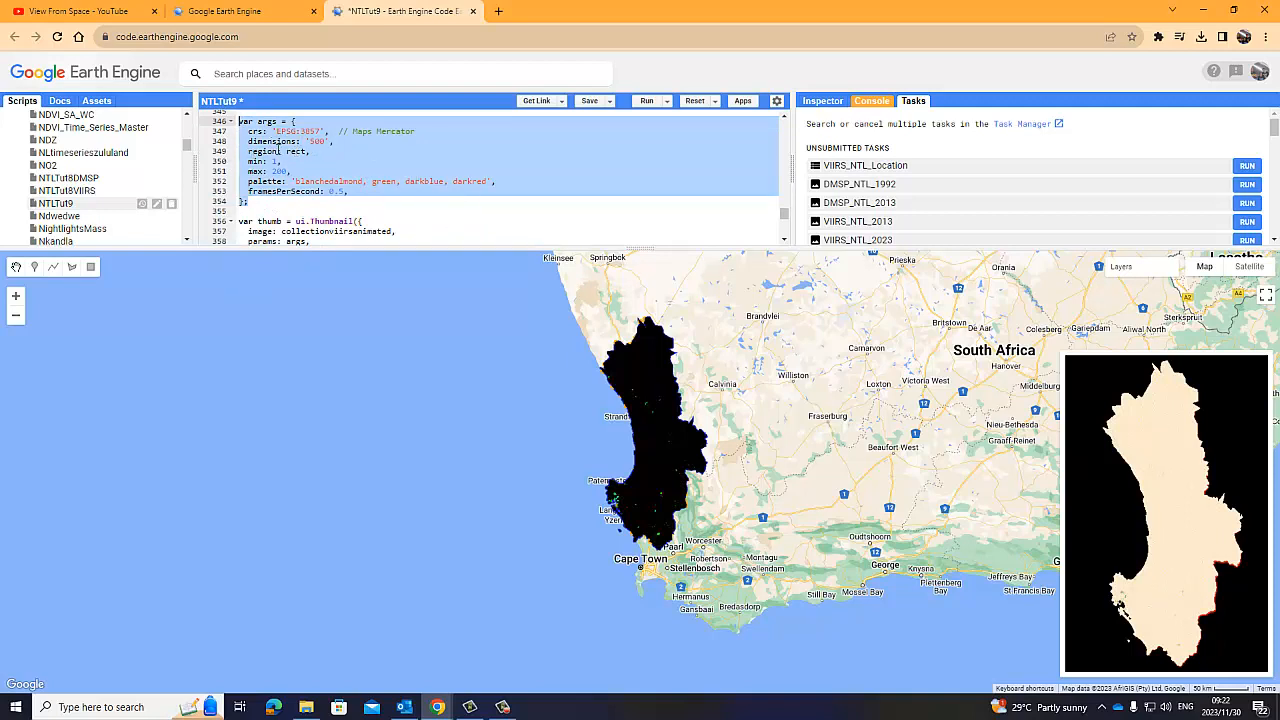
scroll("down", 3)
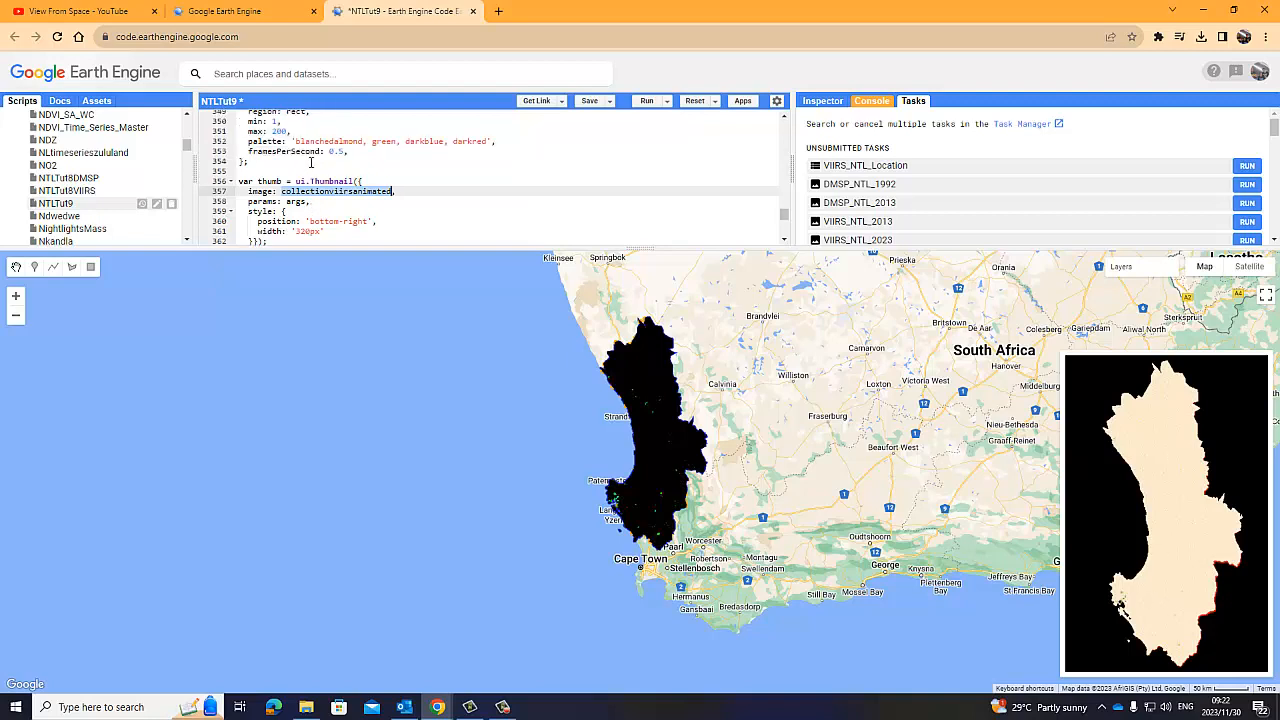
scroll("down", 3)
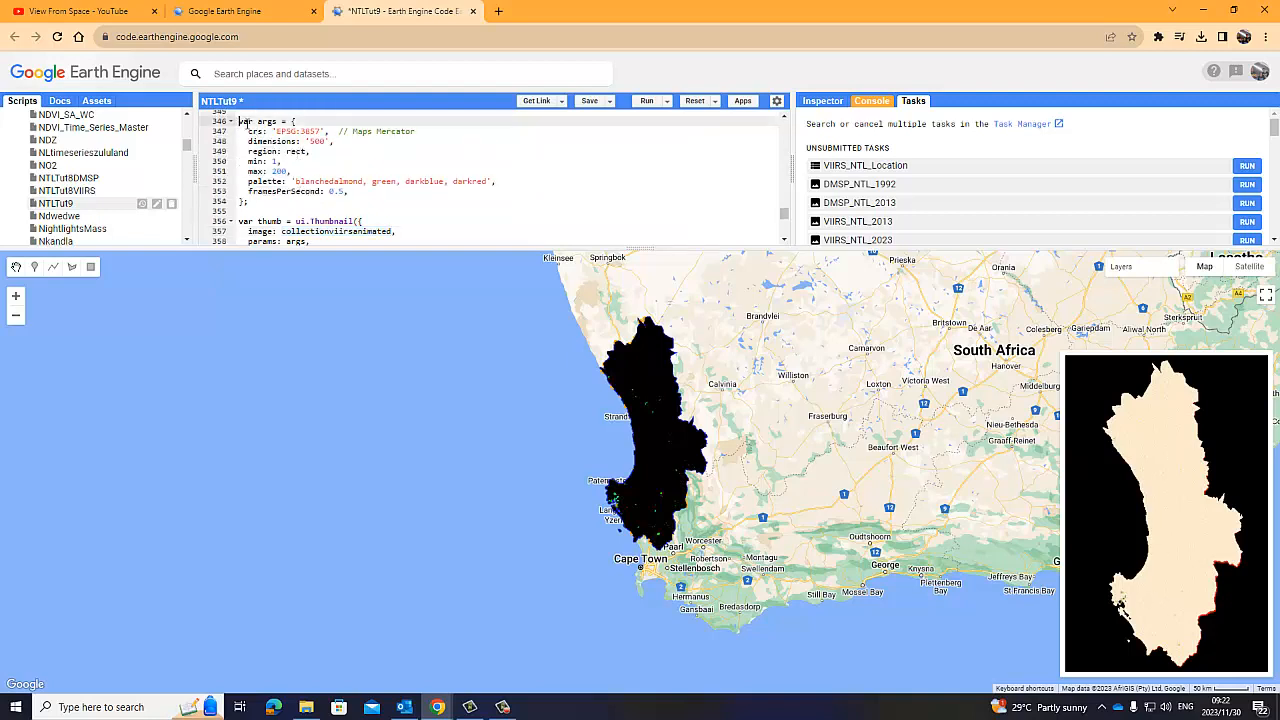
scroll("down", 3)
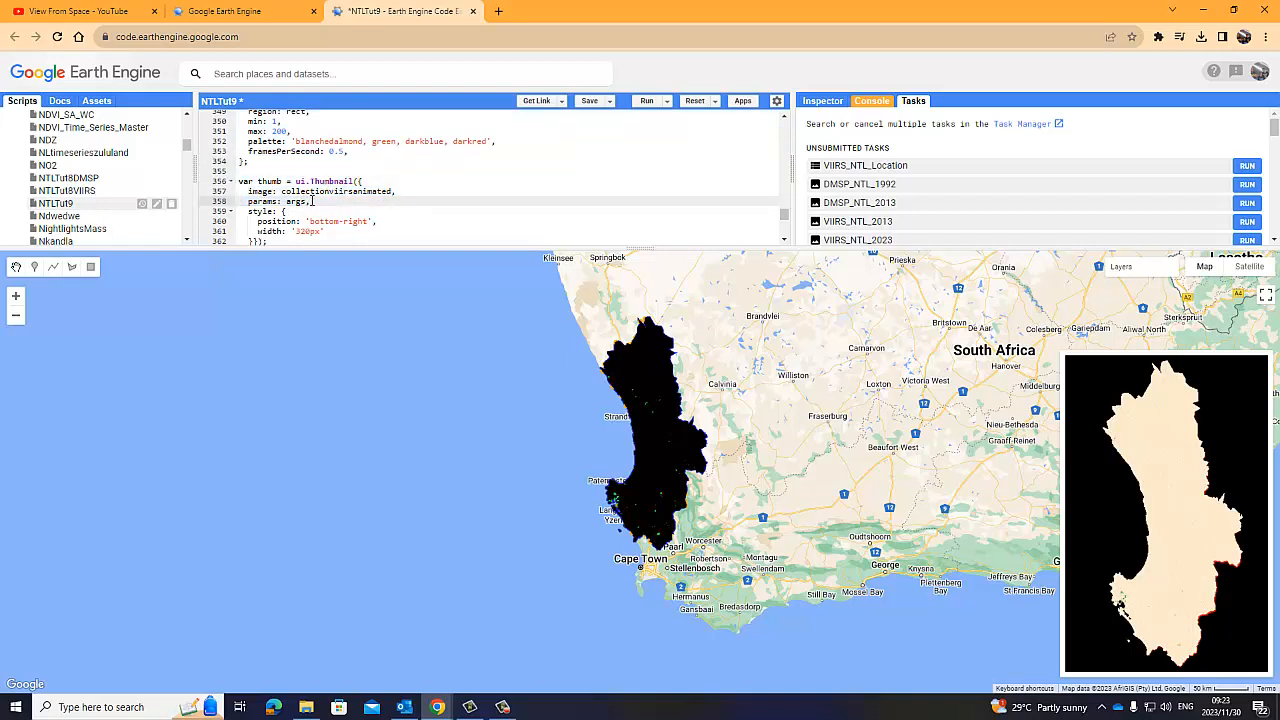
double_click(328, 181)
type("Map.add(thumb);")
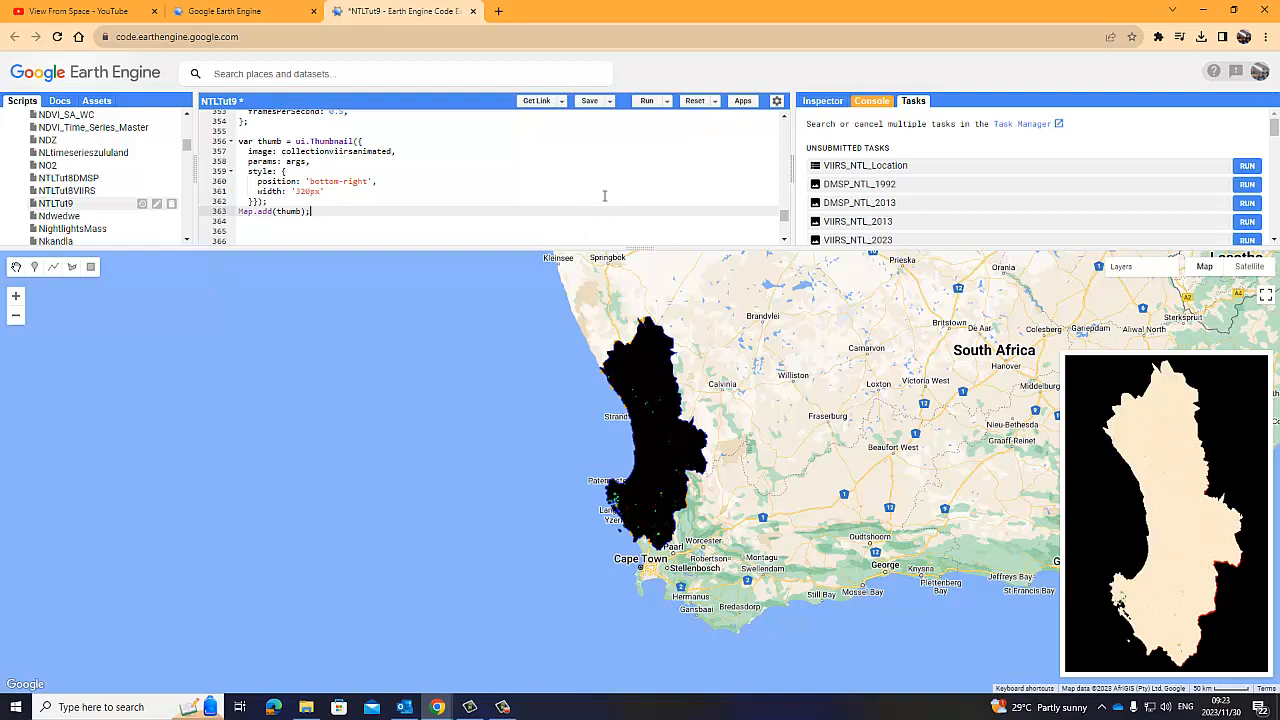
mouse_move(647, 100)
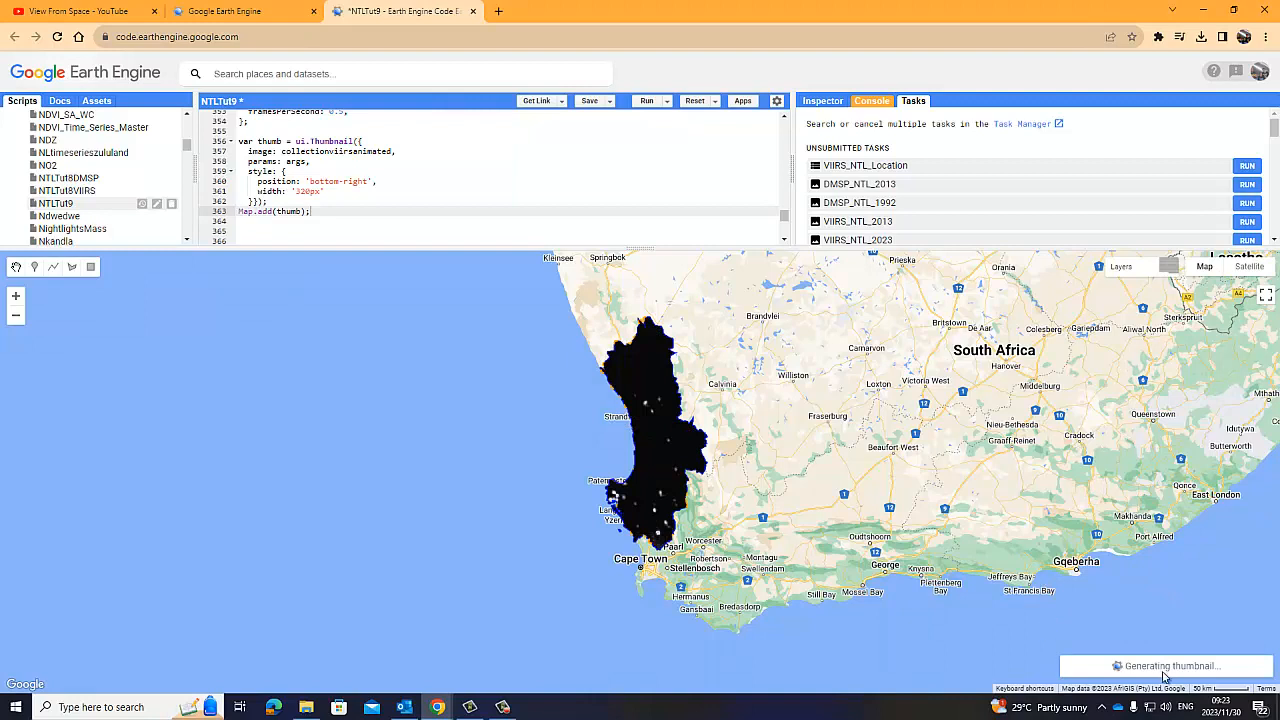
mouse_move(1090, 411)
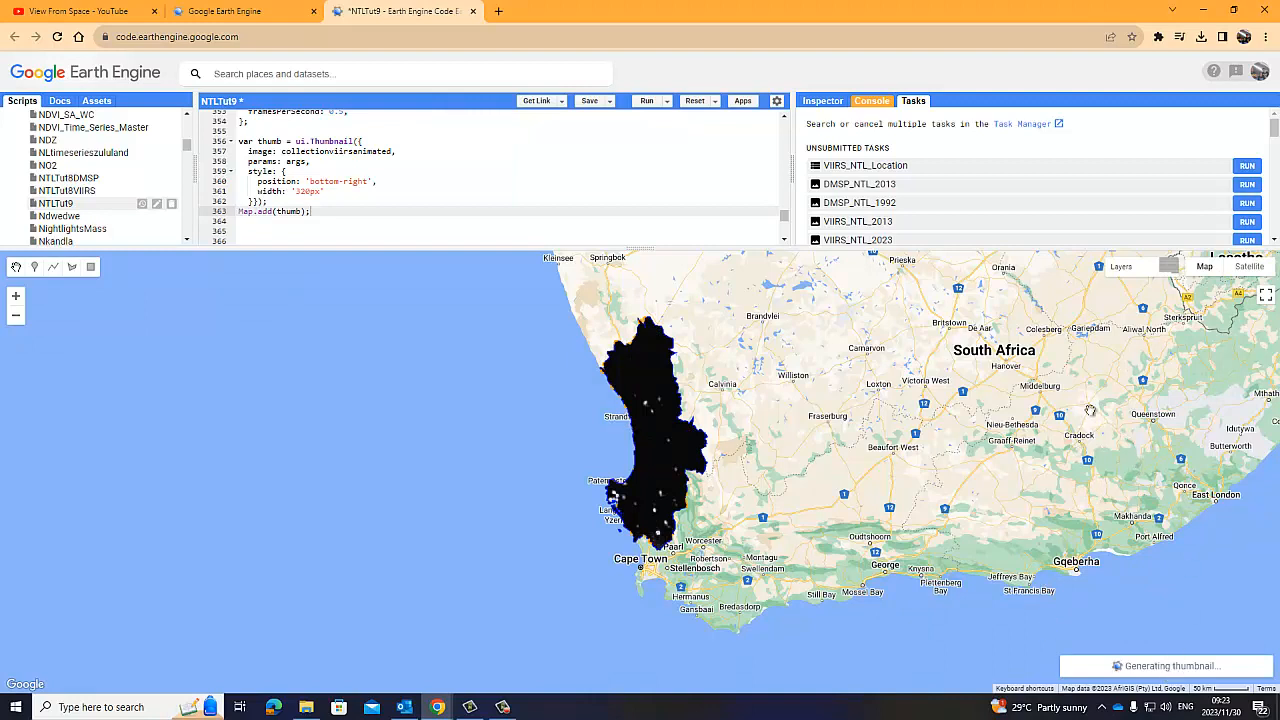
mouse_move(1051, 392)
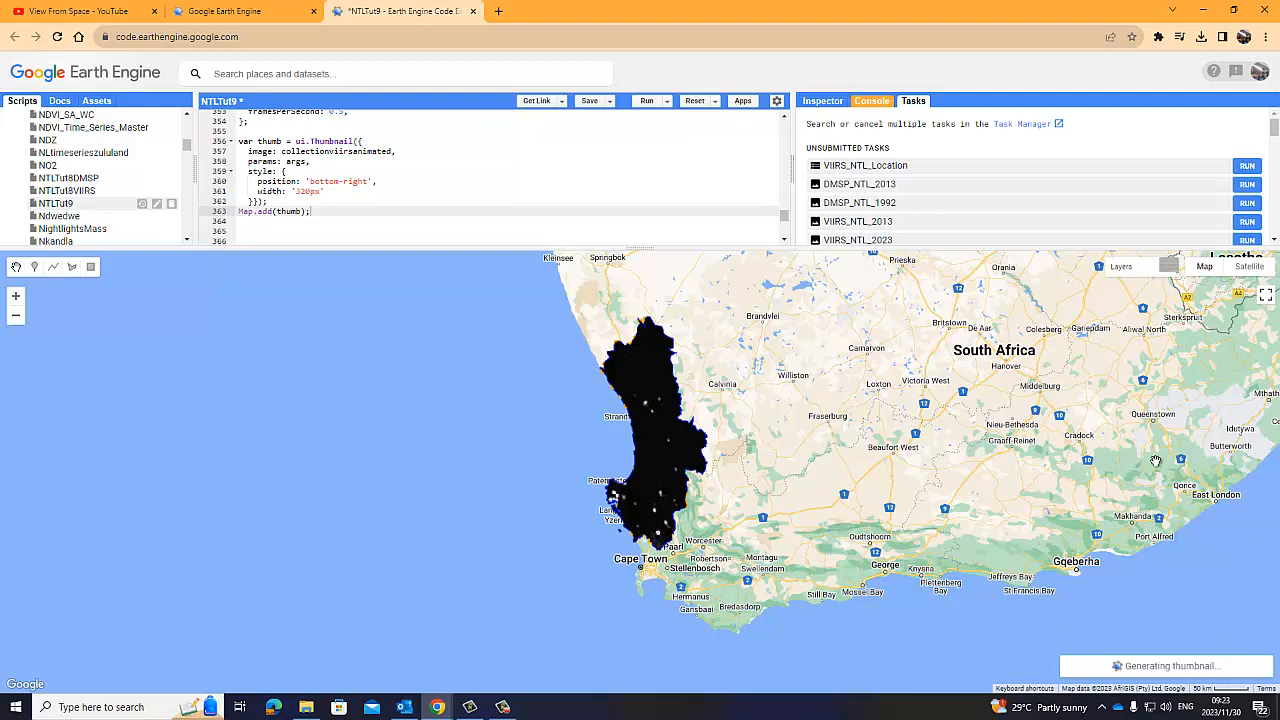
mouse_move(1145, 675)
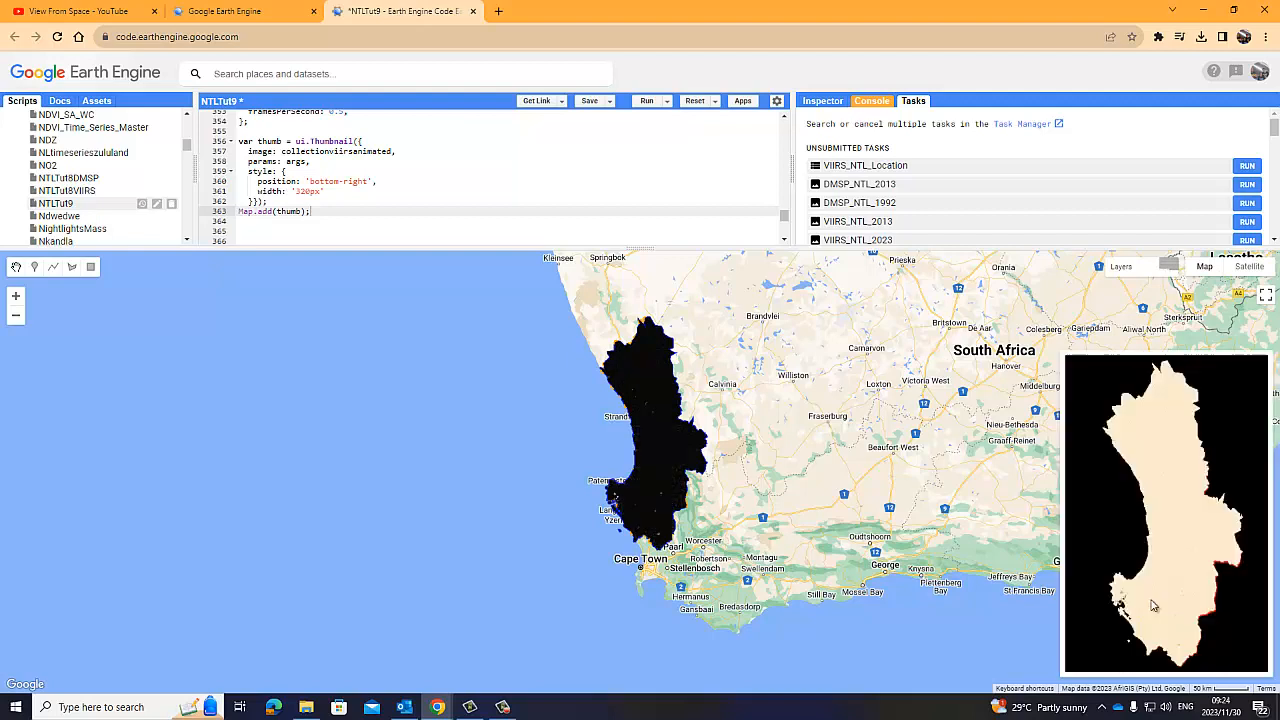
mouse_move(1143, 615)
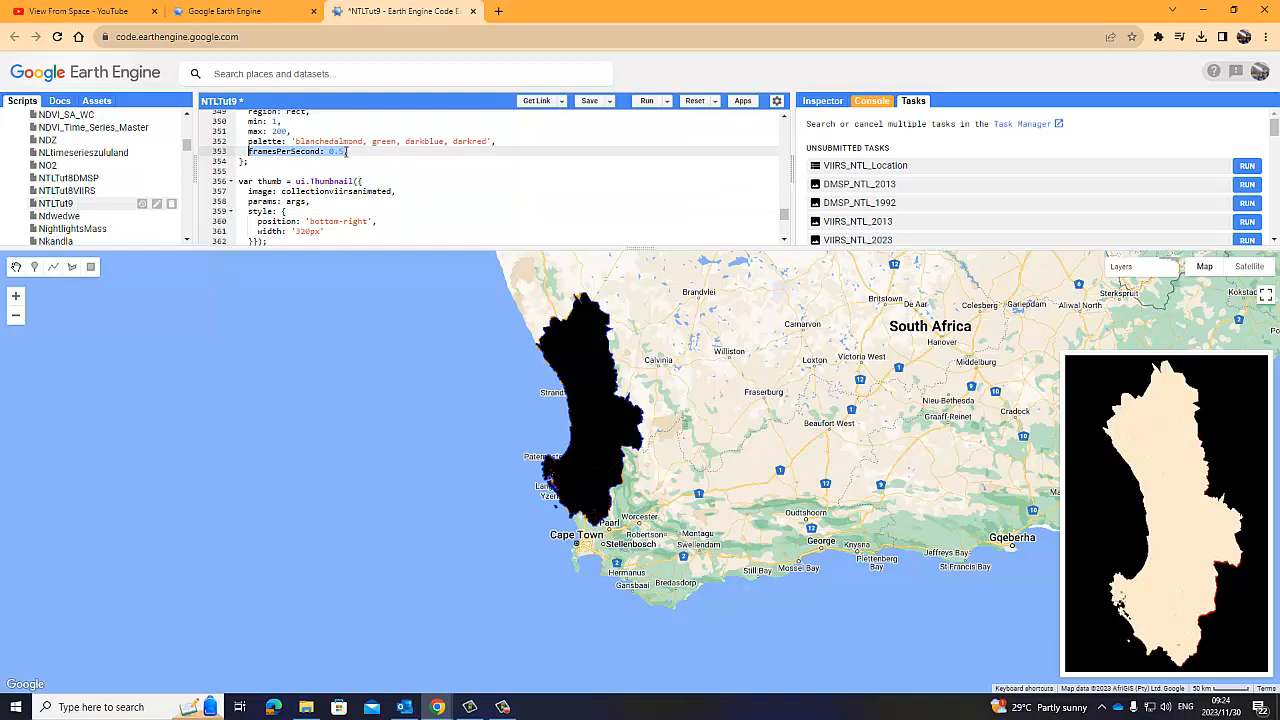
left_click(345, 151)
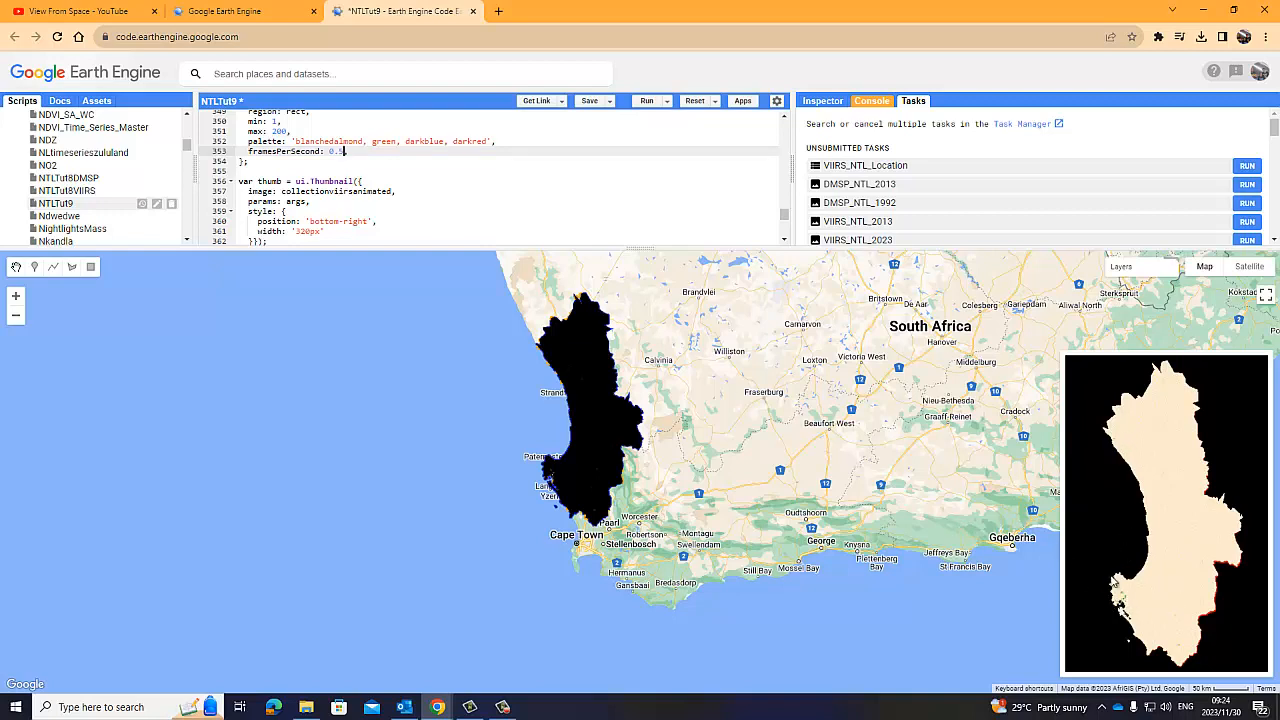
mouse_move(969, 477)
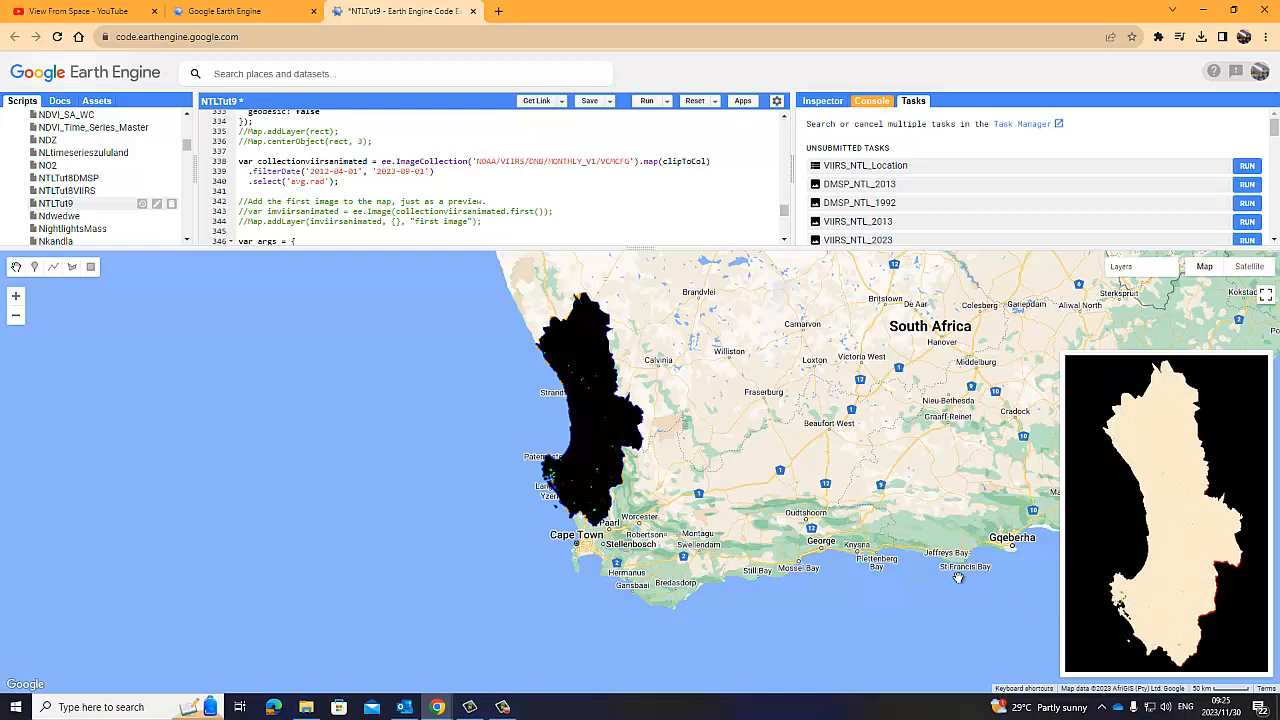
mouse_move(1045, 400)
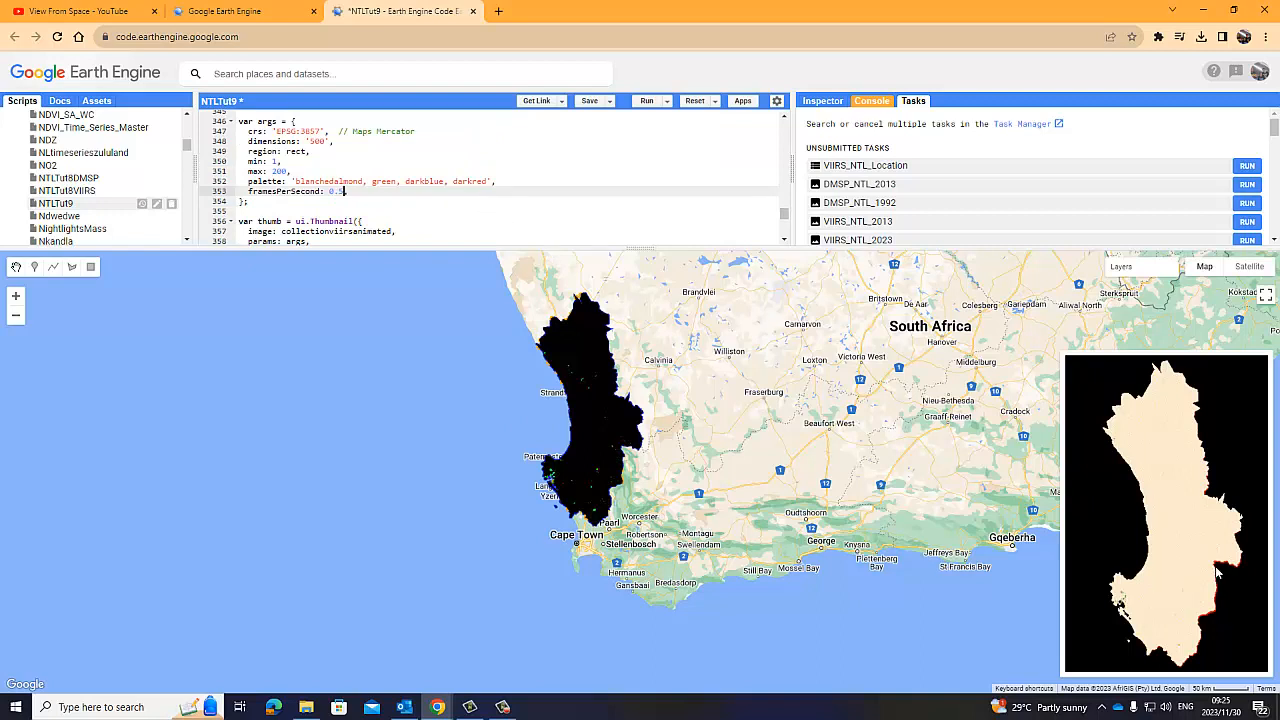
mouse_move(1094, 656)
type(",")
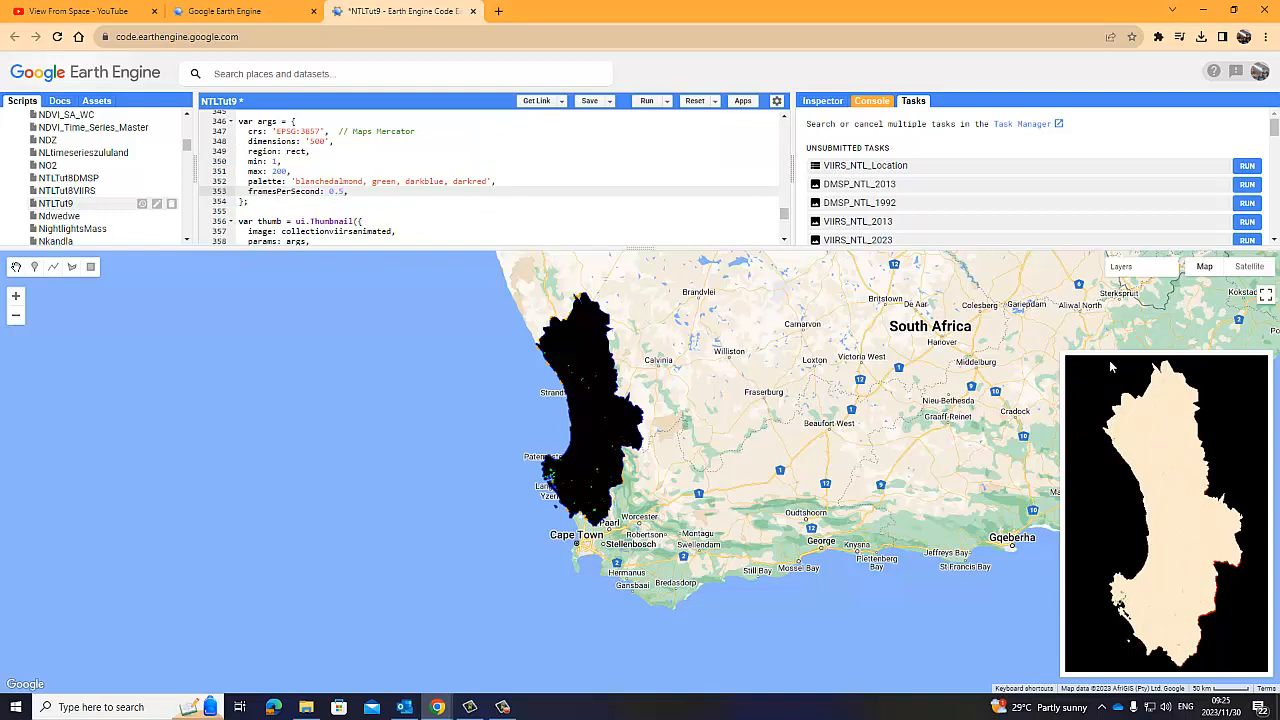
mouse_move(1088, 428)
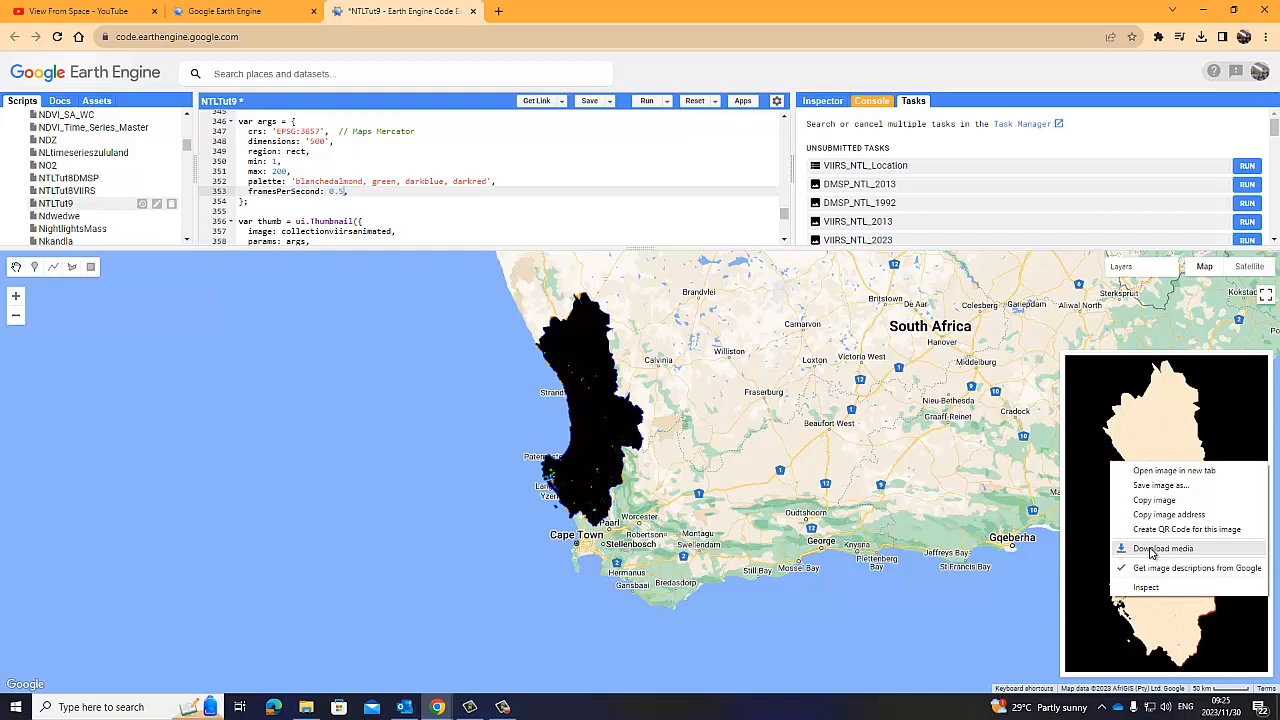
mouse_move(1092, 327)
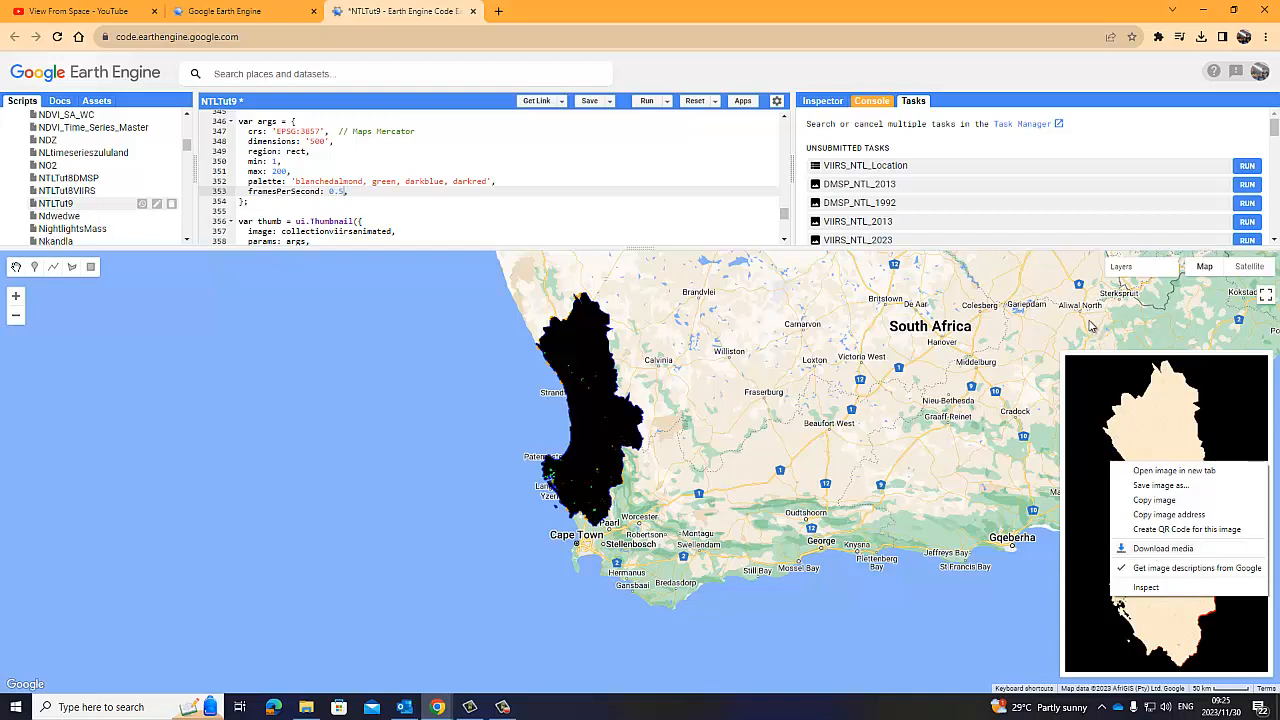
left_click(1178, 483)
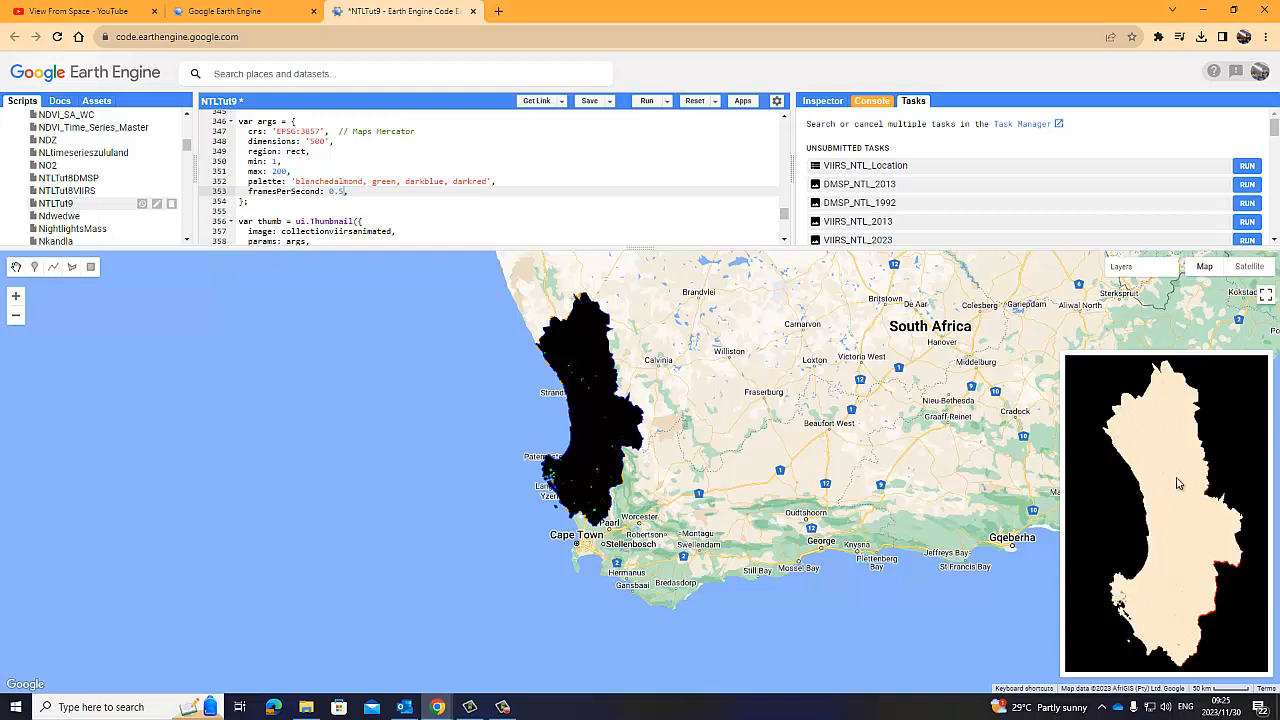
mouse_move(1131, 521)
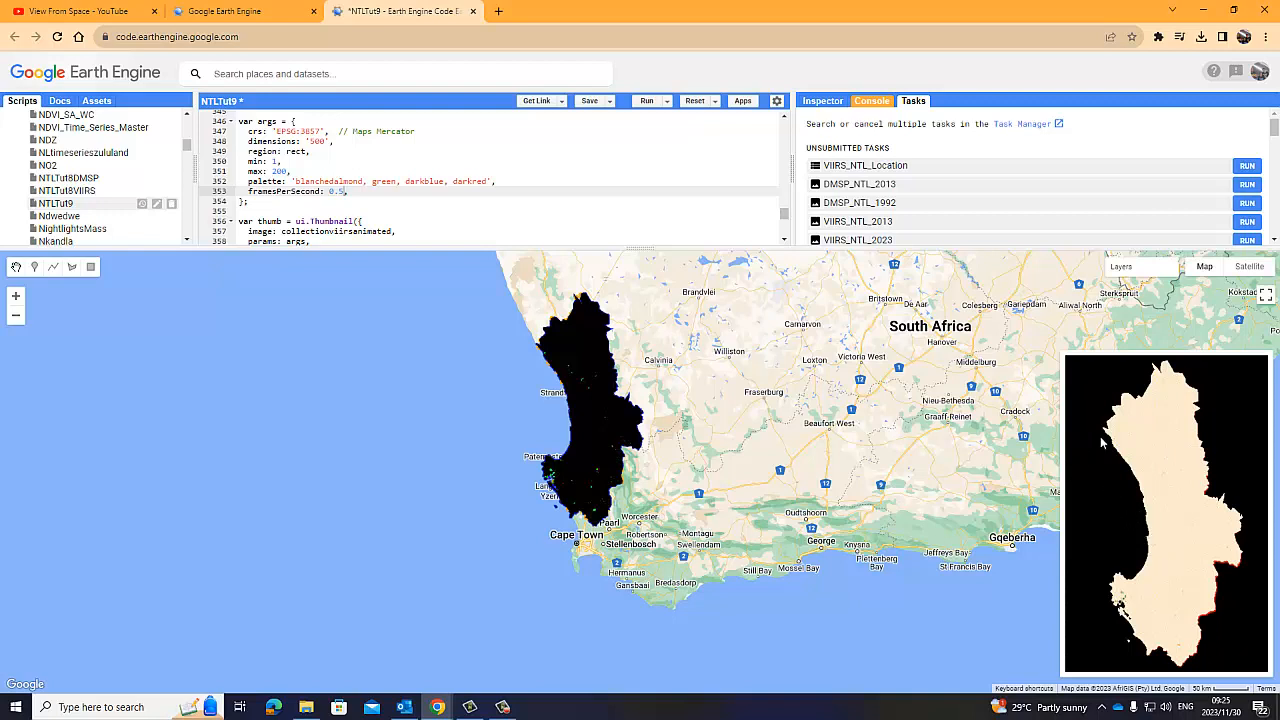
mouse_move(977, 238)
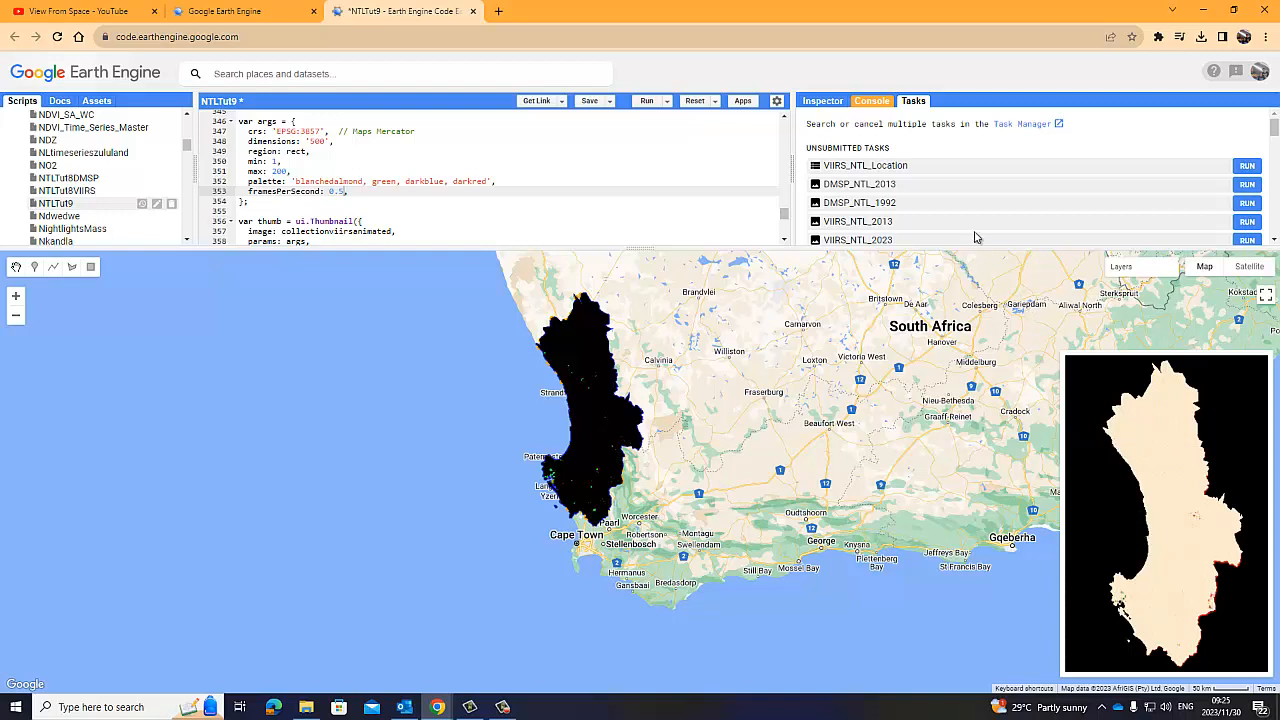
mouse_move(1132, 488)
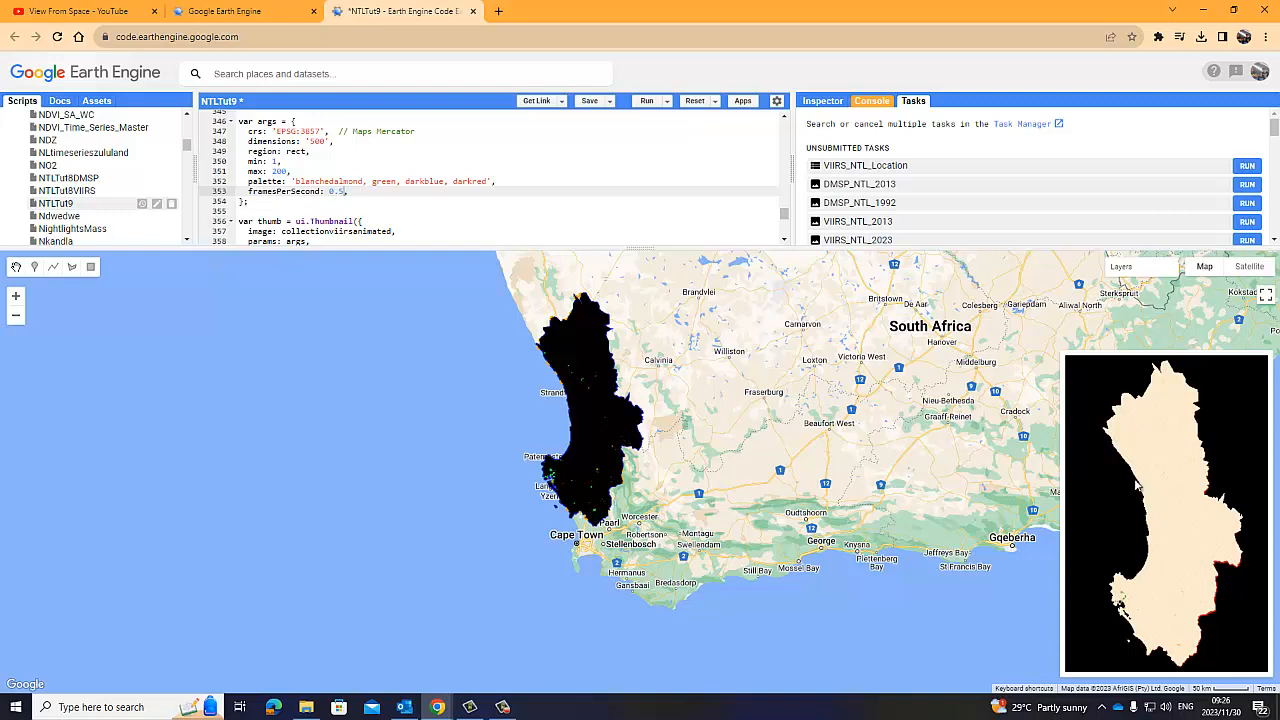
mouse_move(1093, 611)
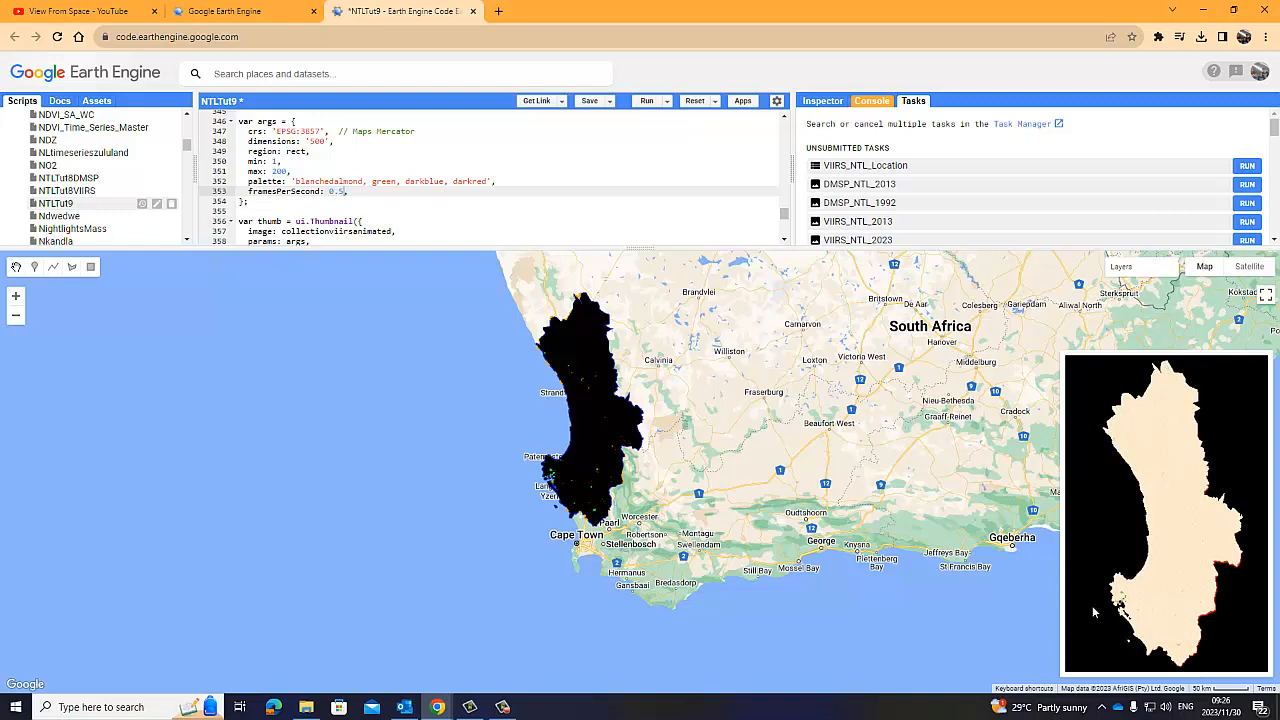
mouse_move(1193, 575)
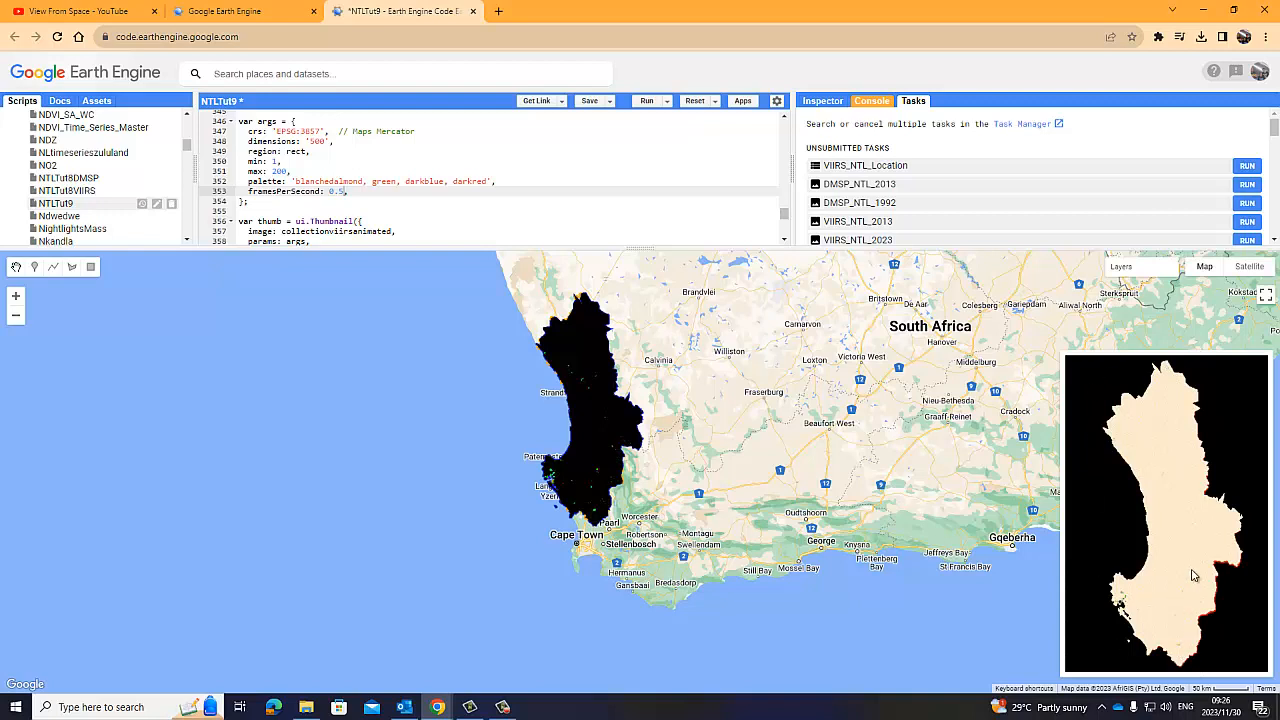